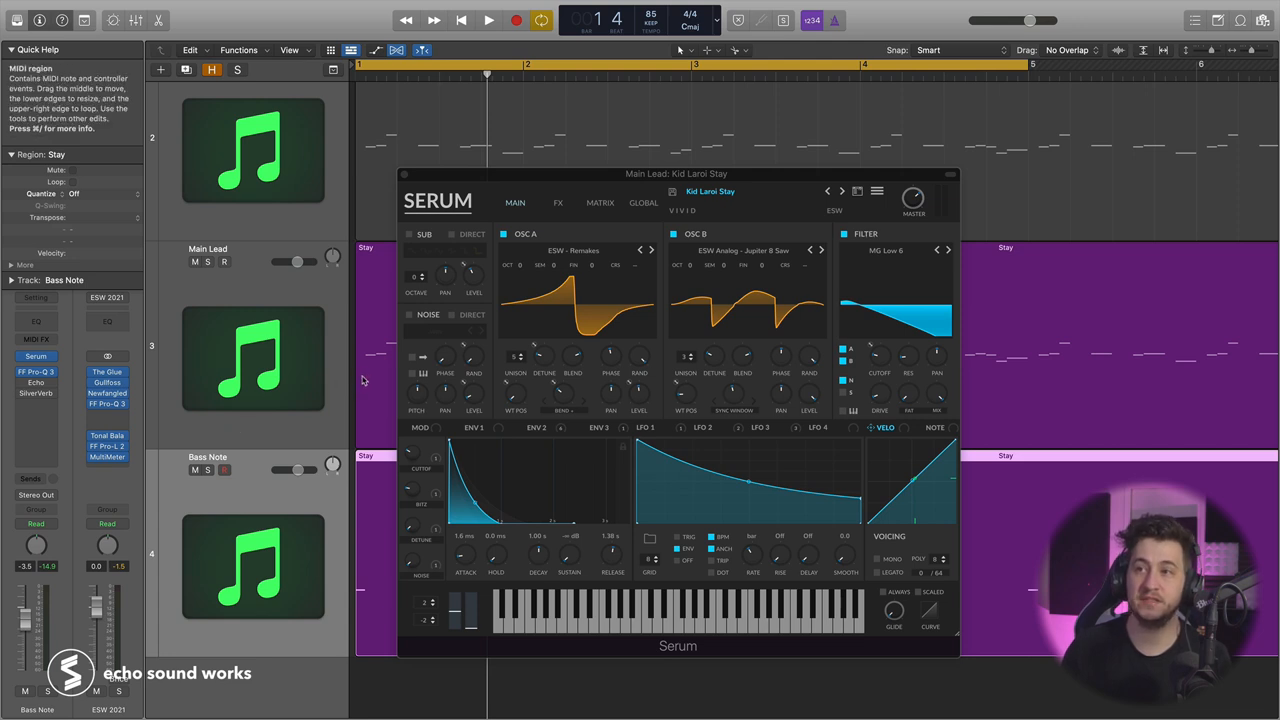
# Make the Main Lead track active so its Serum patch 'Kid Land Stay' shows
pyautogui.click(488, 20)
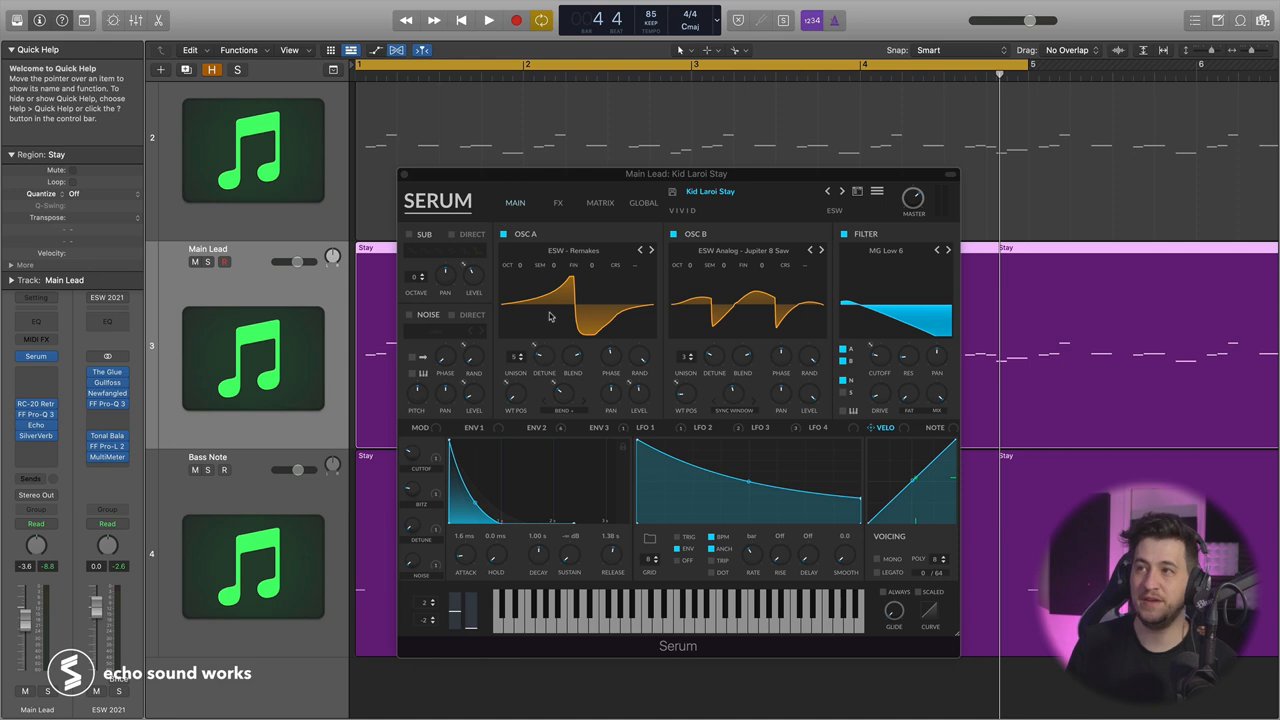
pyautogui.moveTo(550, 320)
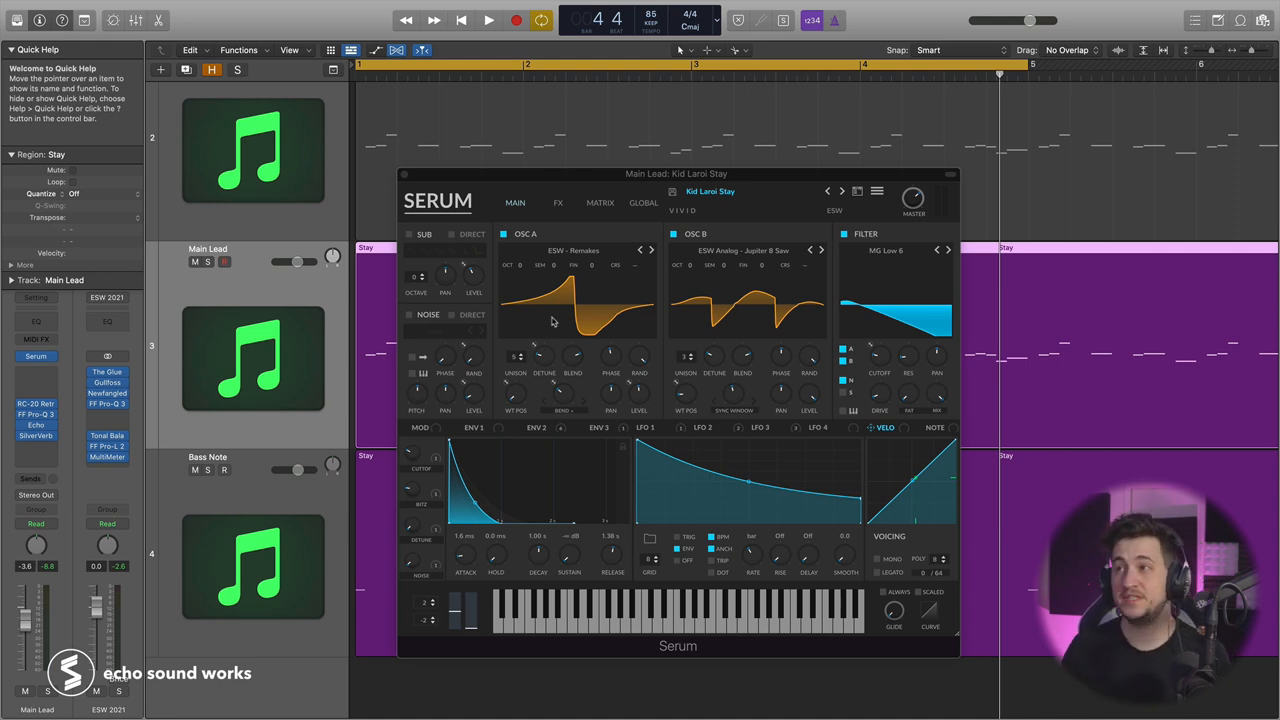
pyautogui.moveTo(430, 332)
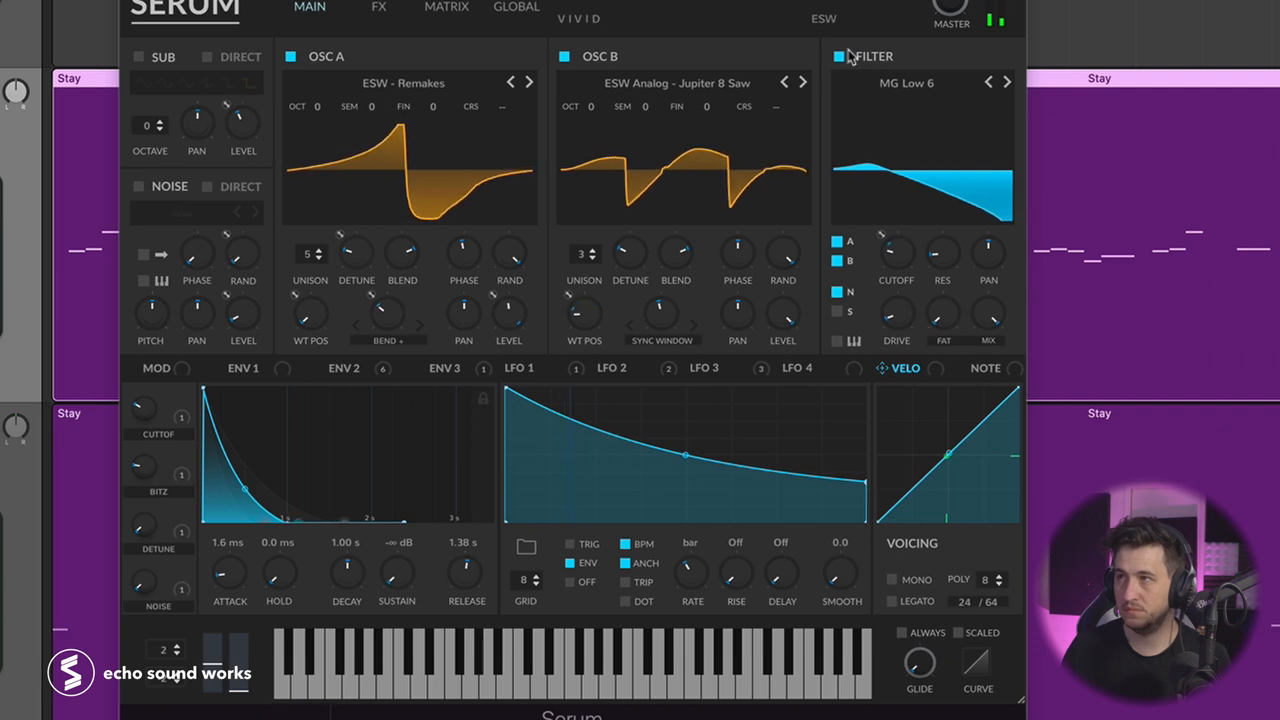
# Switch off the filter and oscillator B, leaving only oscillator A sounding
pyautogui.click(840, 56)
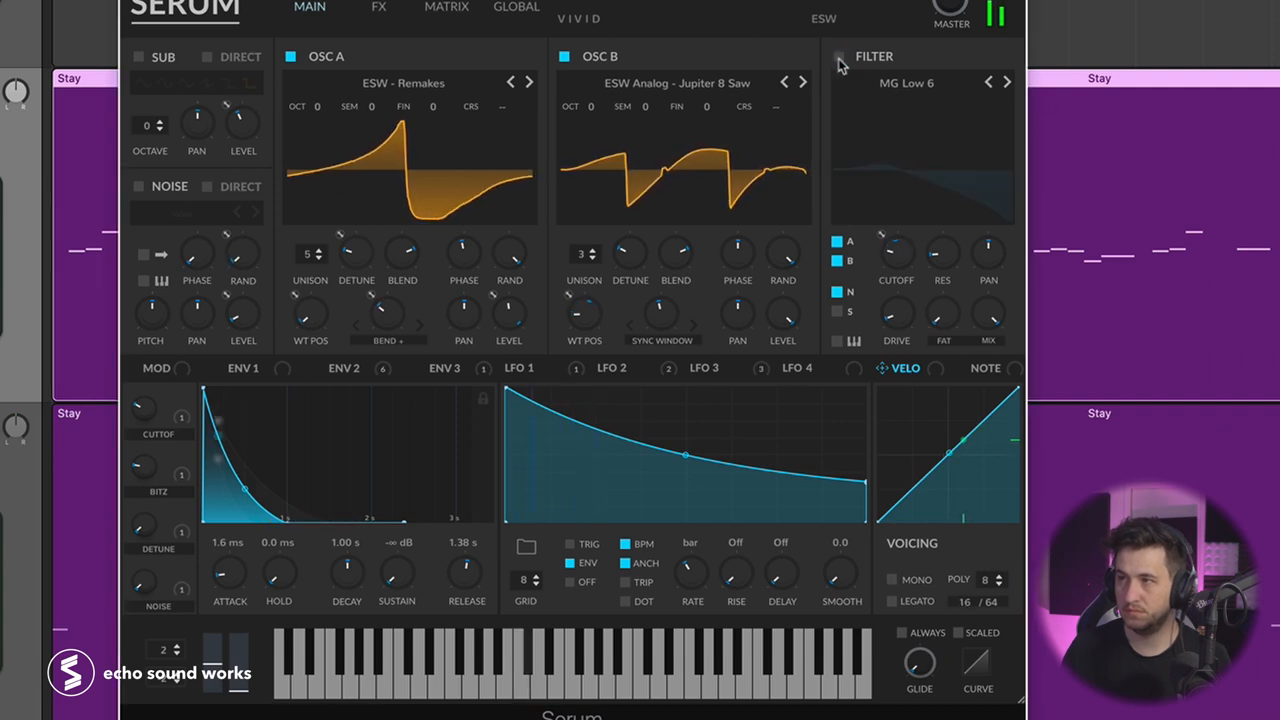
pyautogui.click(838, 56)
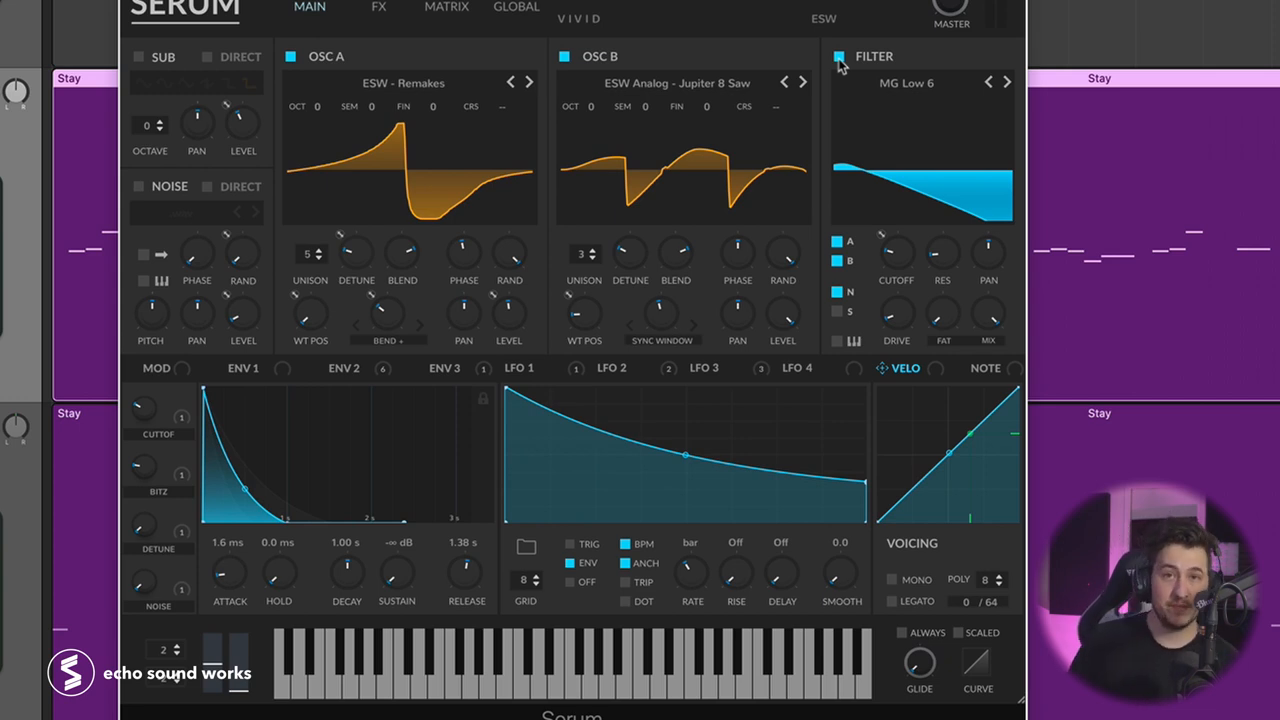
pyautogui.moveTo(380, 290)
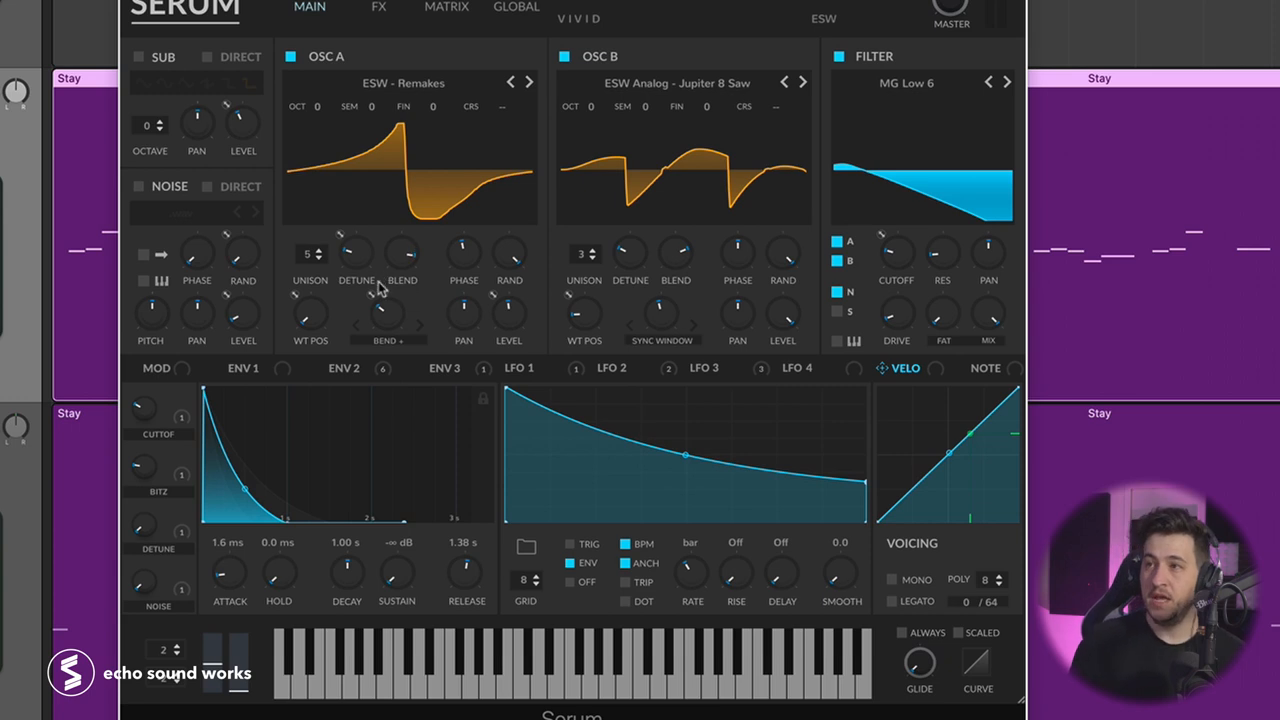
pyautogui.click(564, 56)
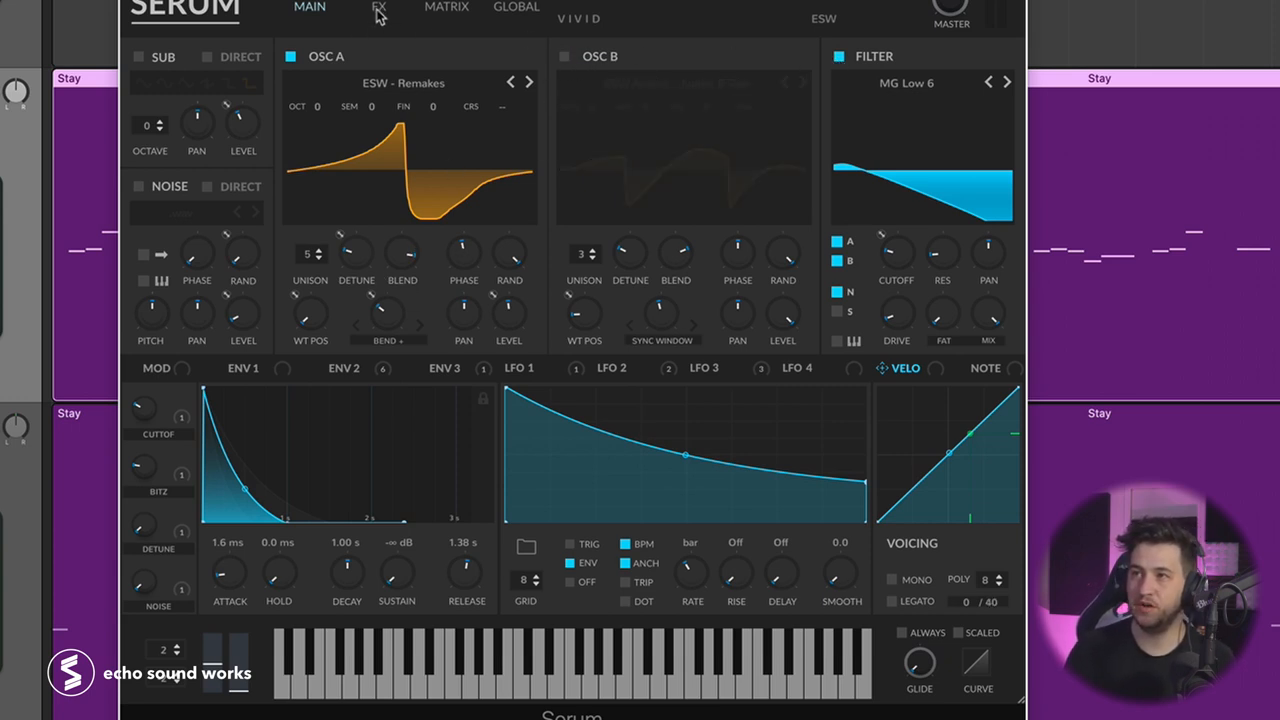
pyautogui.click(380, 8)
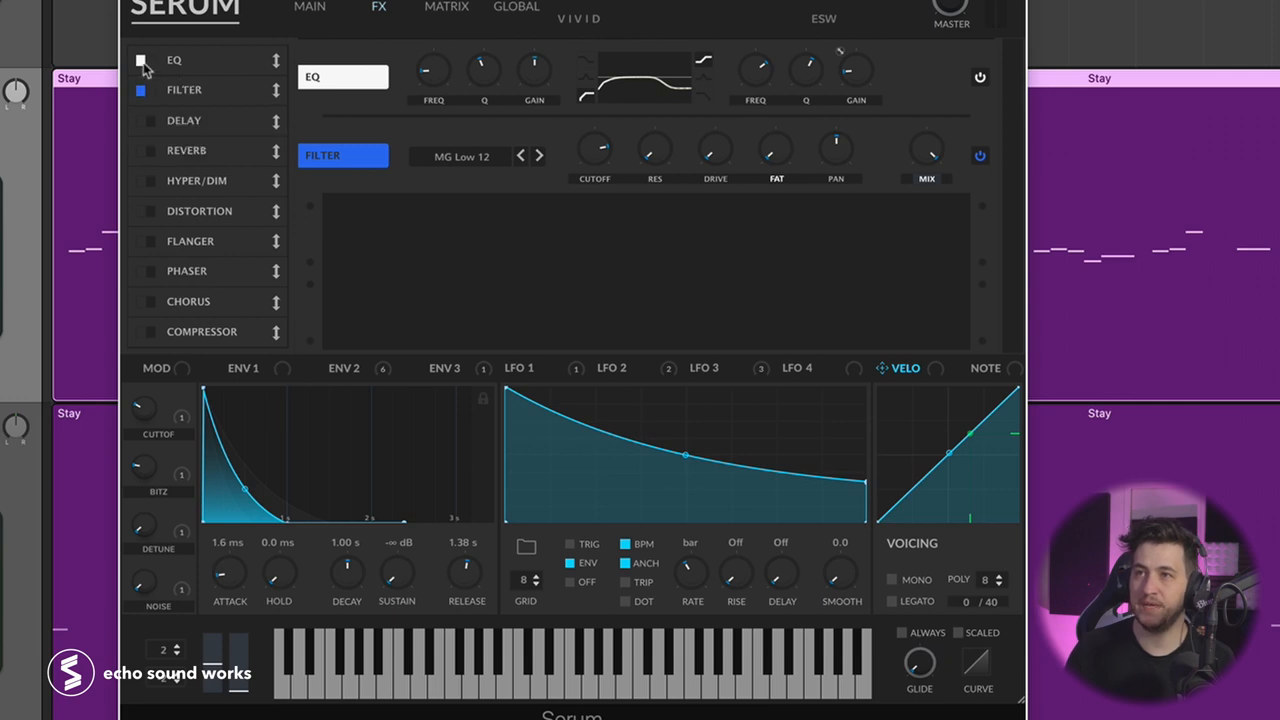
pyautogui.click(308, 8)
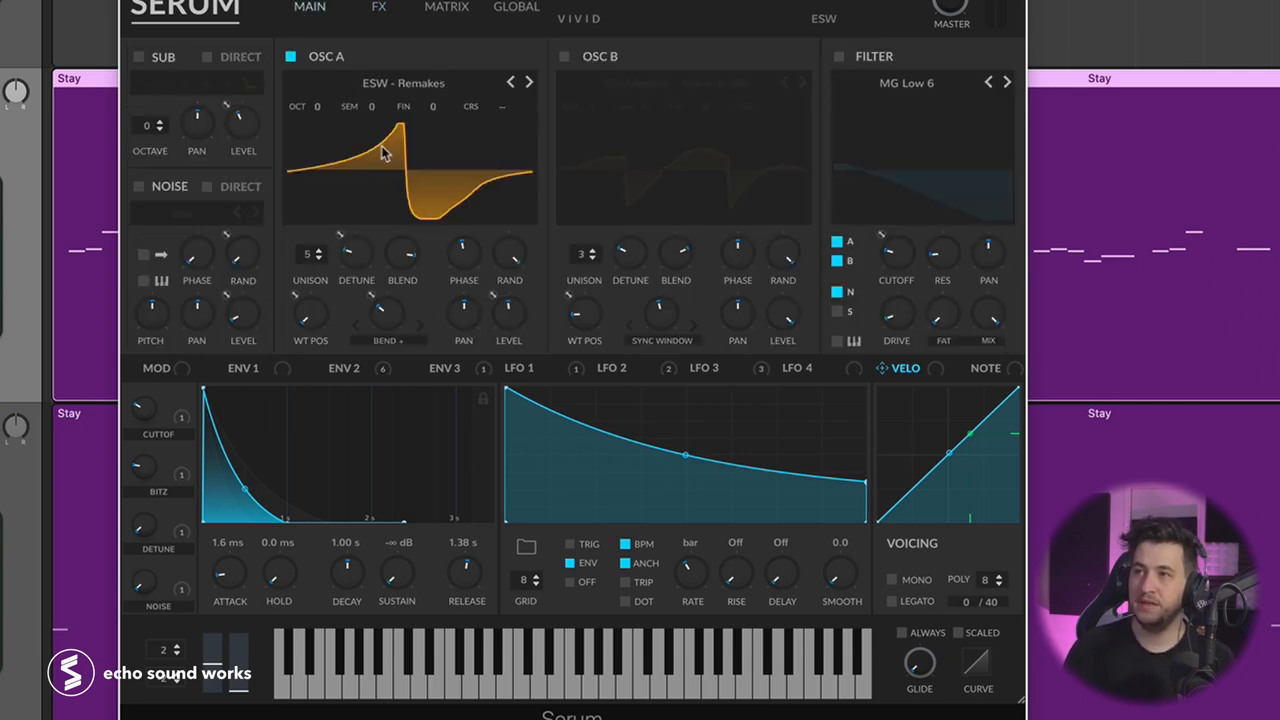
# Set oscillator A's warp to Off for comparison, then back to Bend +
pyautogui.click(388, 340)
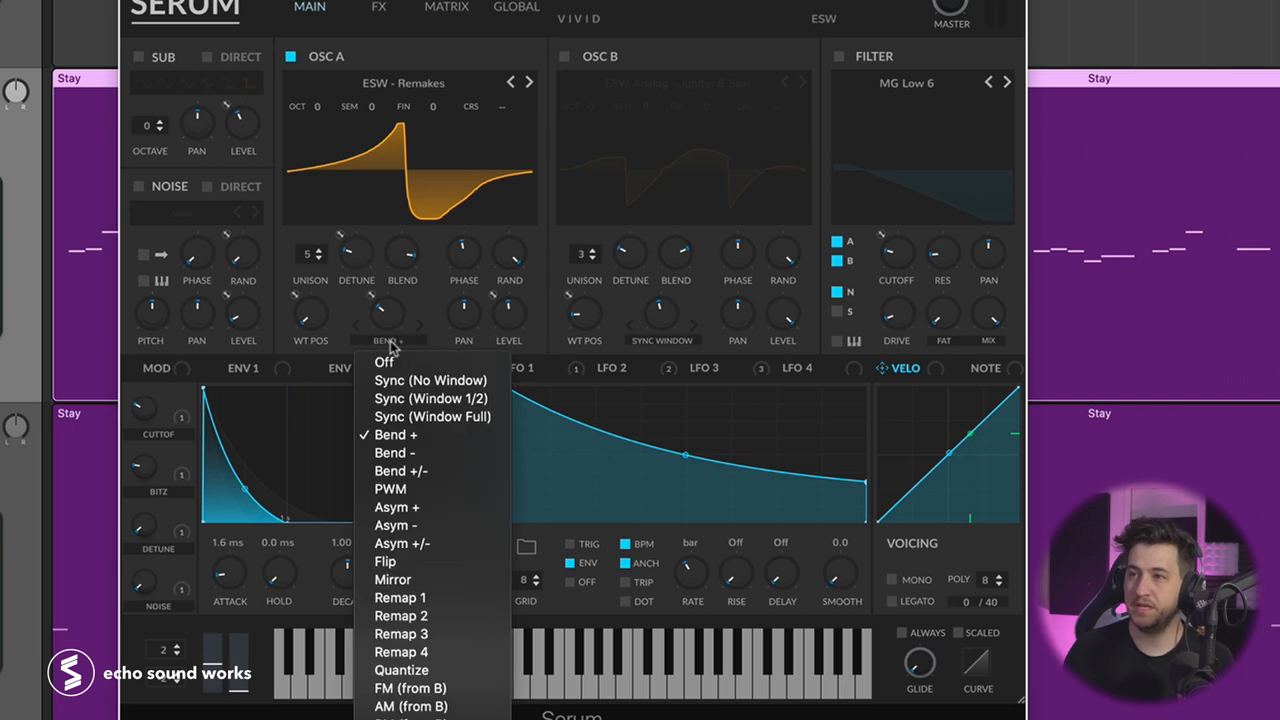
pyautogui.click(384, 360)
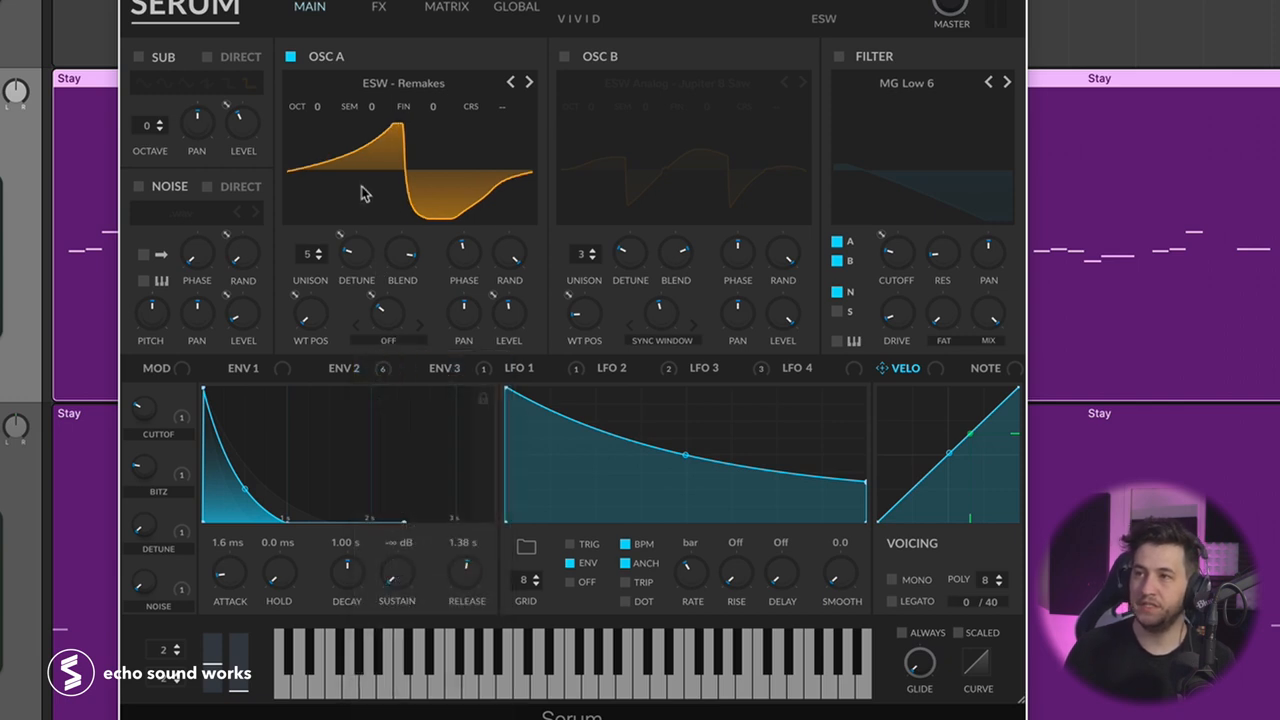
pyautogui.moveTo(372, 240)
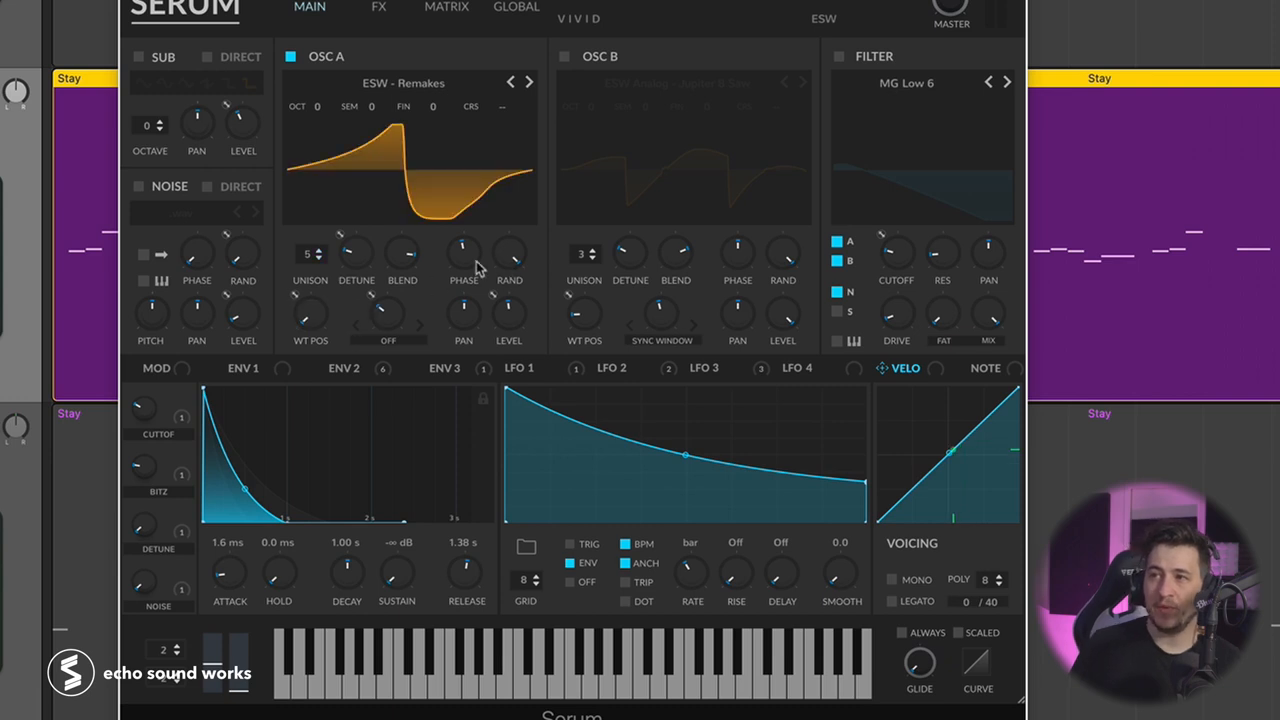
pyautogui.moveTo(400, 272)
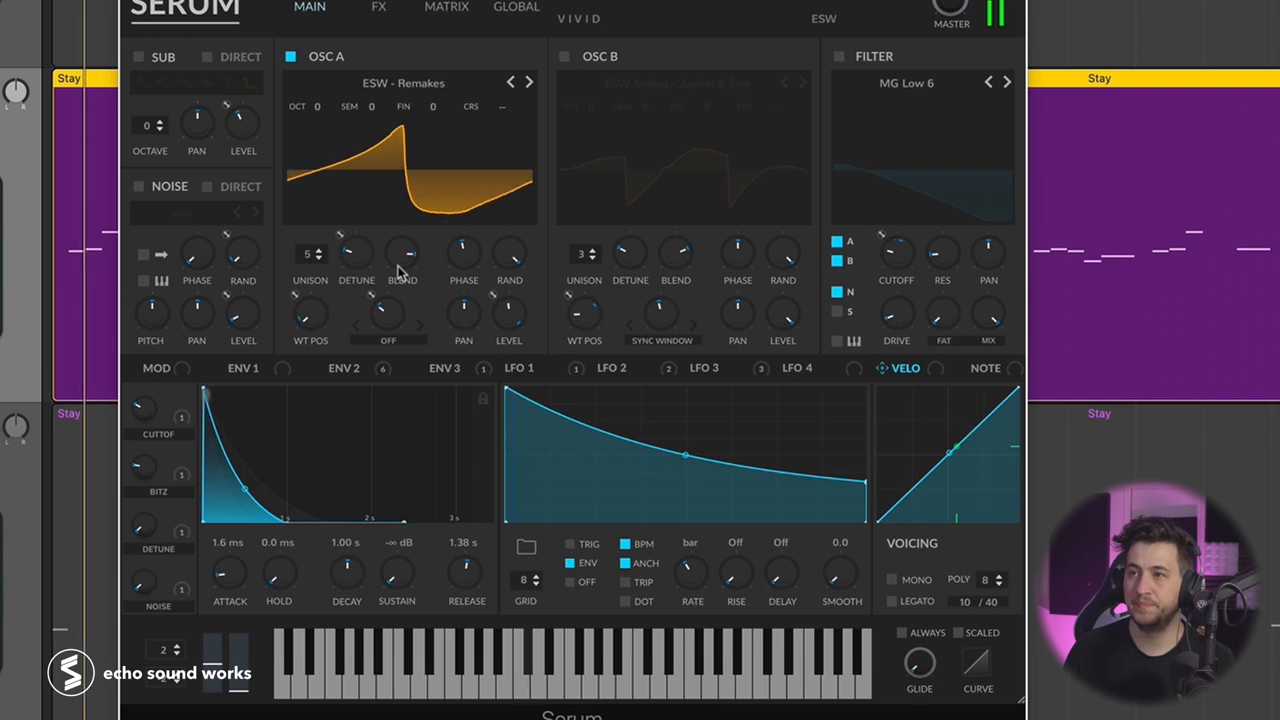
pyautogui.click(388, 340)
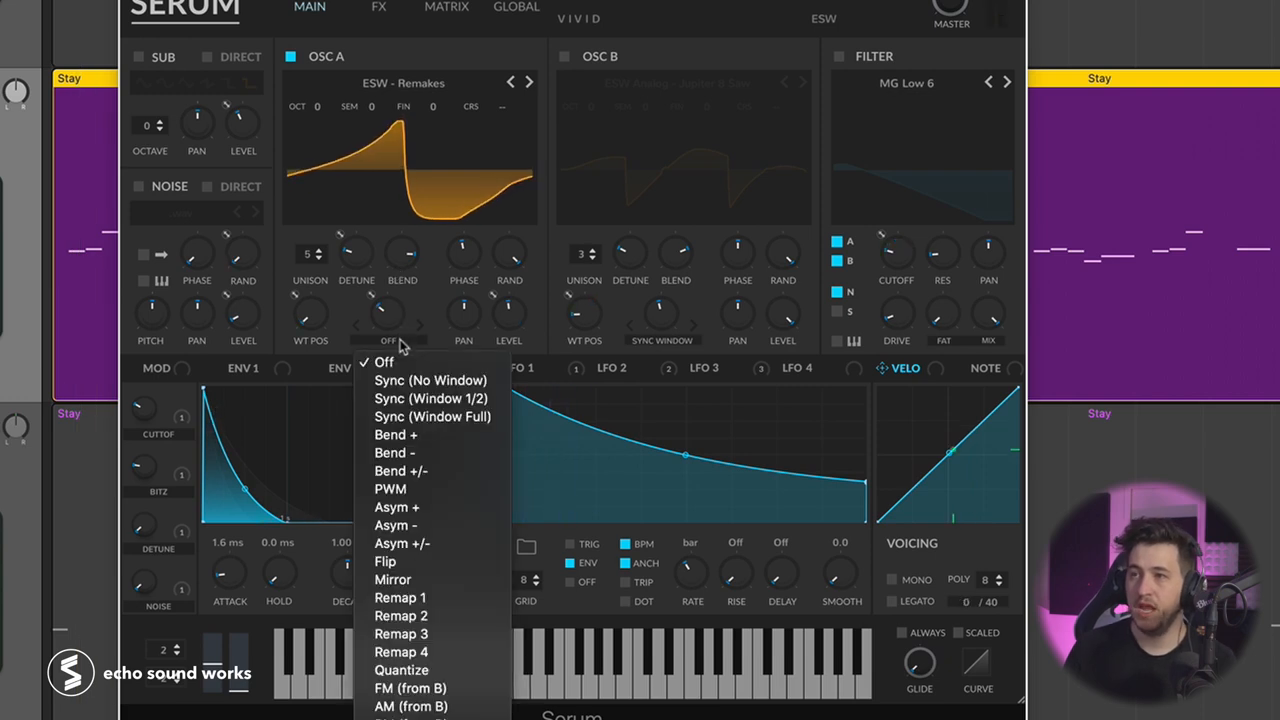
pyautogui.click(396, 434)
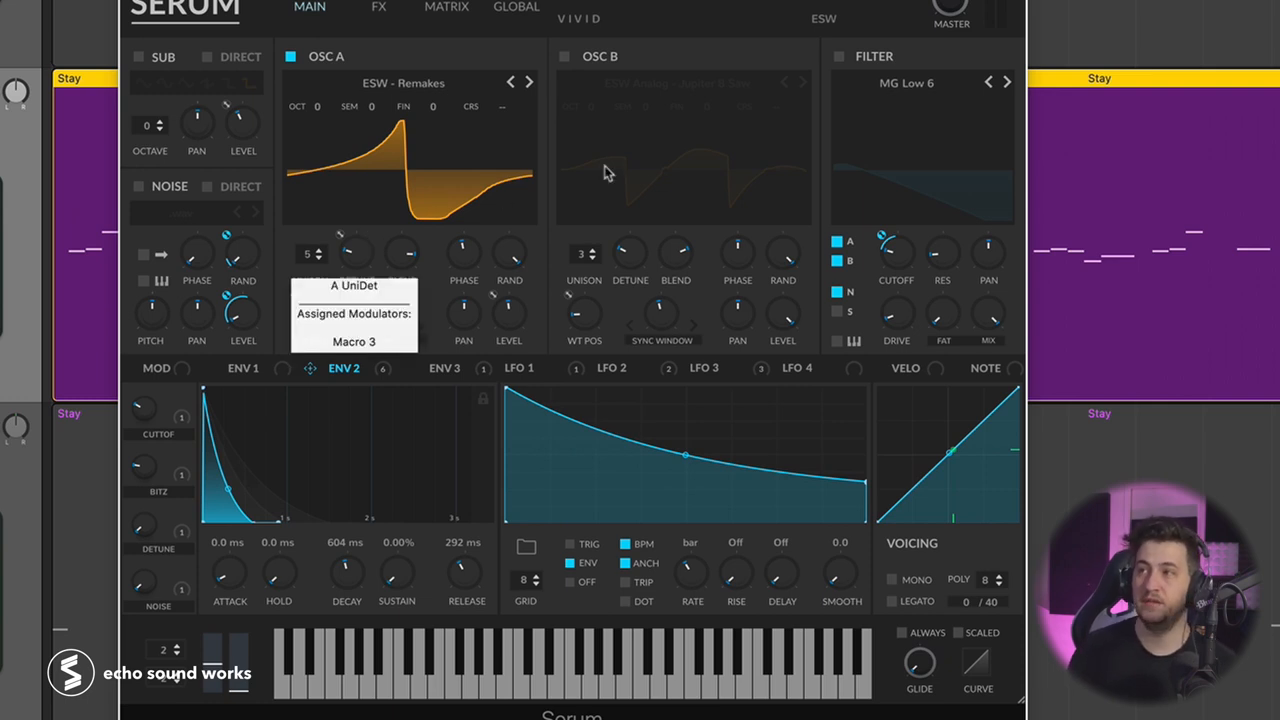
pyautogui.moveTo(570, 72)
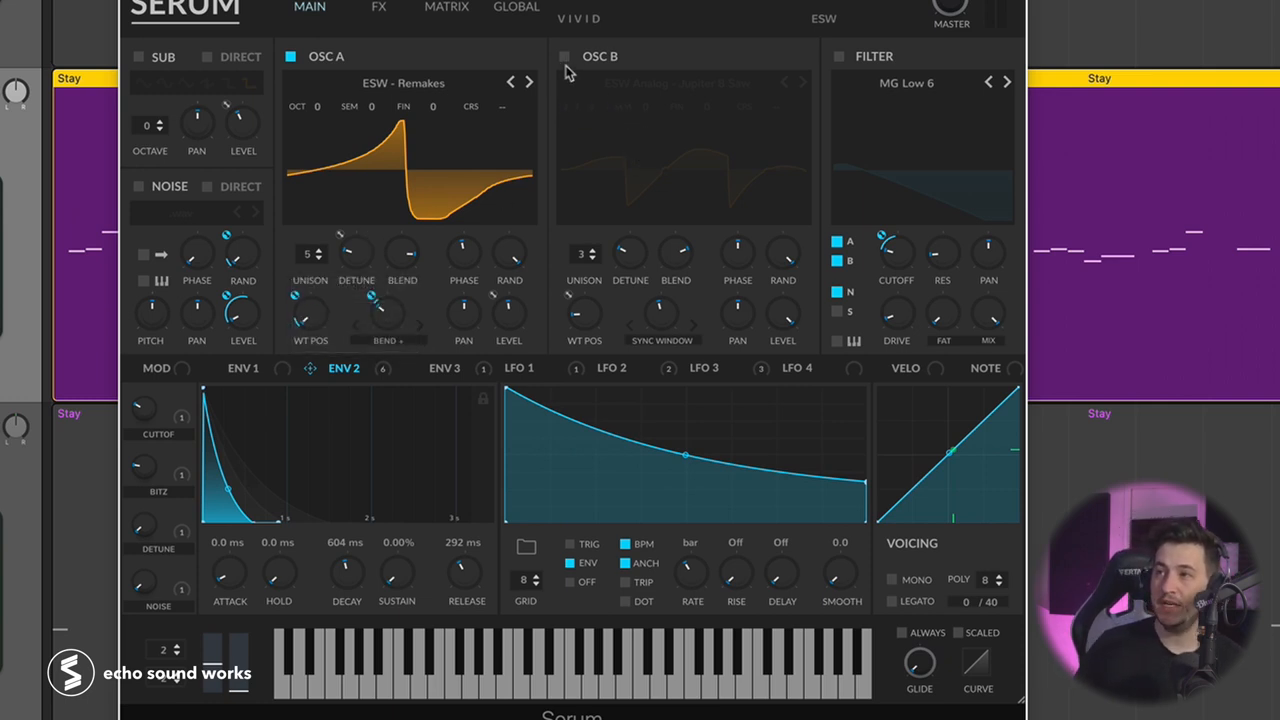
# Enable oscillator B, set its Sync warp to Off, then re-enable oscillator A
pyautogui.click(564, 56)
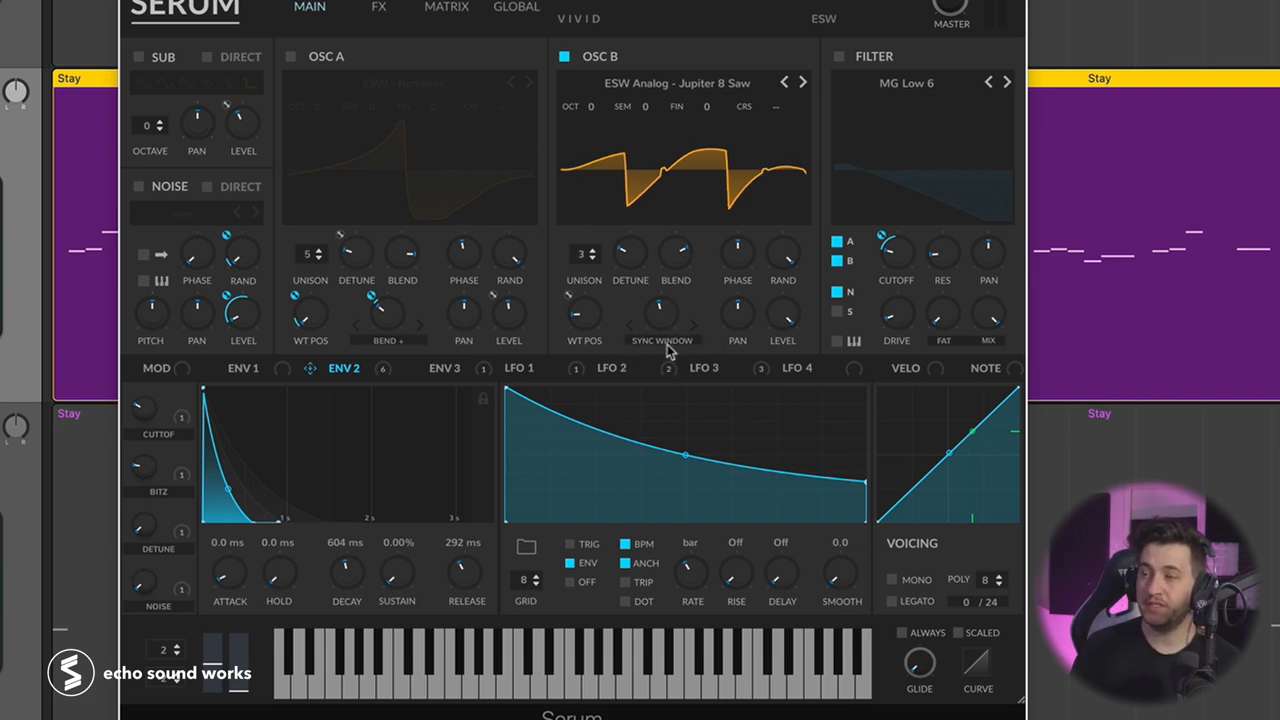
pyautogui.click(662, 322)
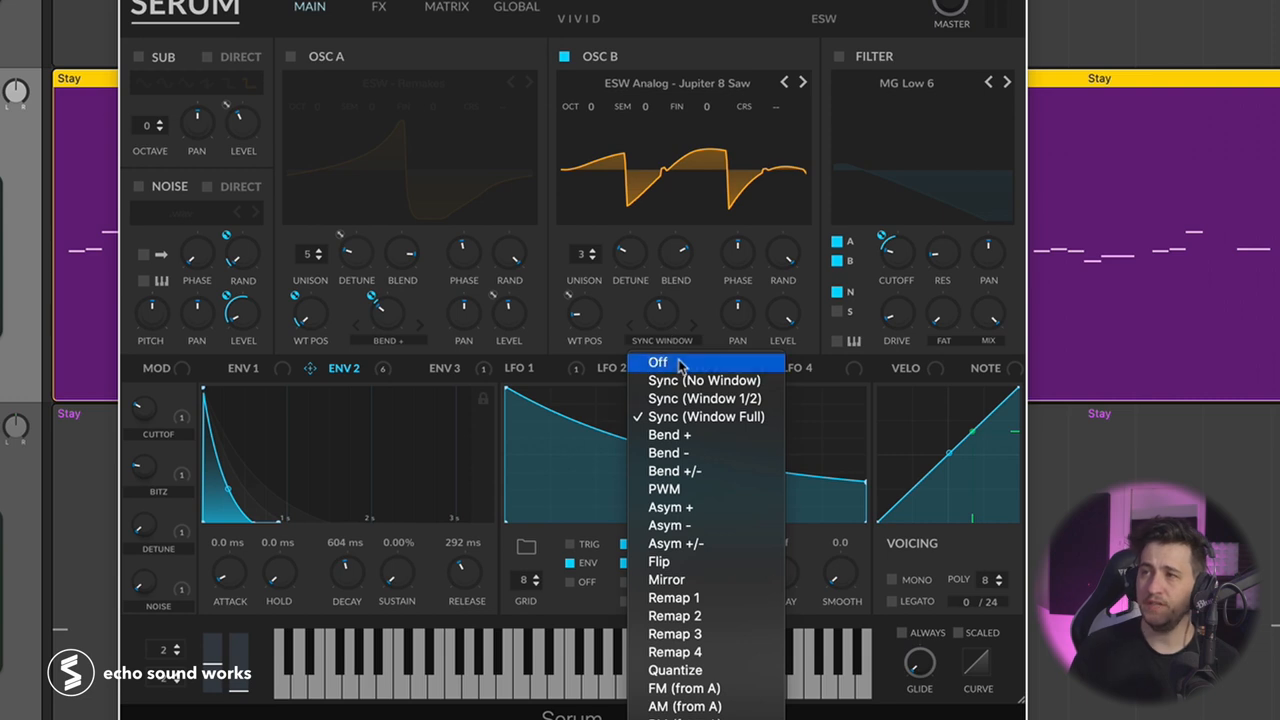
pyautogui.click(658, 362)
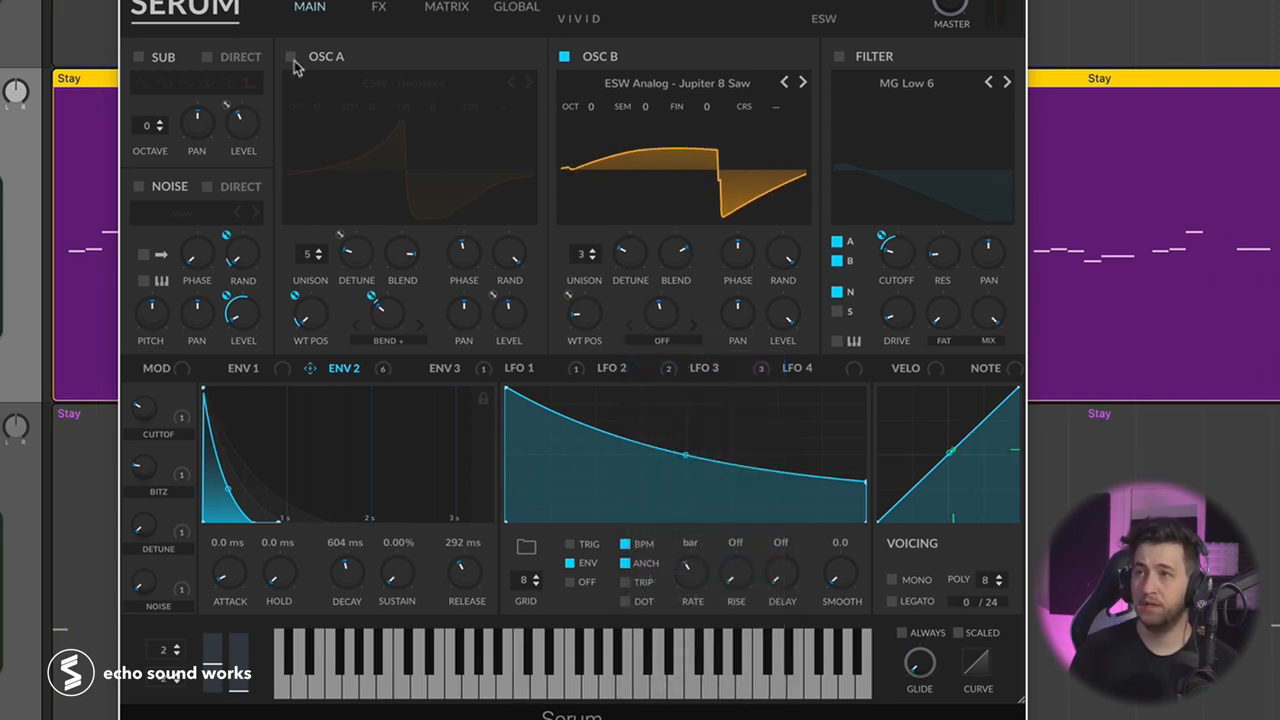
pyautogui.click(292, 56)
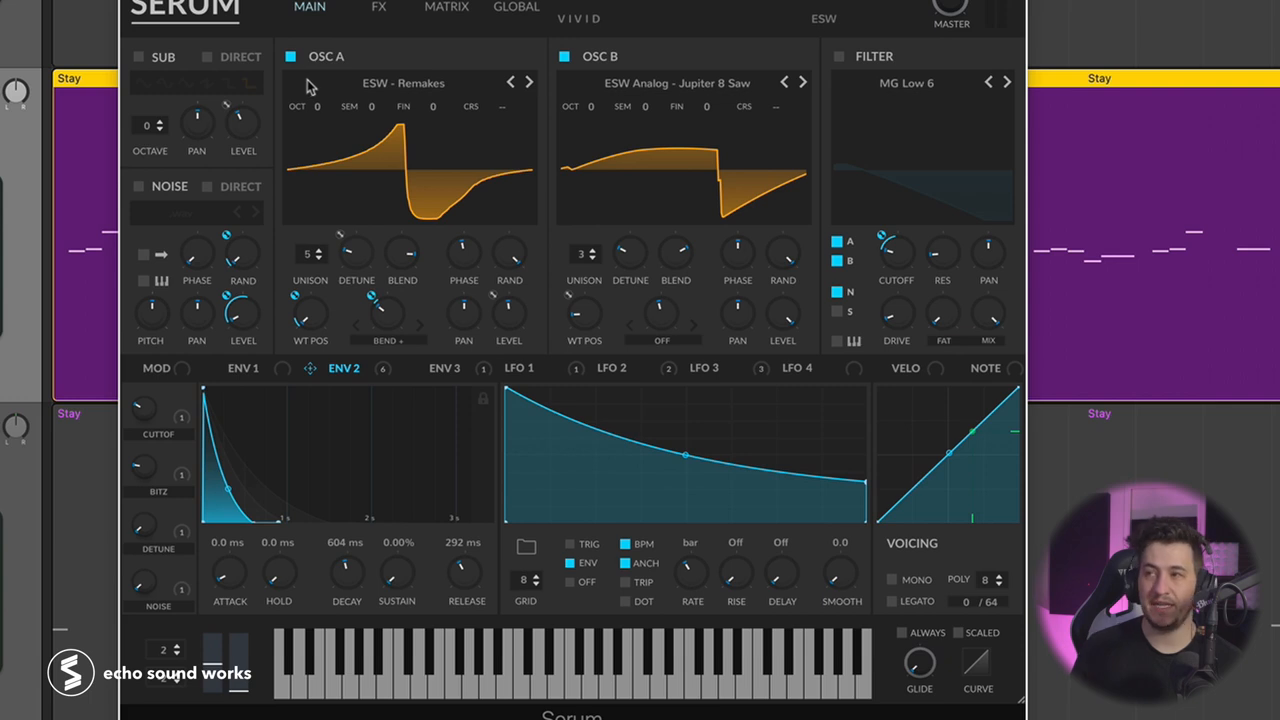
pyautogui.moveTo(676, 252)
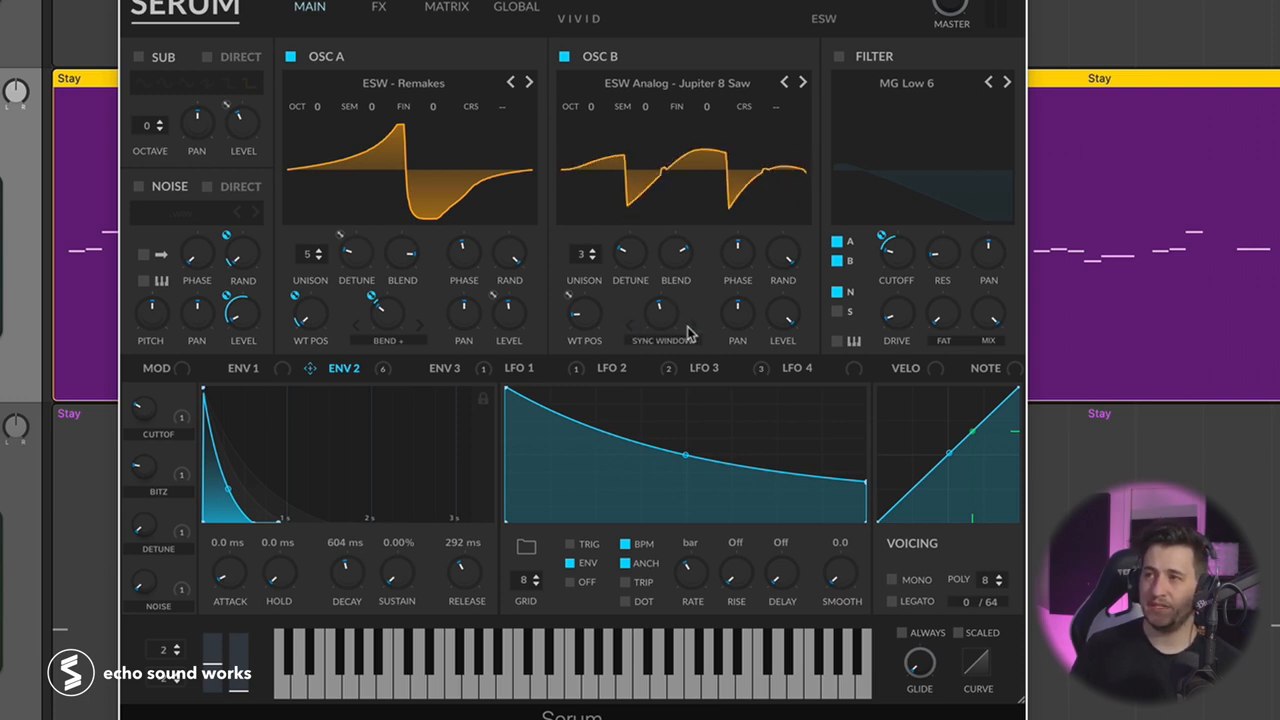
pyautogui.moveTo(660, 318)
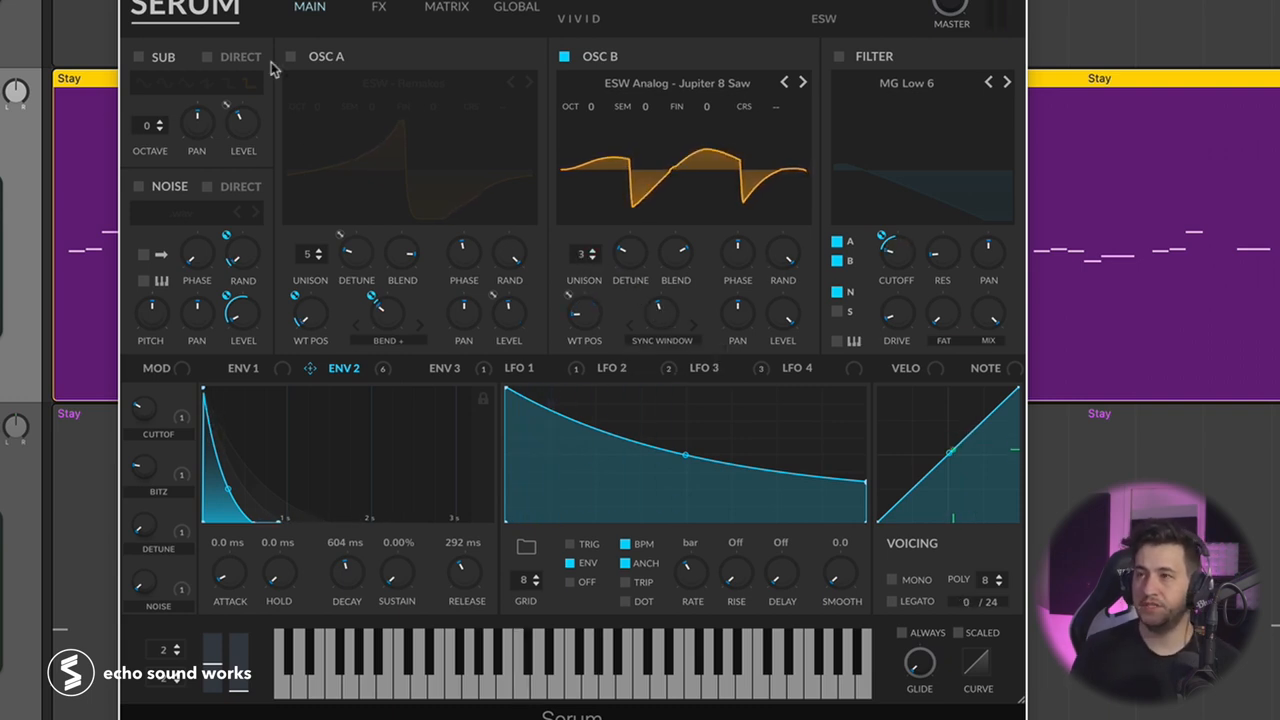
pyautogui.click(290, 56)
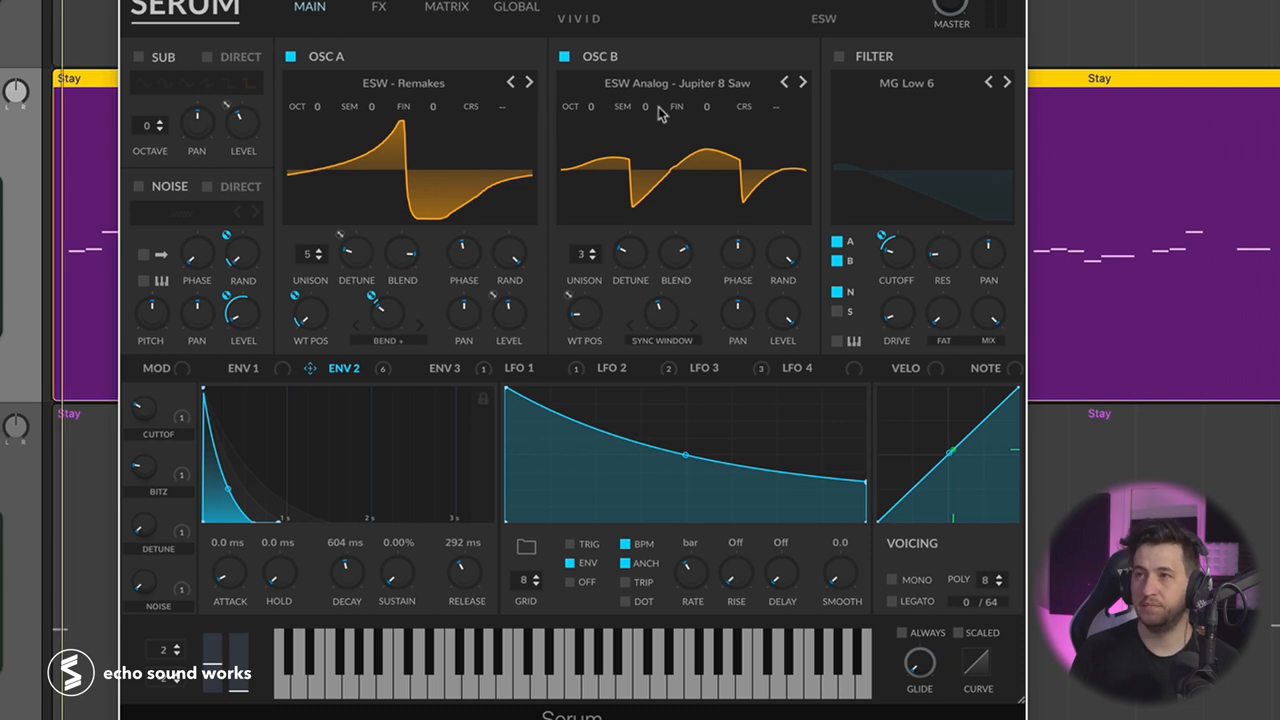
pyautogui.moveTo(644, 106)
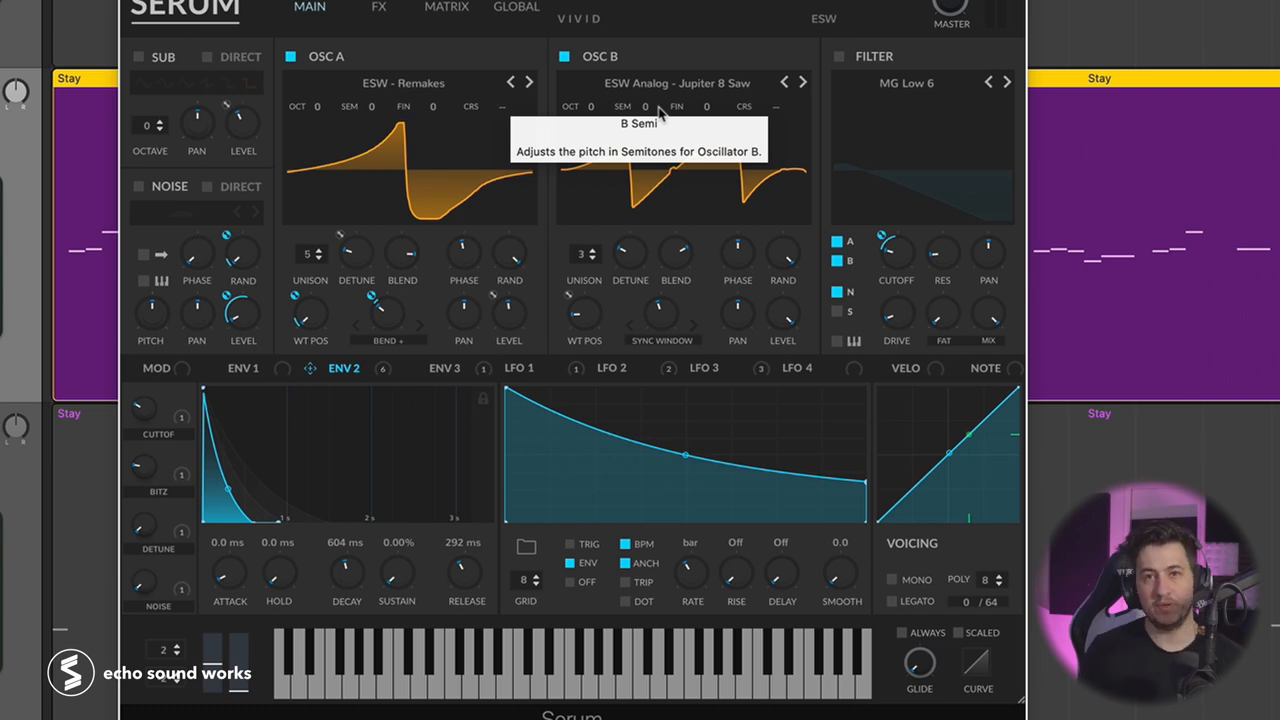
pyautogui.moveTo(840, 68)
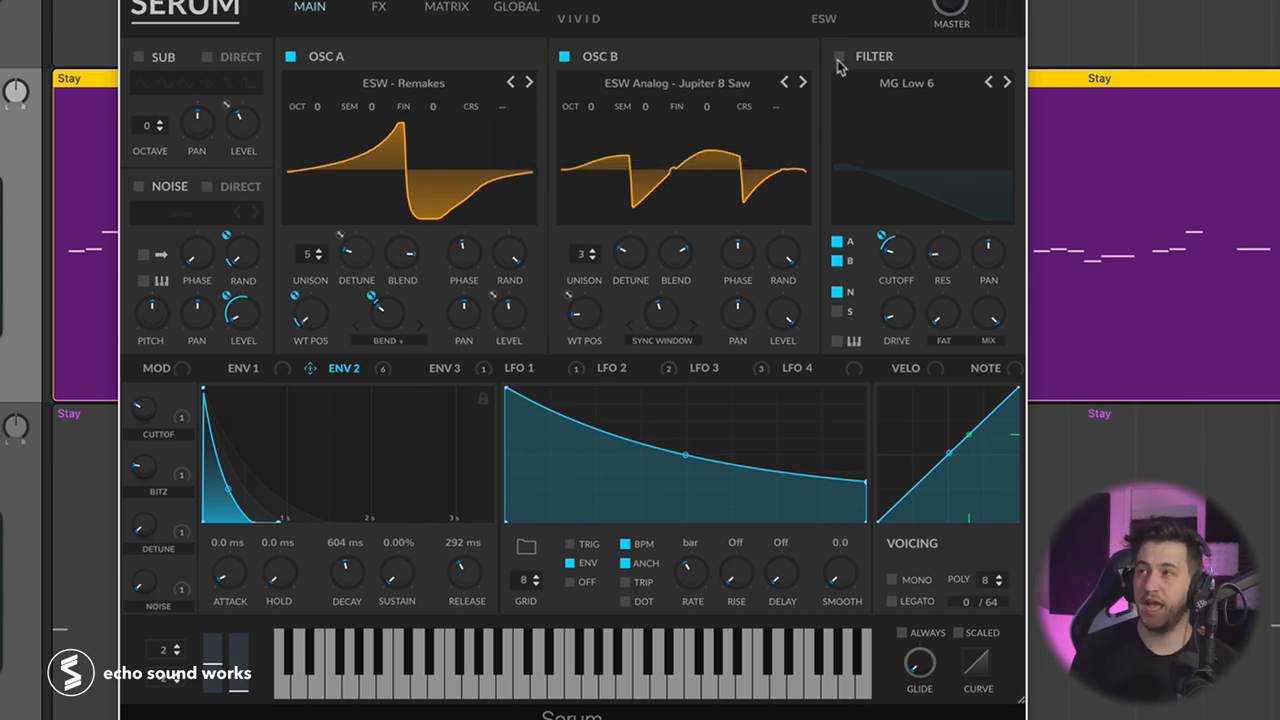
pyautogui.click(838, 56)
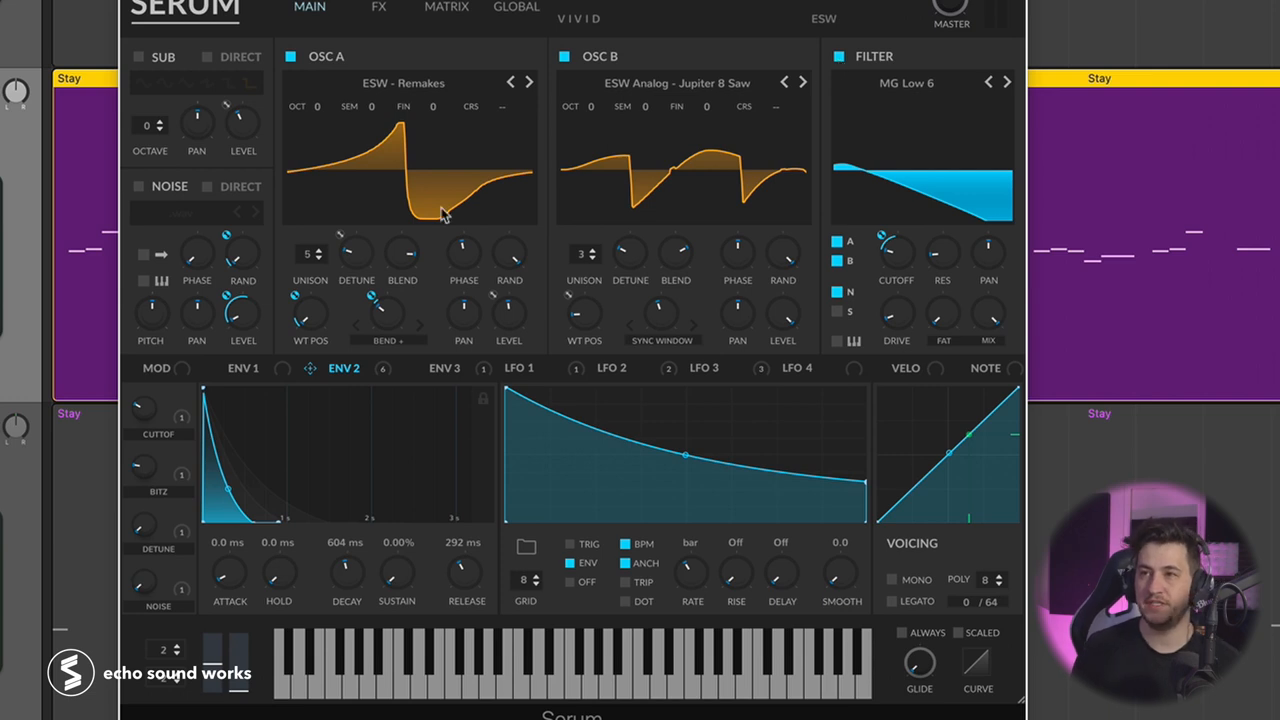
pyautogui.moveTo(416, 170)
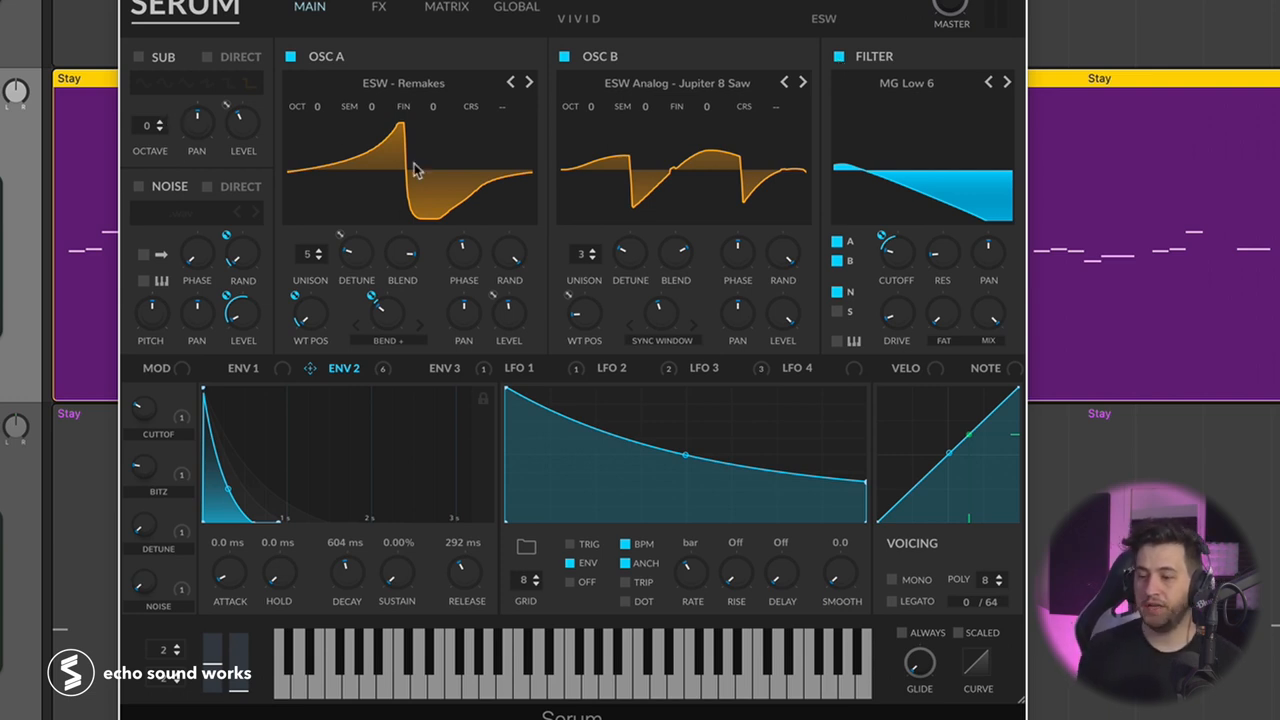
pyautogui.moveTo(880, 240)
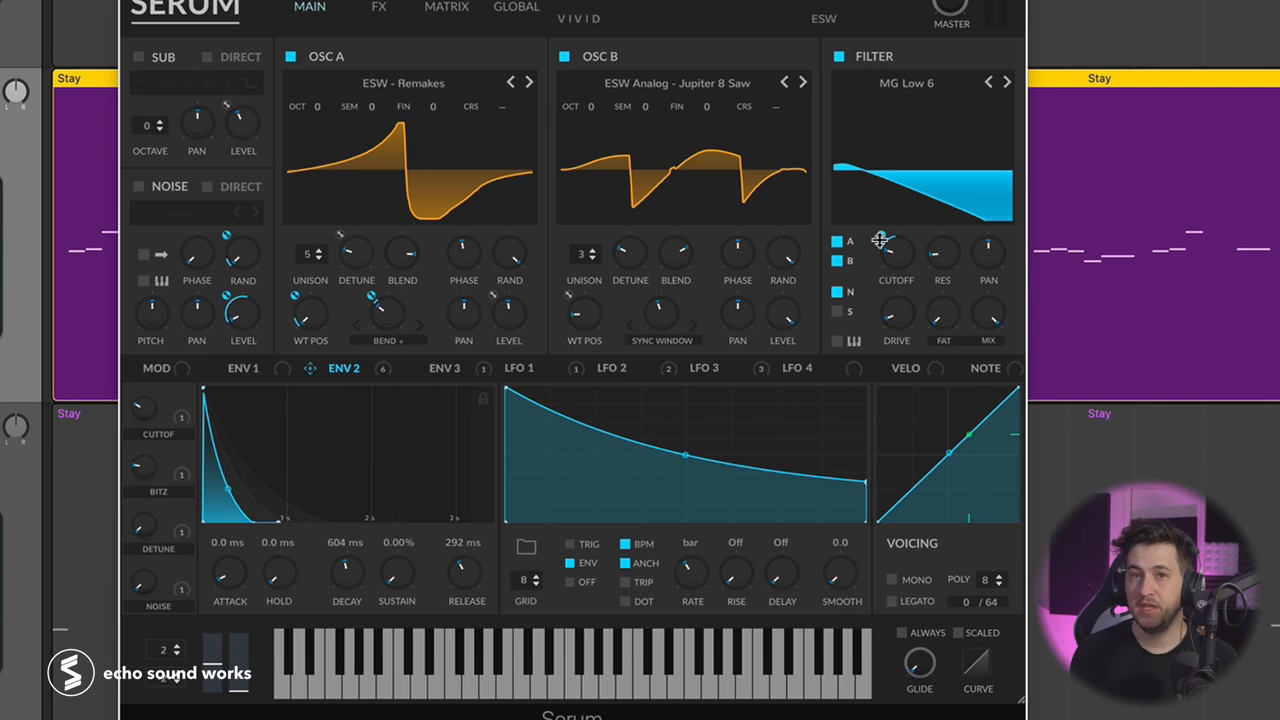
pyautogui.moveTo(896, 250)
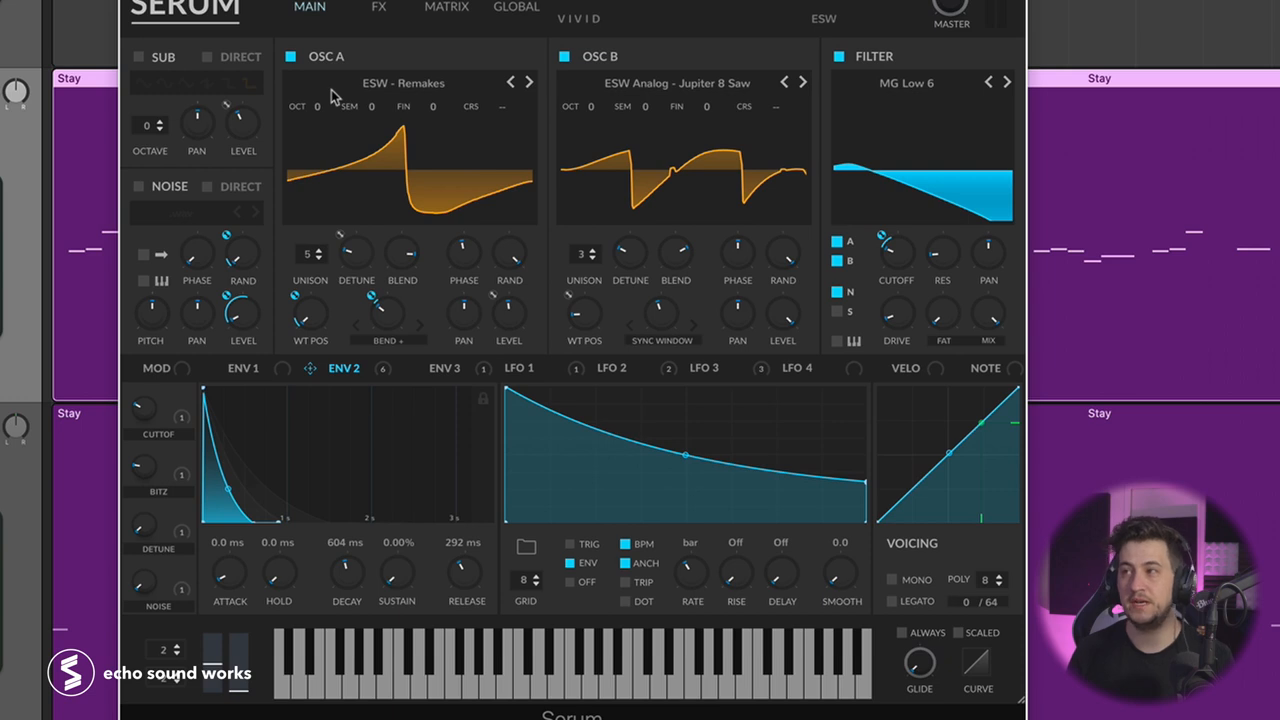
pyautogui.moveTo(428, 108)
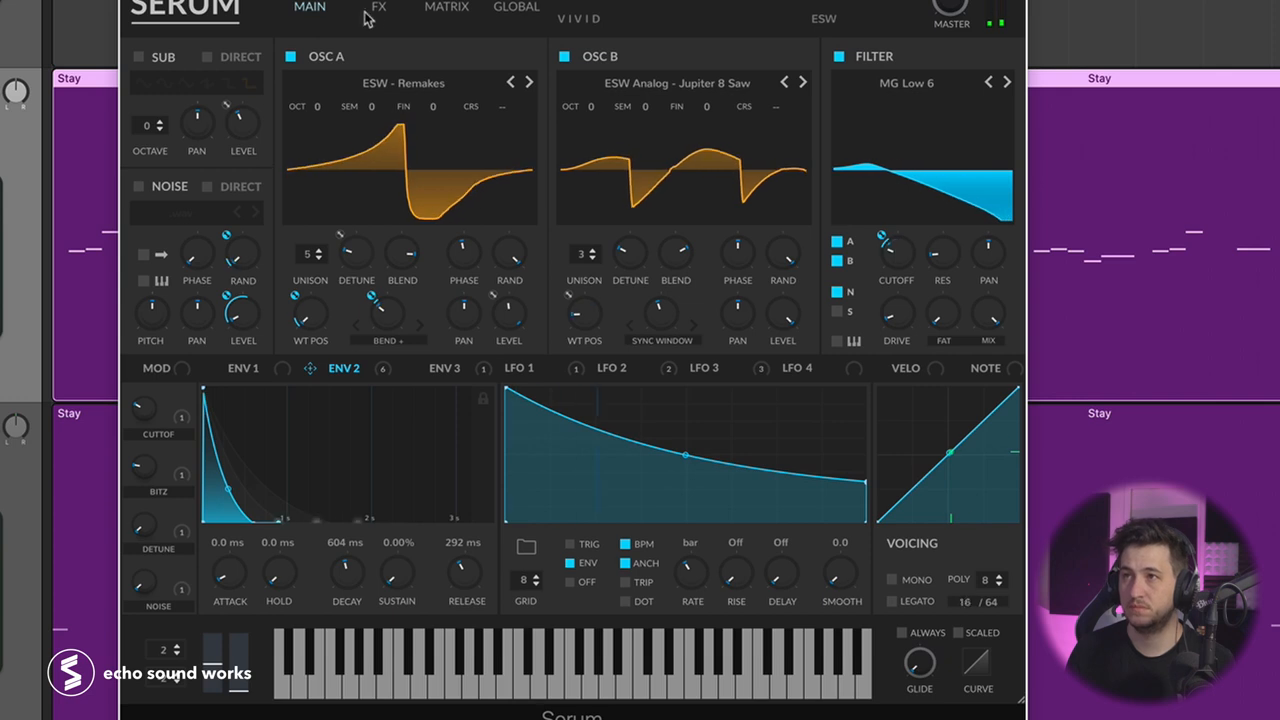
# In the FX chain, enable the EQ module and the MG Low 12 filter module
pyautogui.click(378, 8)
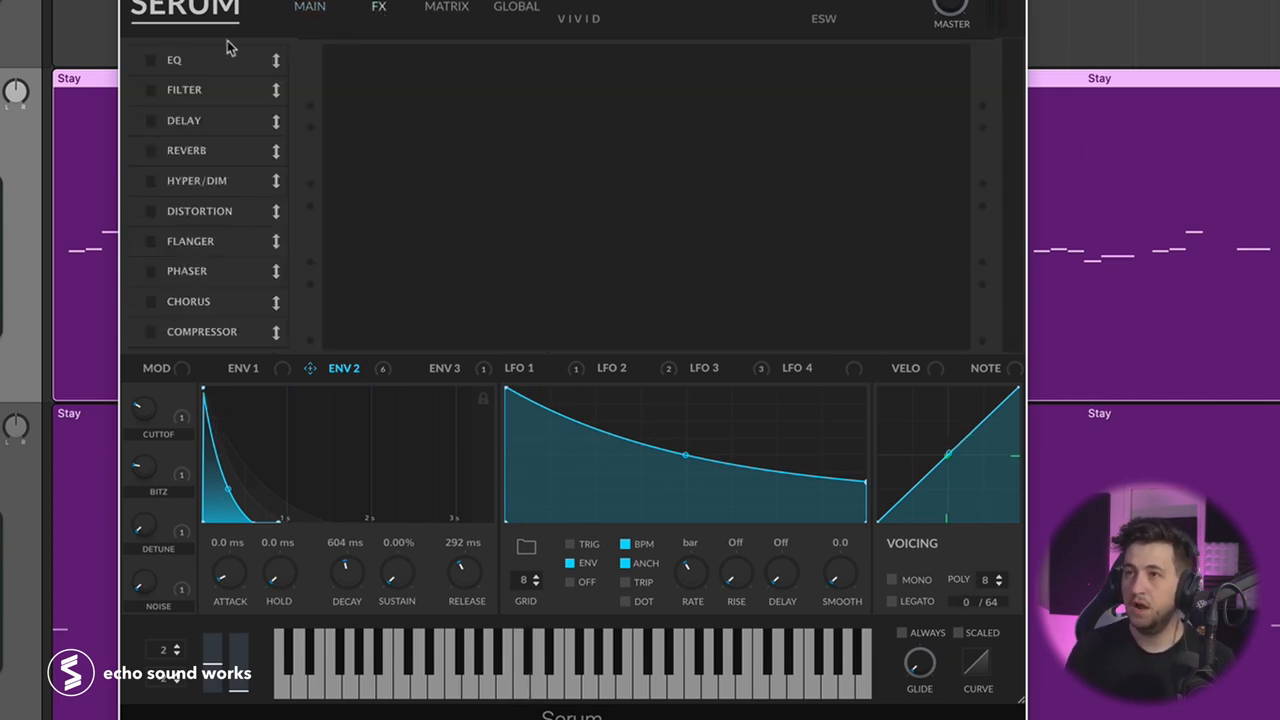
pyautogui.click(174, 60)
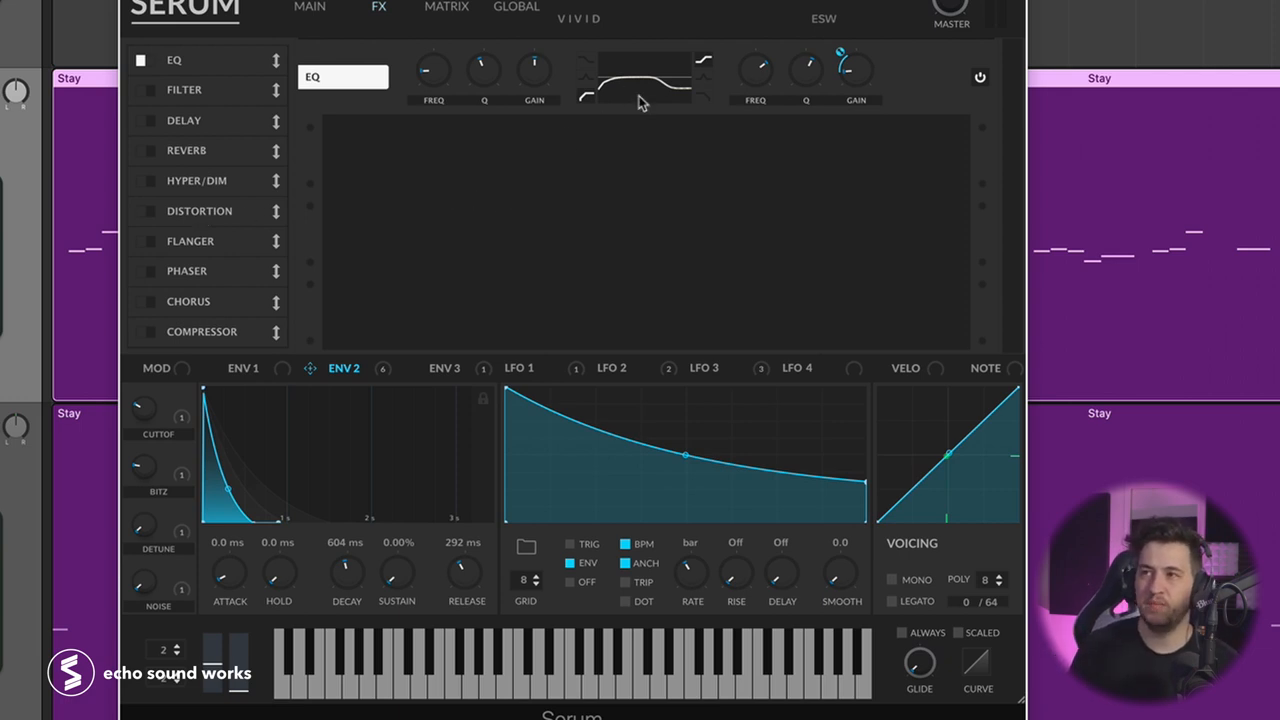
pyautogui.moveTo(148, 164)
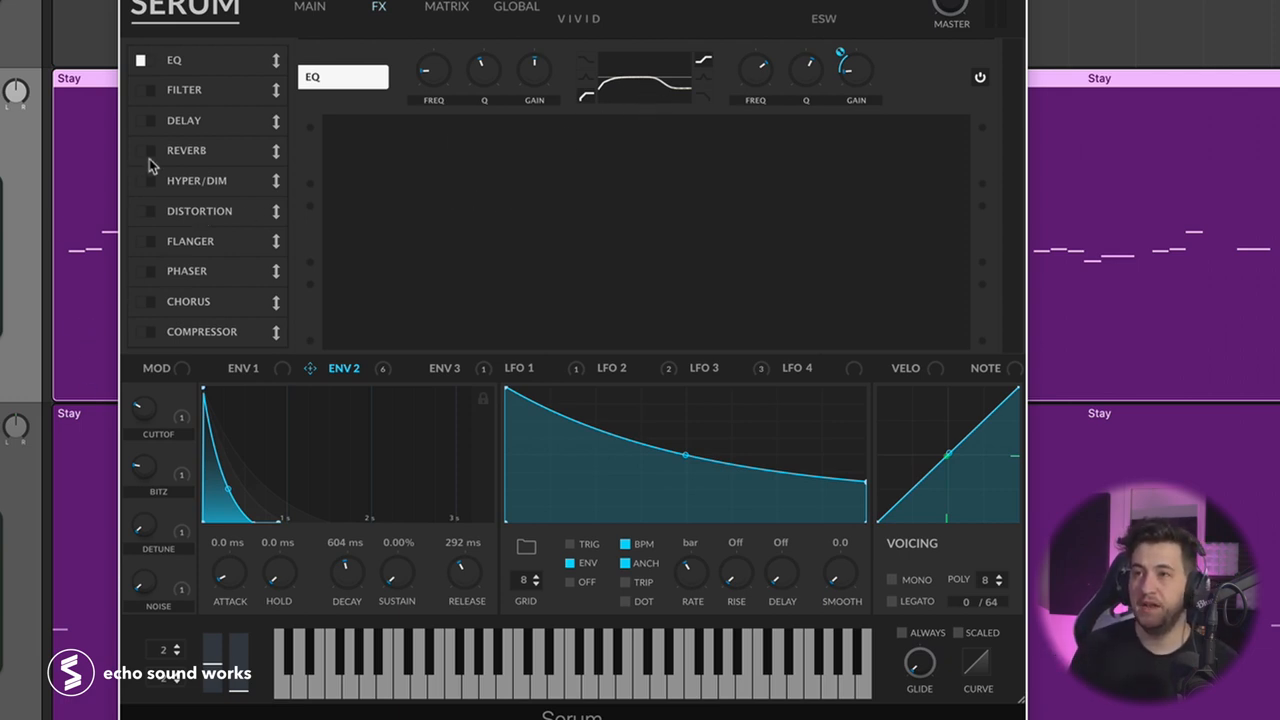
pyautogui.moveTo(150, 110)
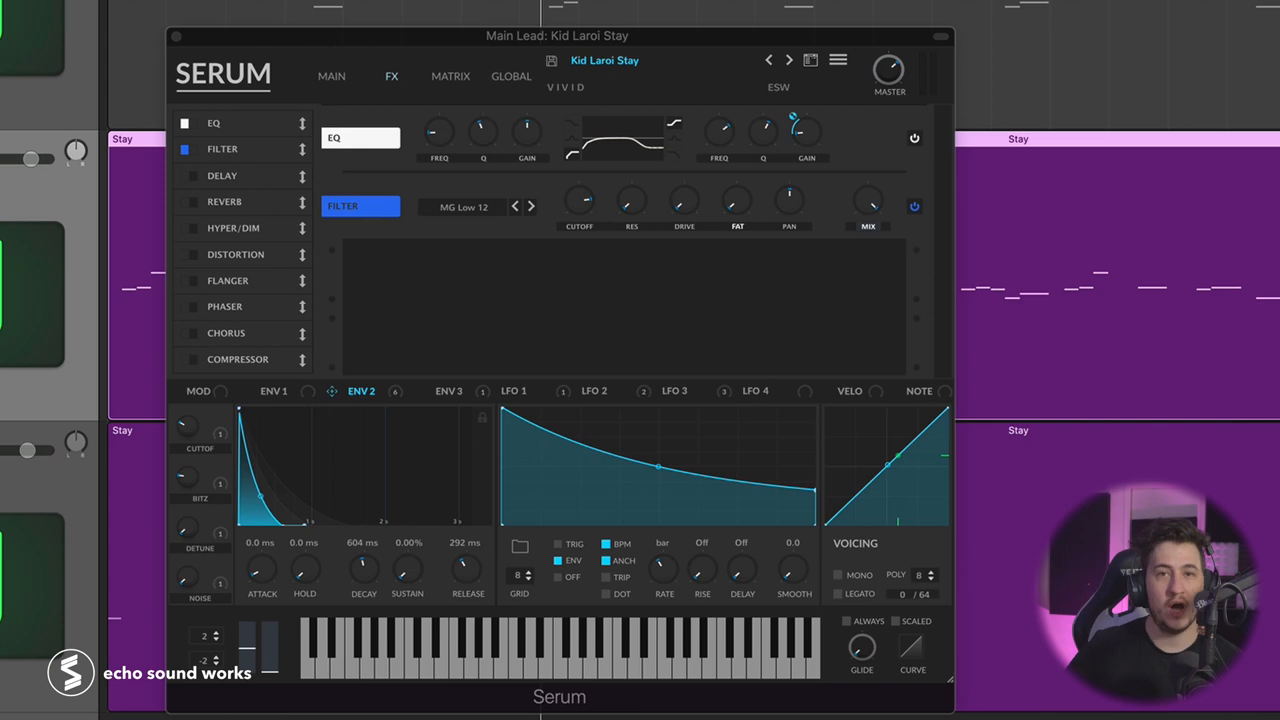
pyautogui.moveTo(398, 298)
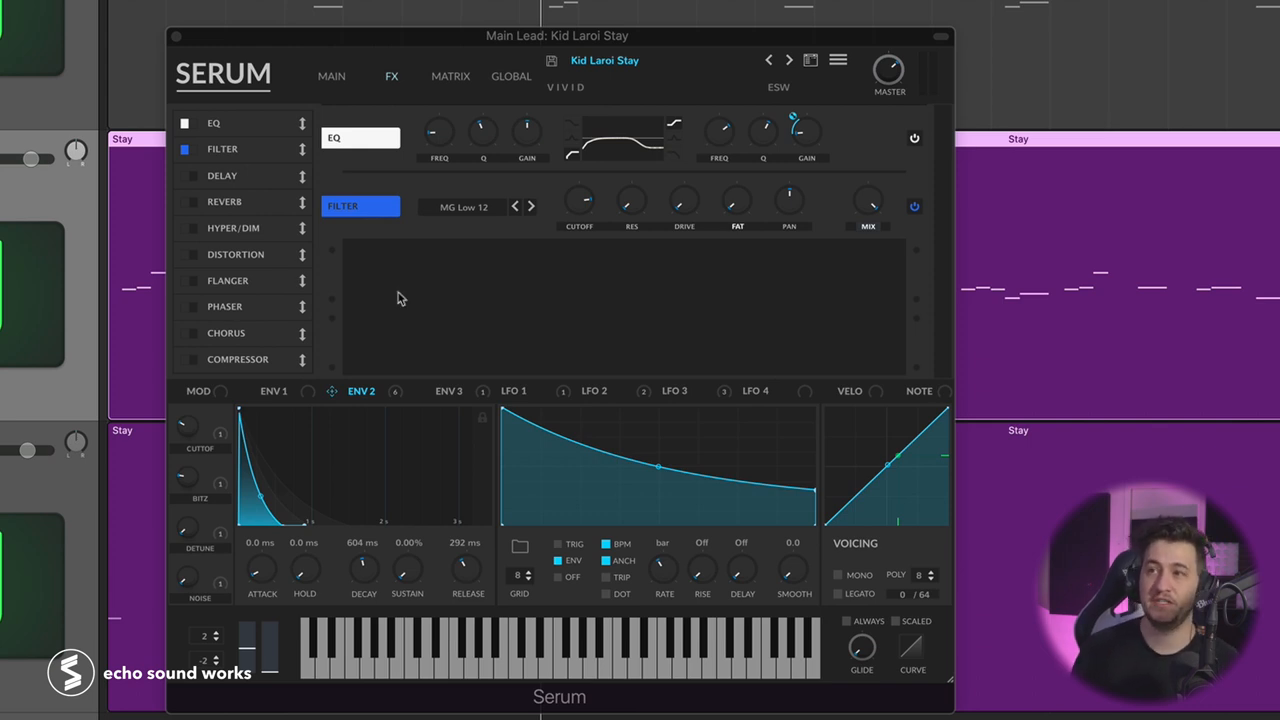
pyautogui.click(332, 76)
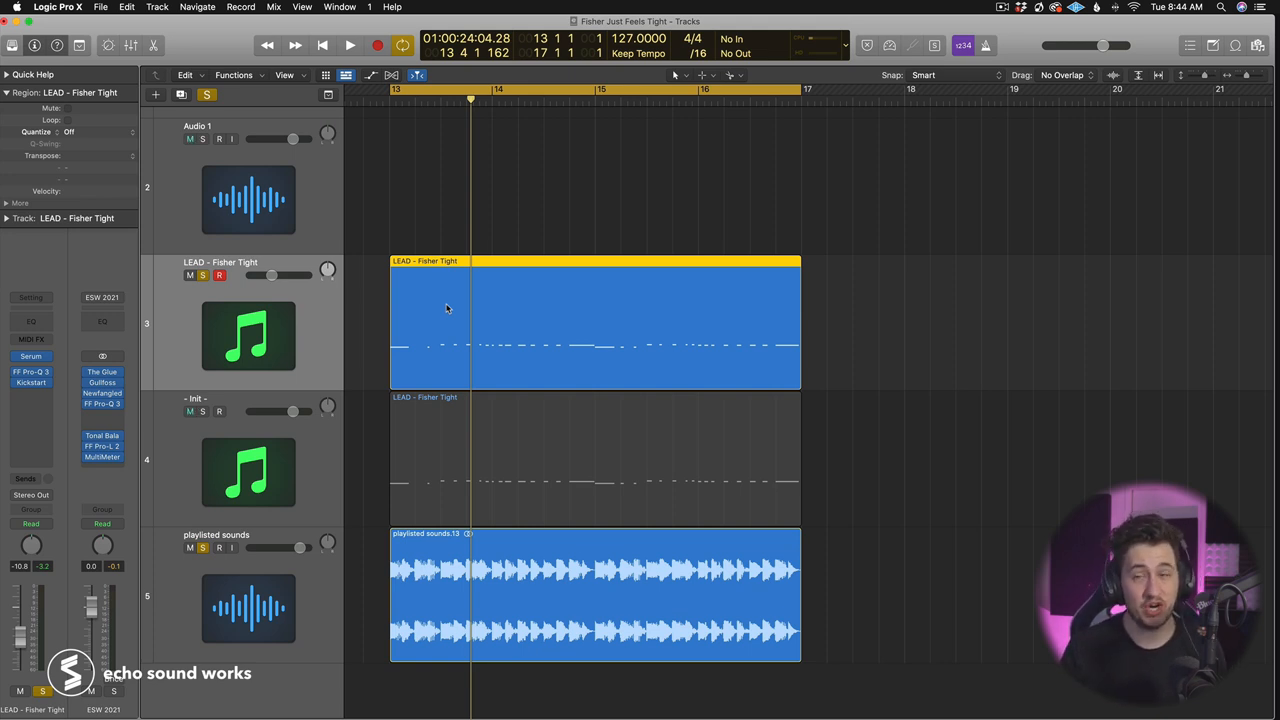
pyautogui.moveTo(512, 308)
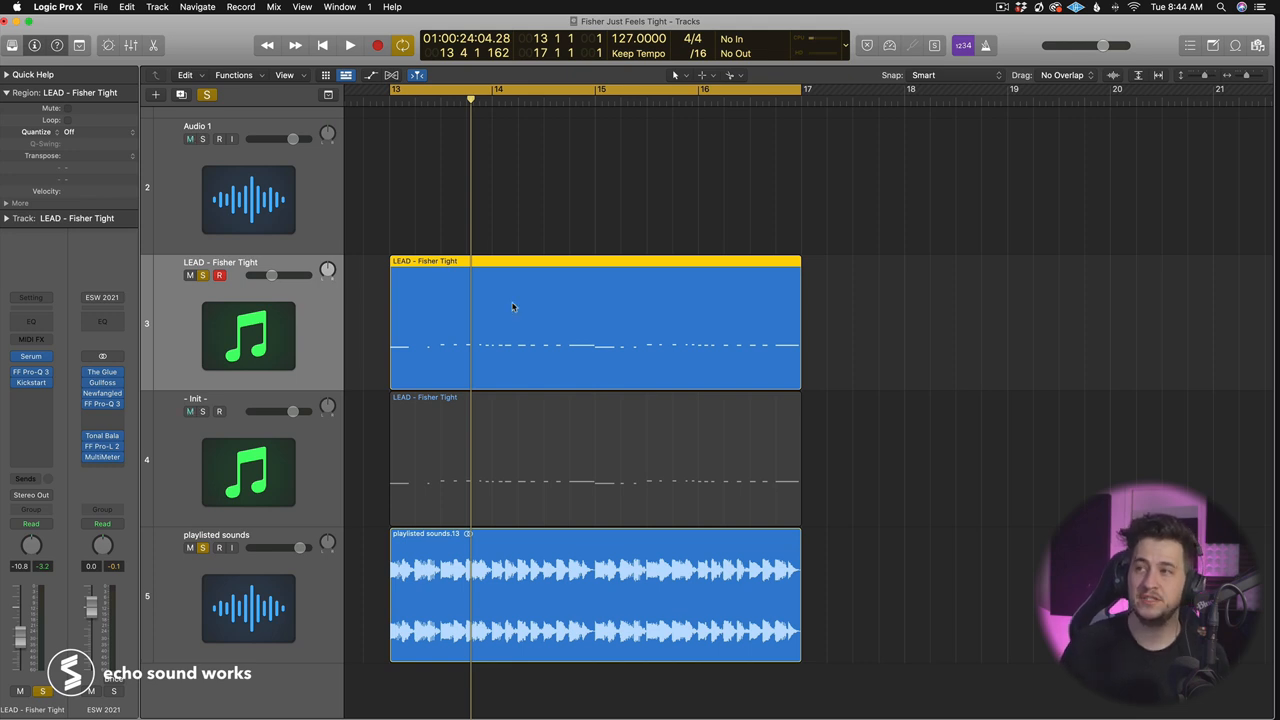
# Play back the LEAD region briefly, then bring up Serum on the LEAD - Fisher Tight track
pyautogui.click(350, 44)
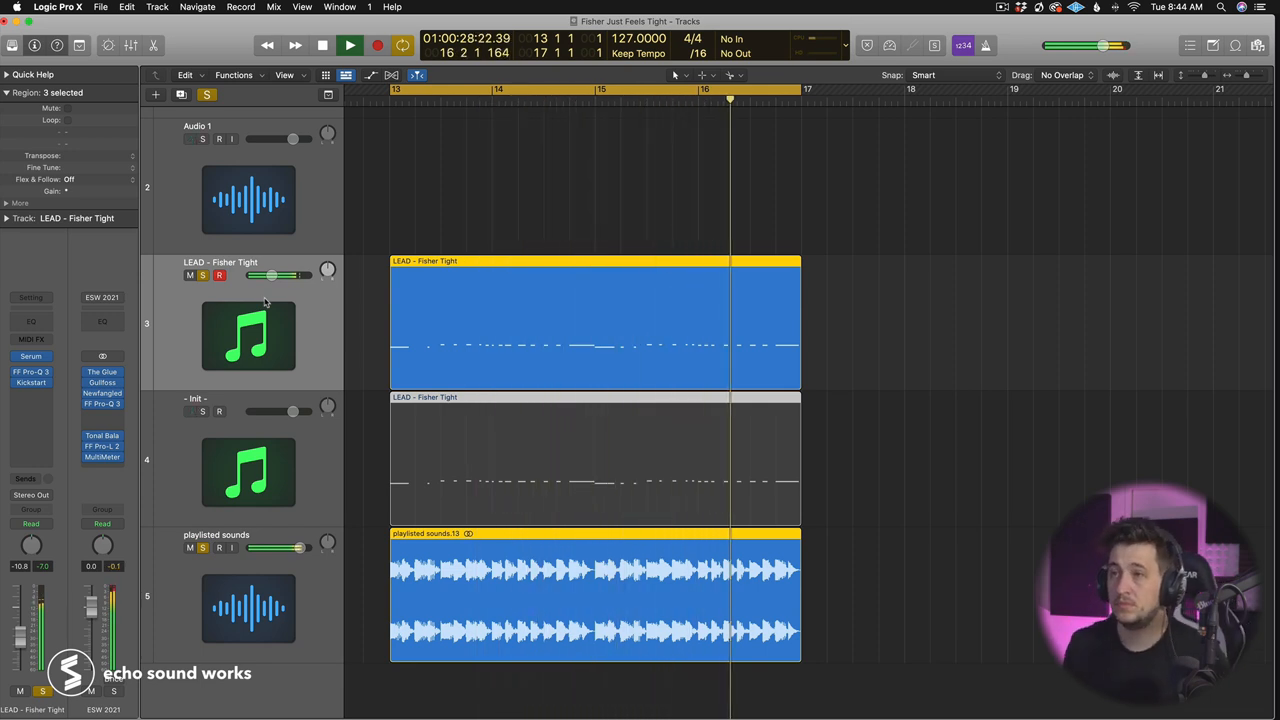
pyautogui.click(350, 44)
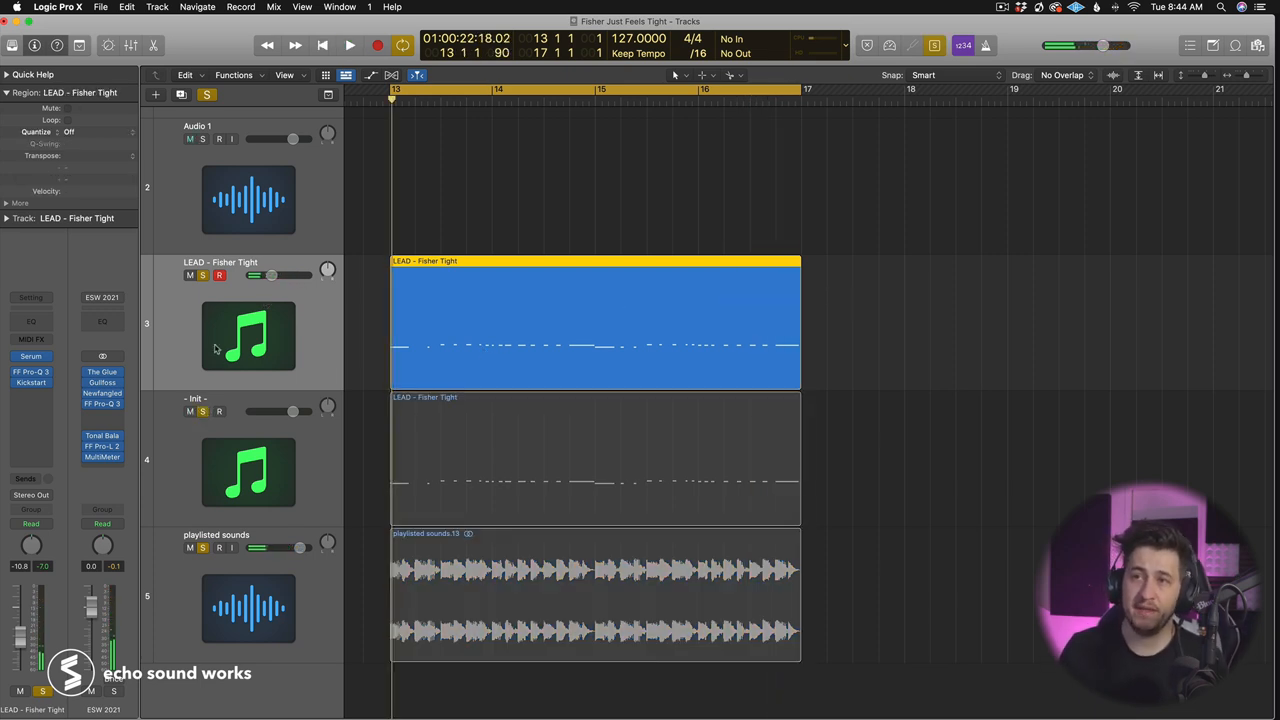
pyautogui.click(596, 460)
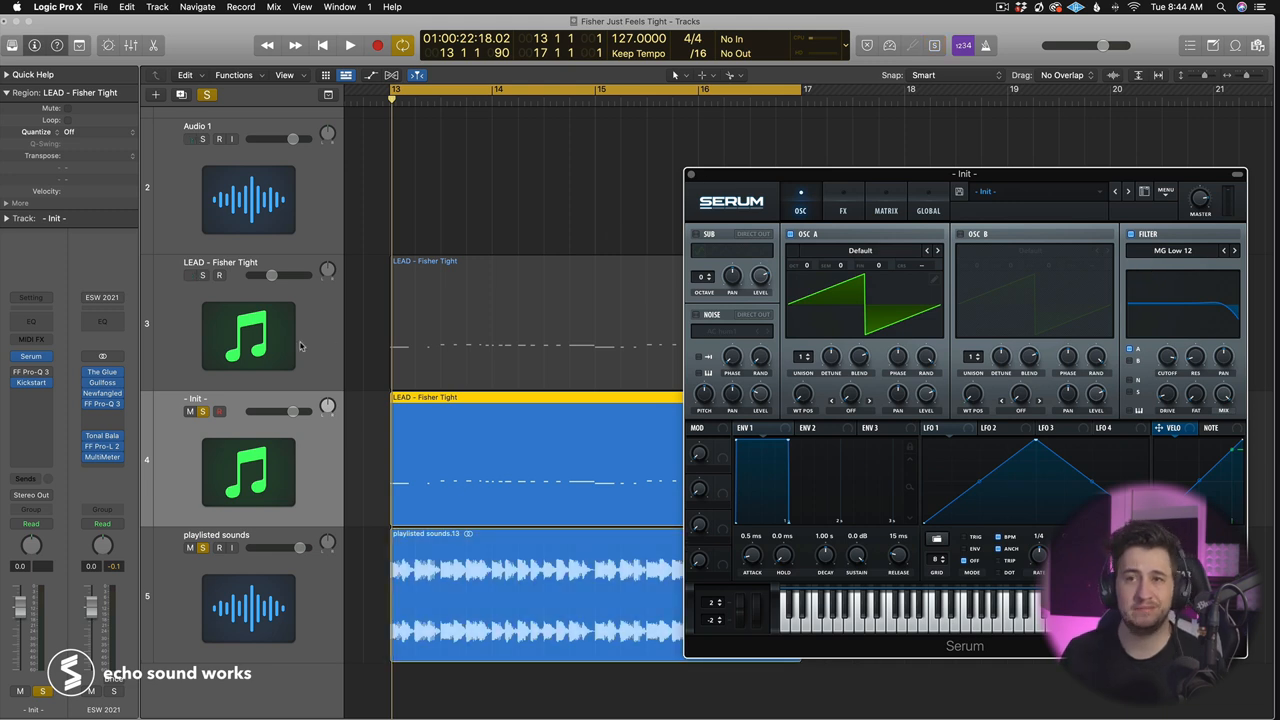
pyautogui.click(350, 44)
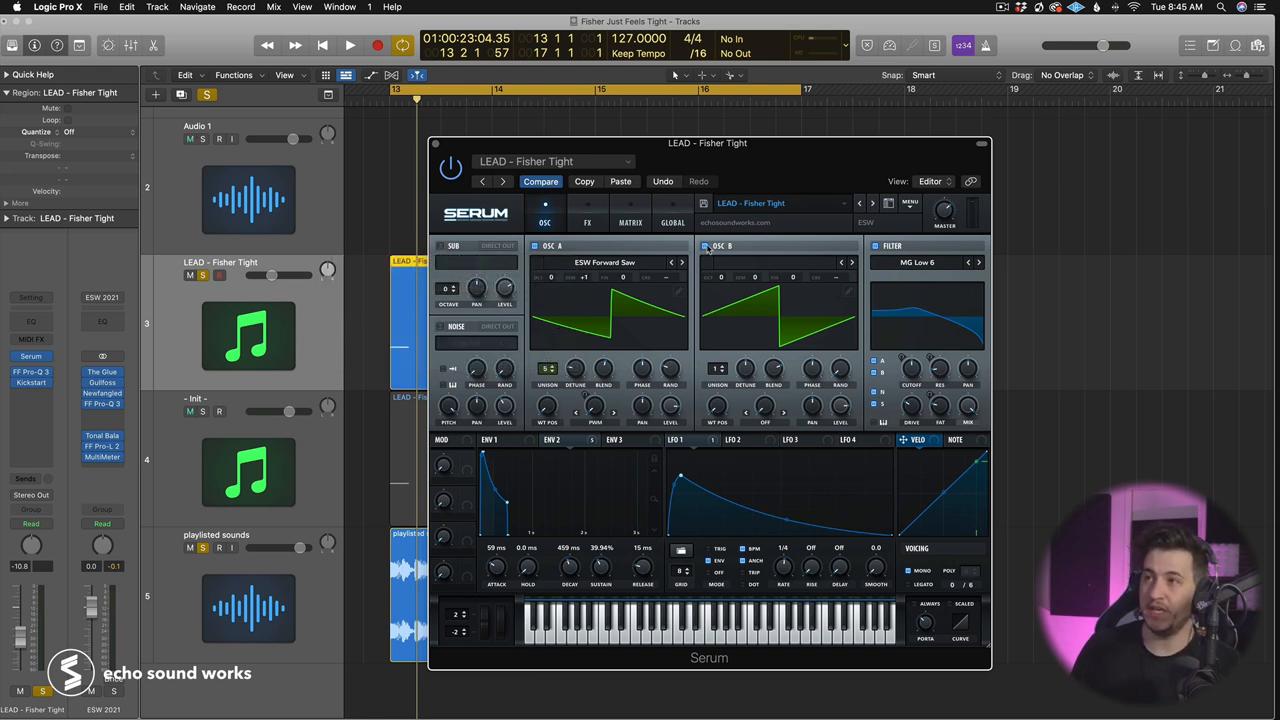
# Switch off oscillator B so only oscillator A's ESW Forward Saw plays
pyautogui.click(588, 222)
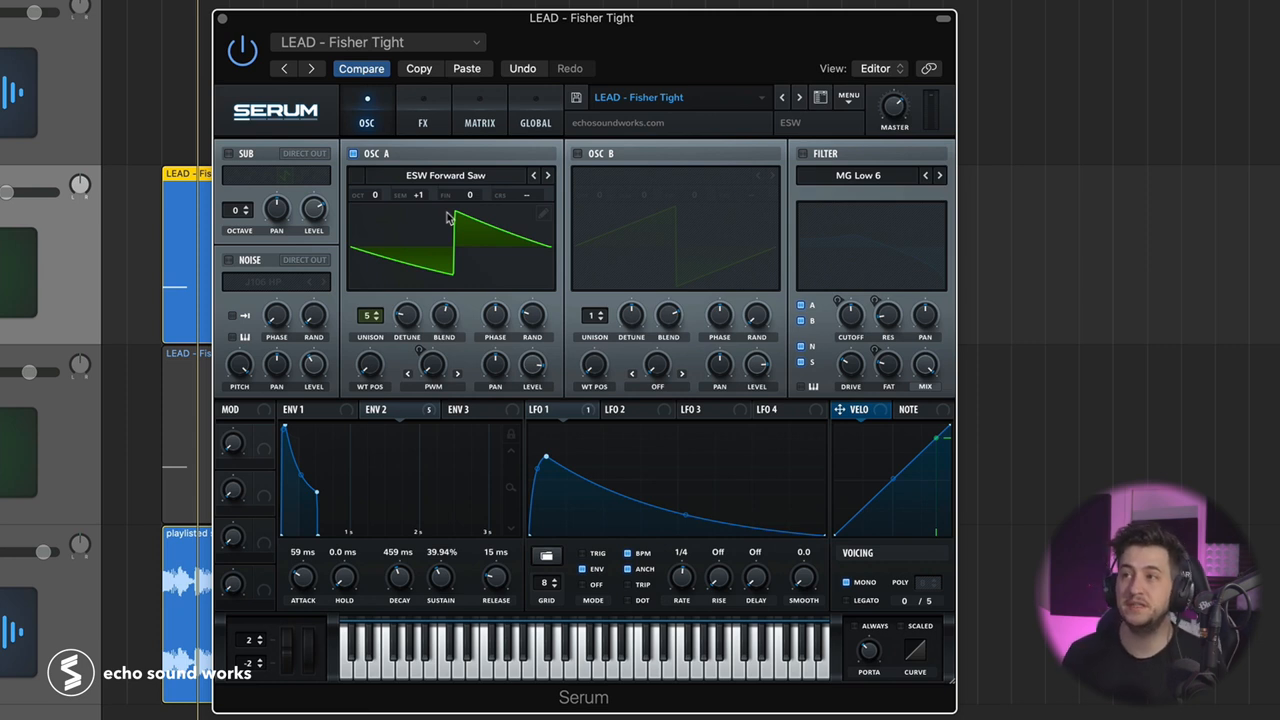
pyautogui.moveTo(492, 210)
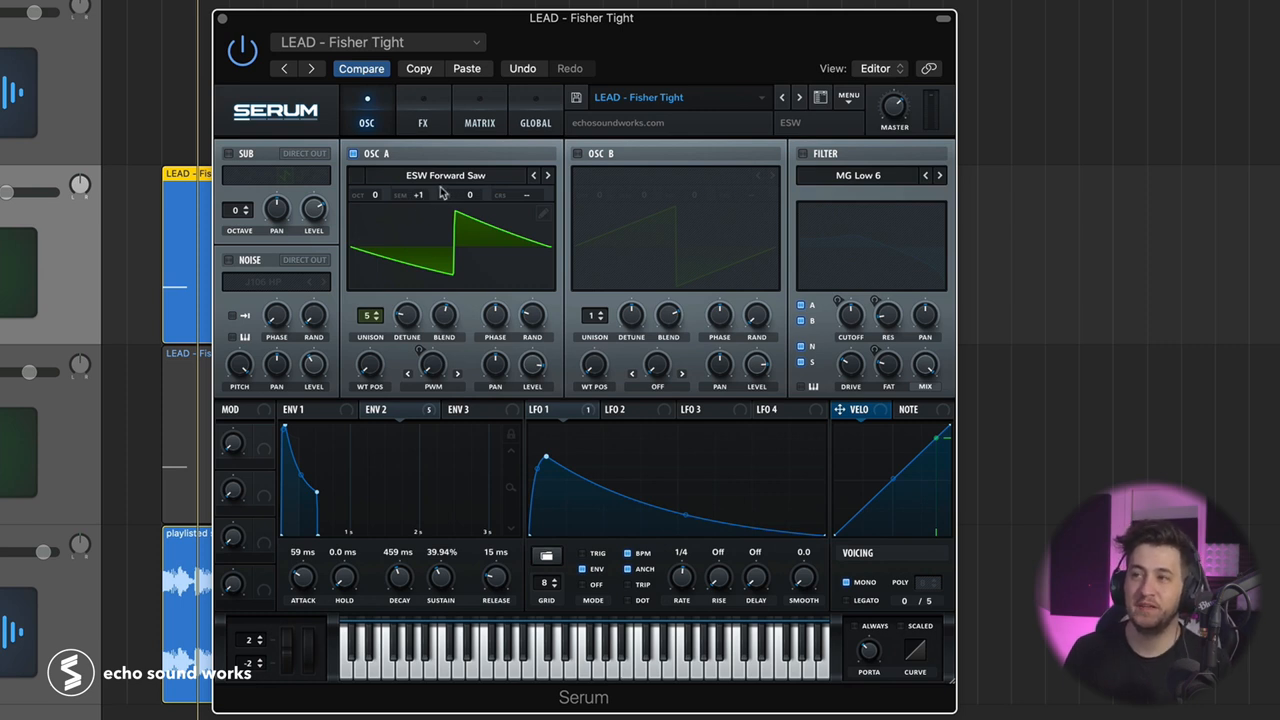
pyautogui.moveTo(440, 194)
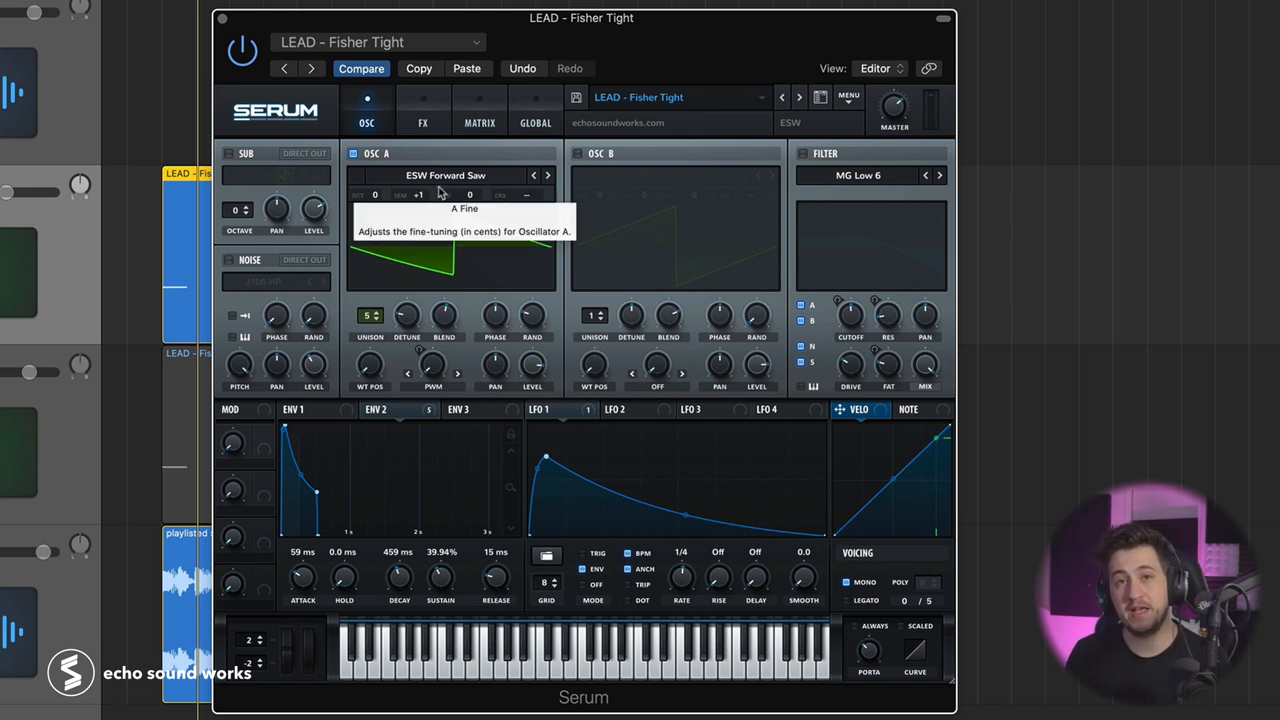
pyautogui.moveTo(418, 194)
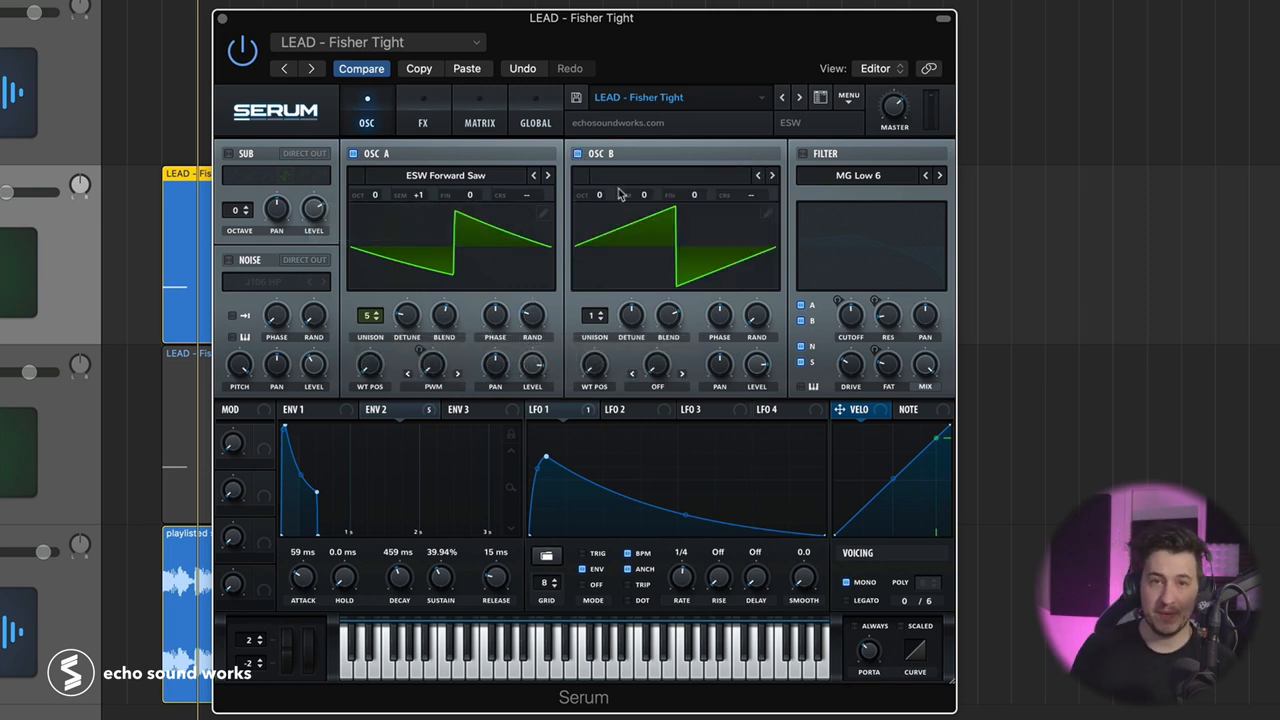
pyautogui.moveTo(644, 194)
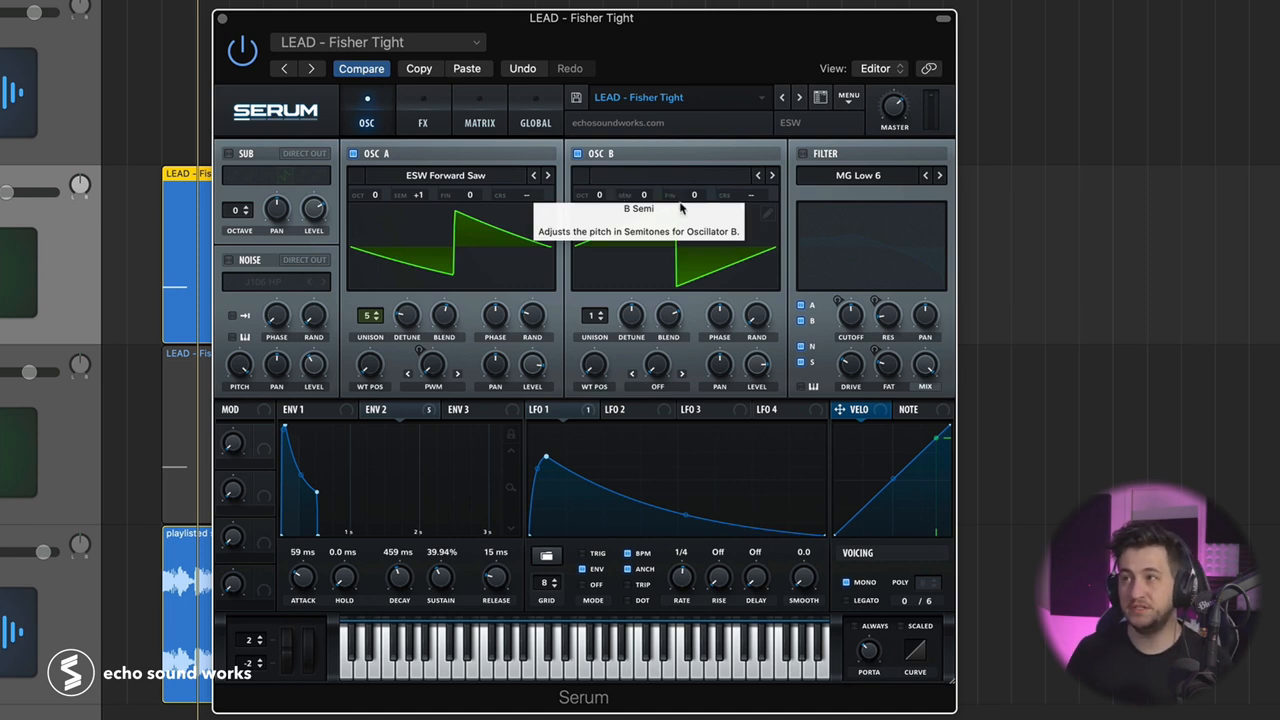
pyautogui.moveTo(866, 204)
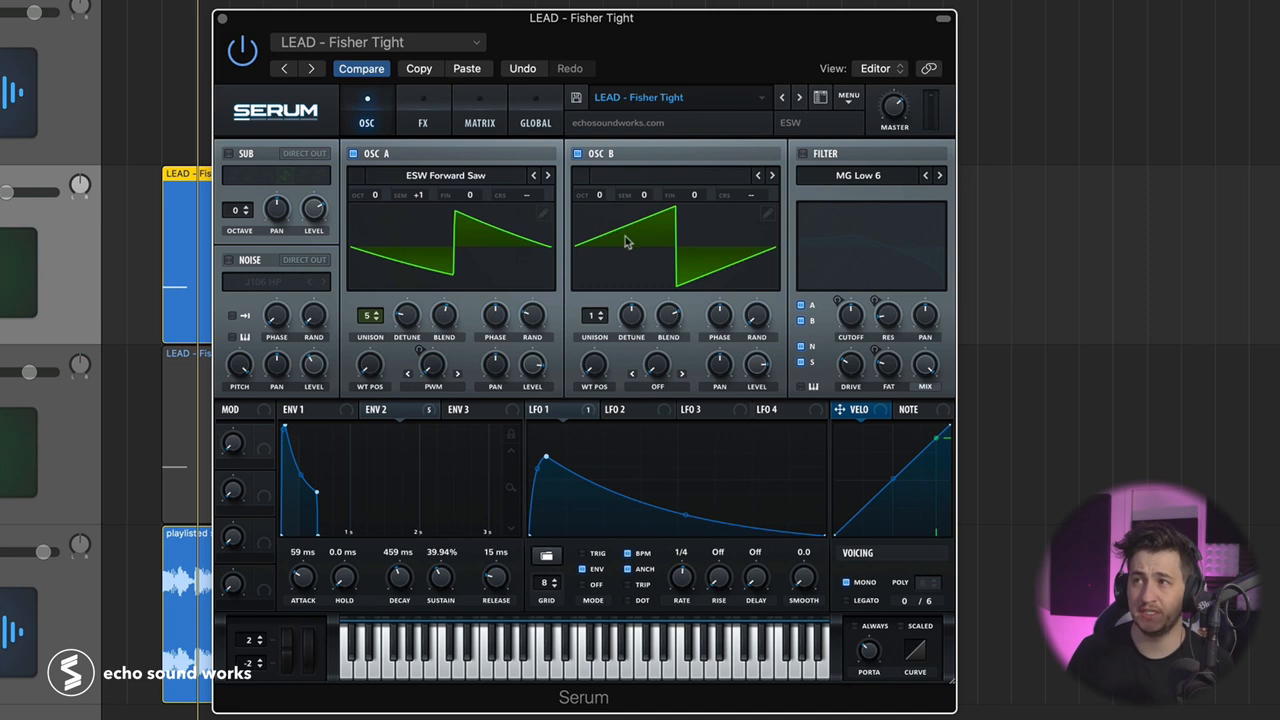
pyautogui.moveTo(576, 164)
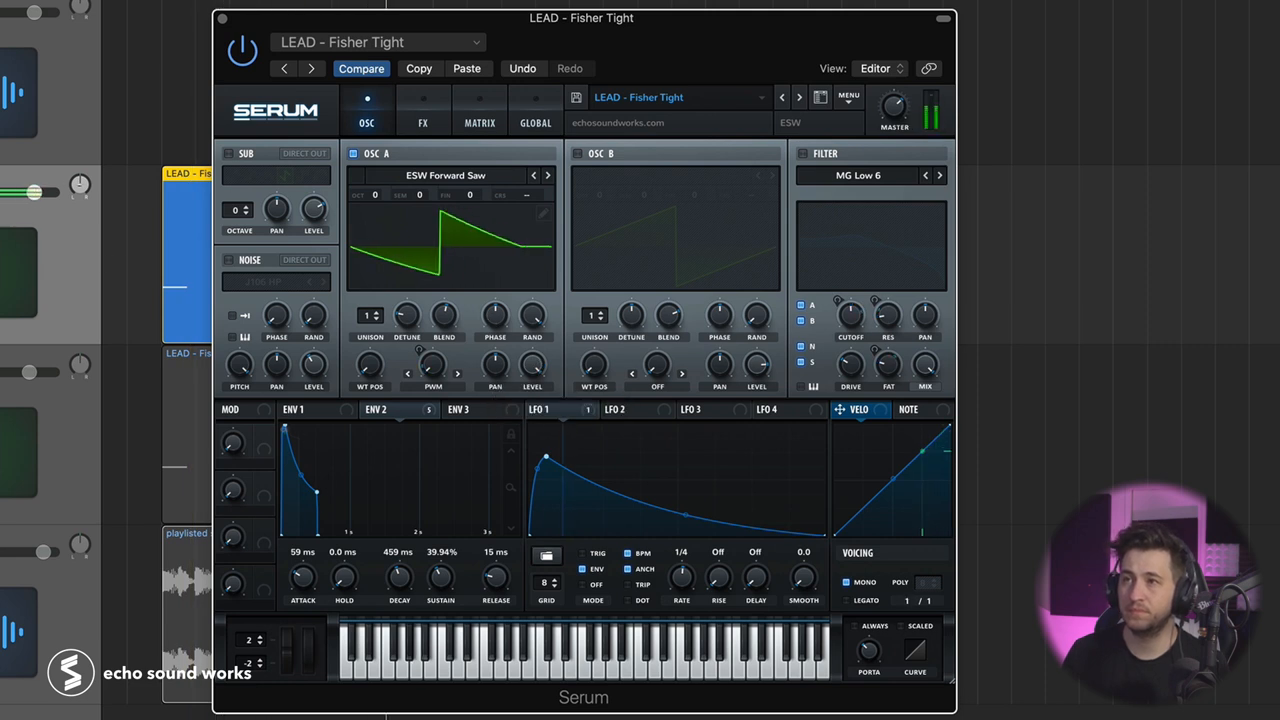
# Adjust oscillator A's unison Blend and show its warp mode list (currently Off)
pyautogui.click(432, 386)
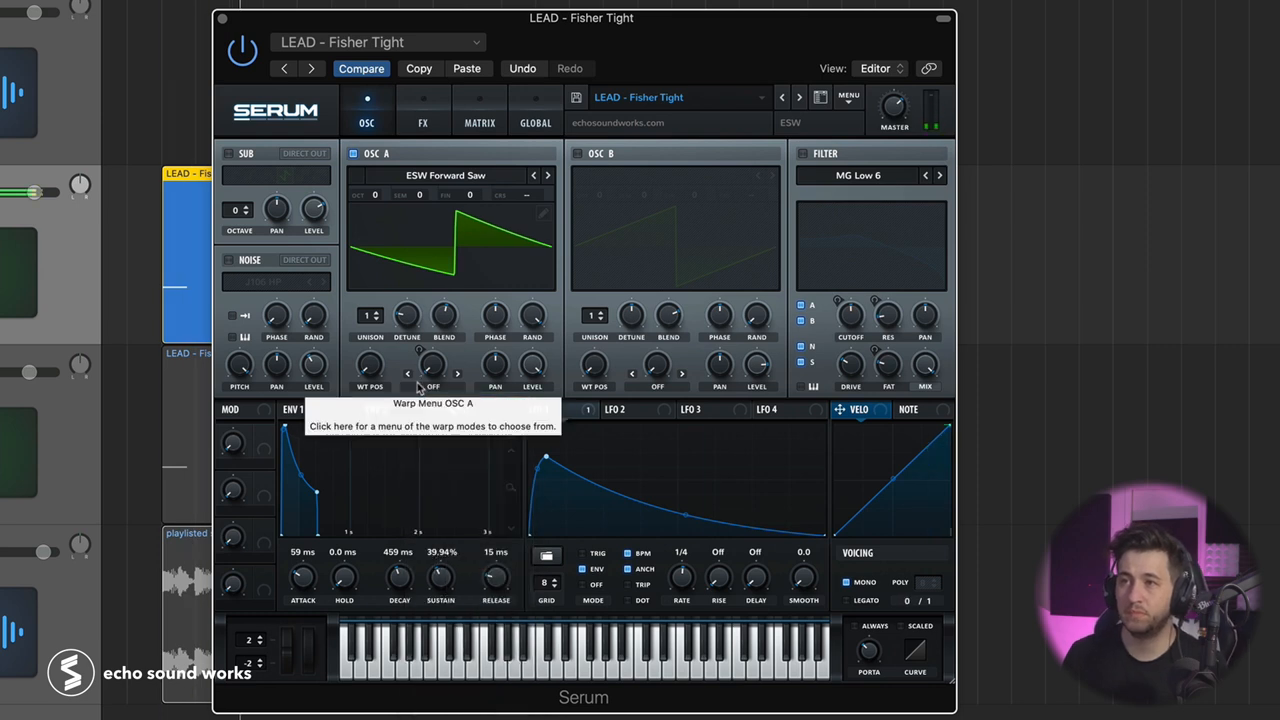
pyautogui.moveTo(624, 292)
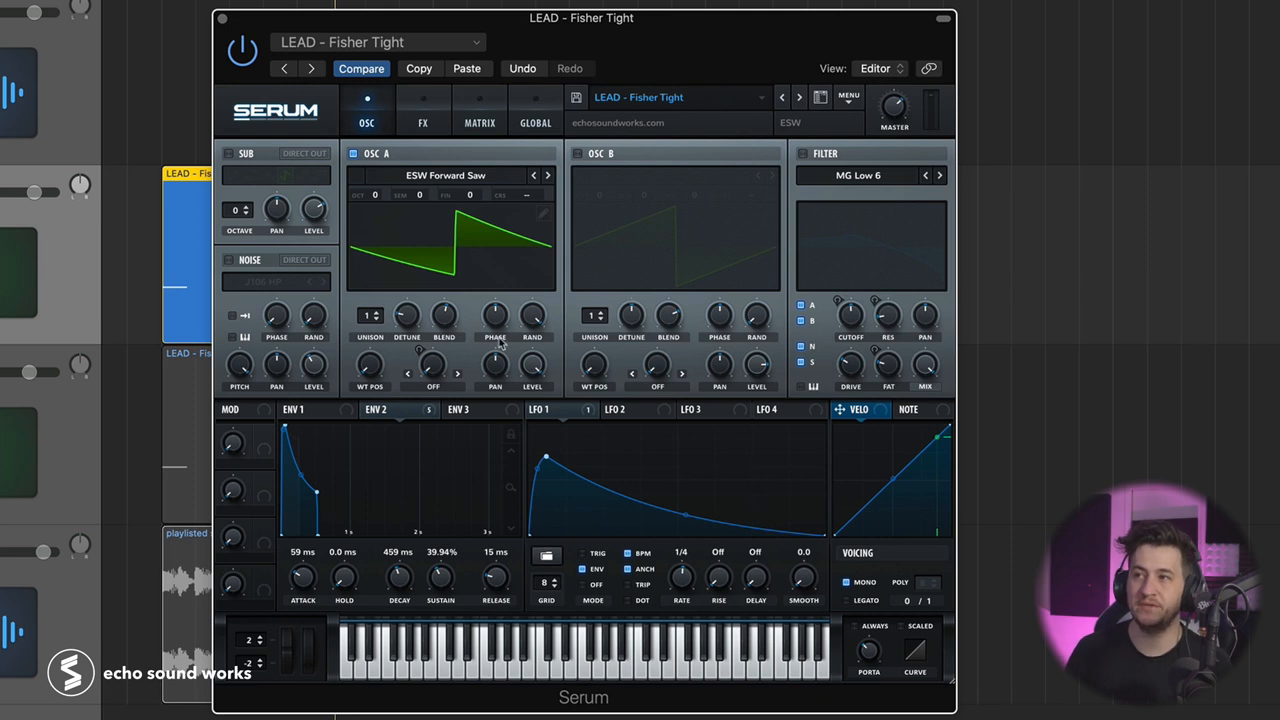
pyautogui.moveTo(370, 318)
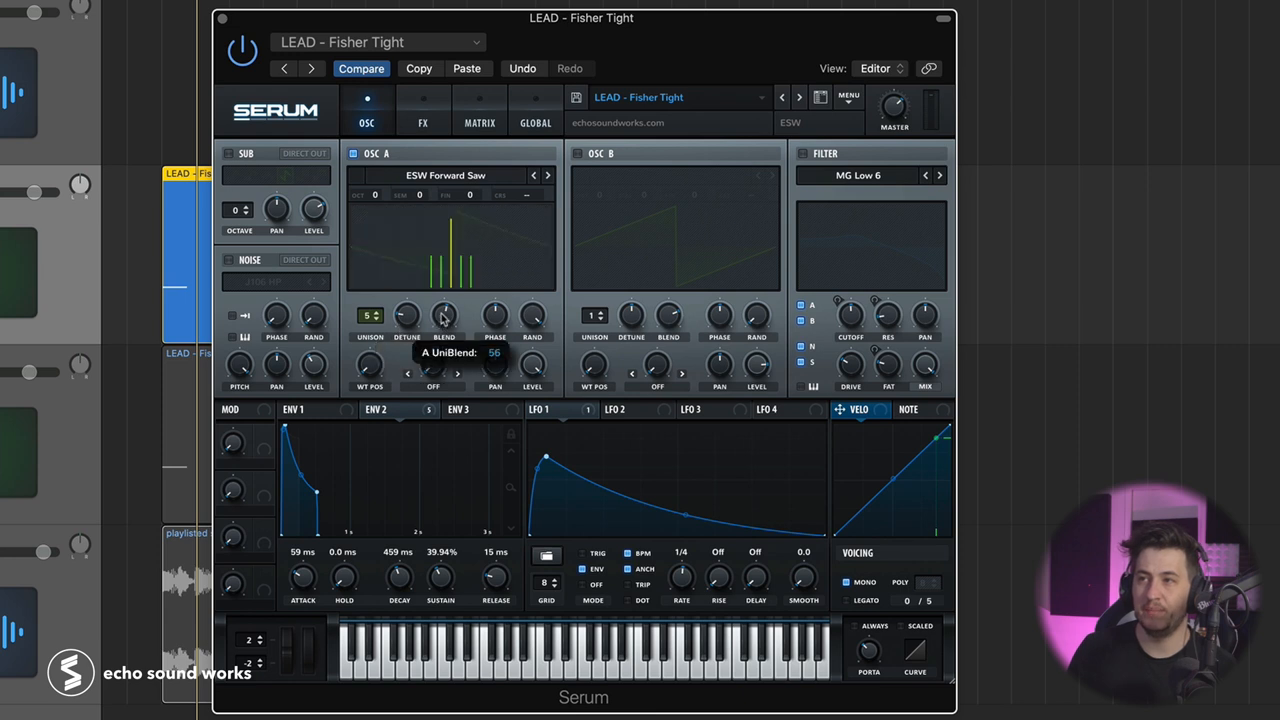
pyautogui.moveTo(444, 316); pyautogui.dragTo(444, 330)
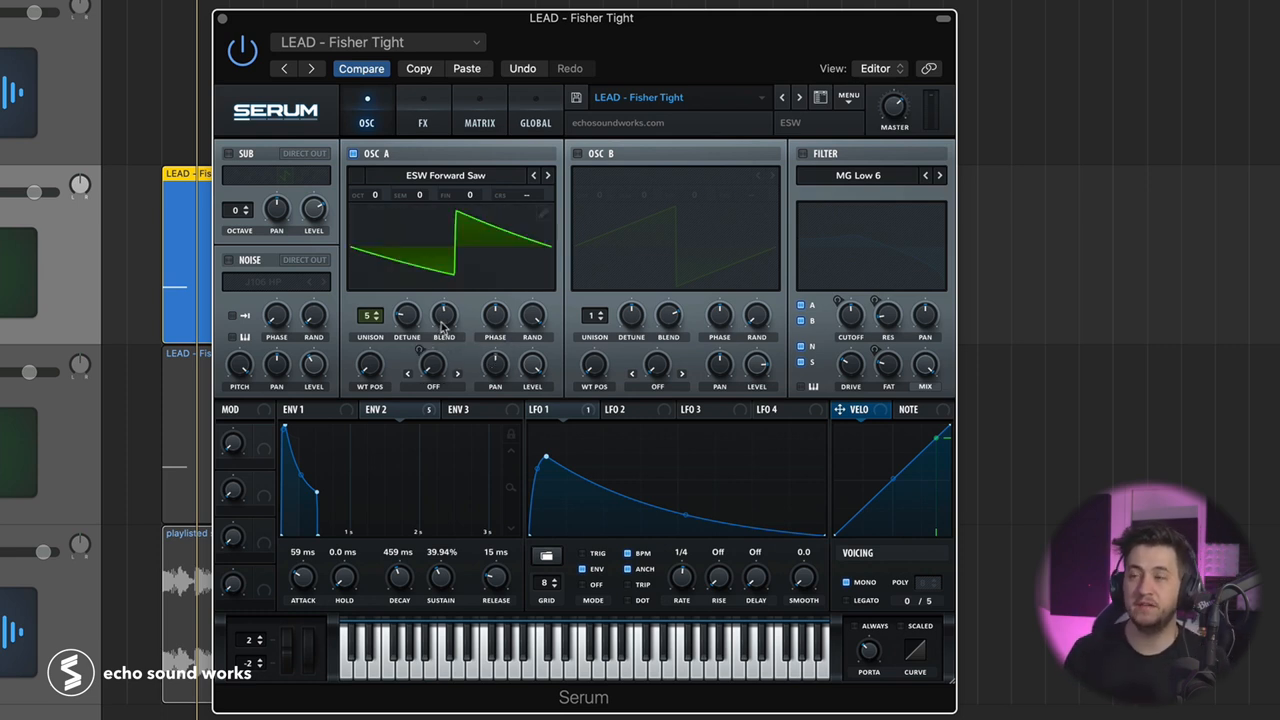
pyautogui.moveTo(164, 288)
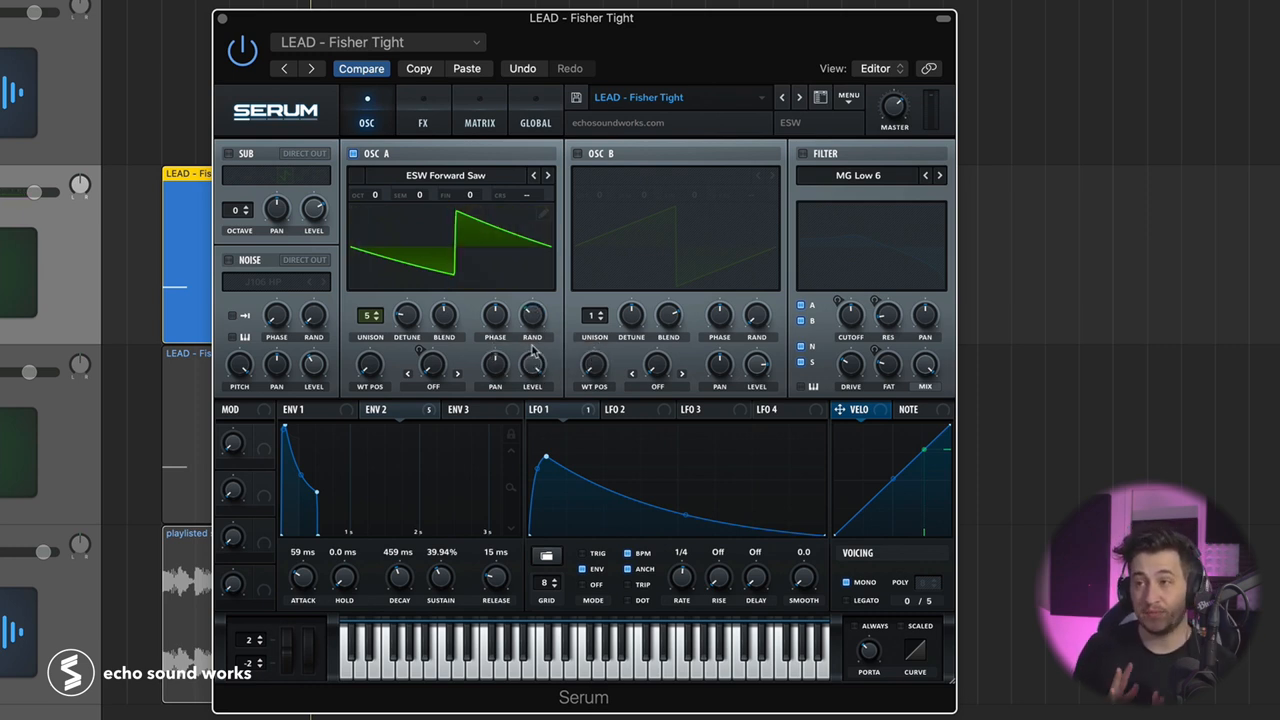
pyautogui.moveTo(532, 368)
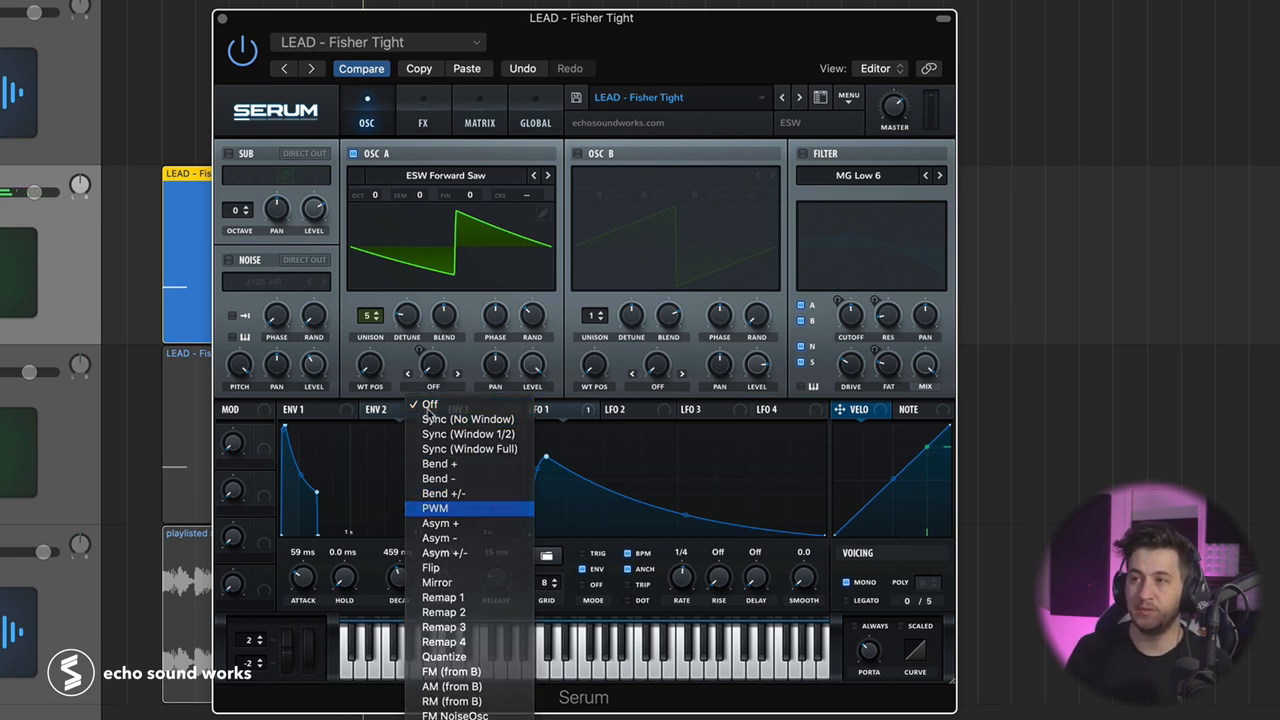
pyautogui.click(436, 508)
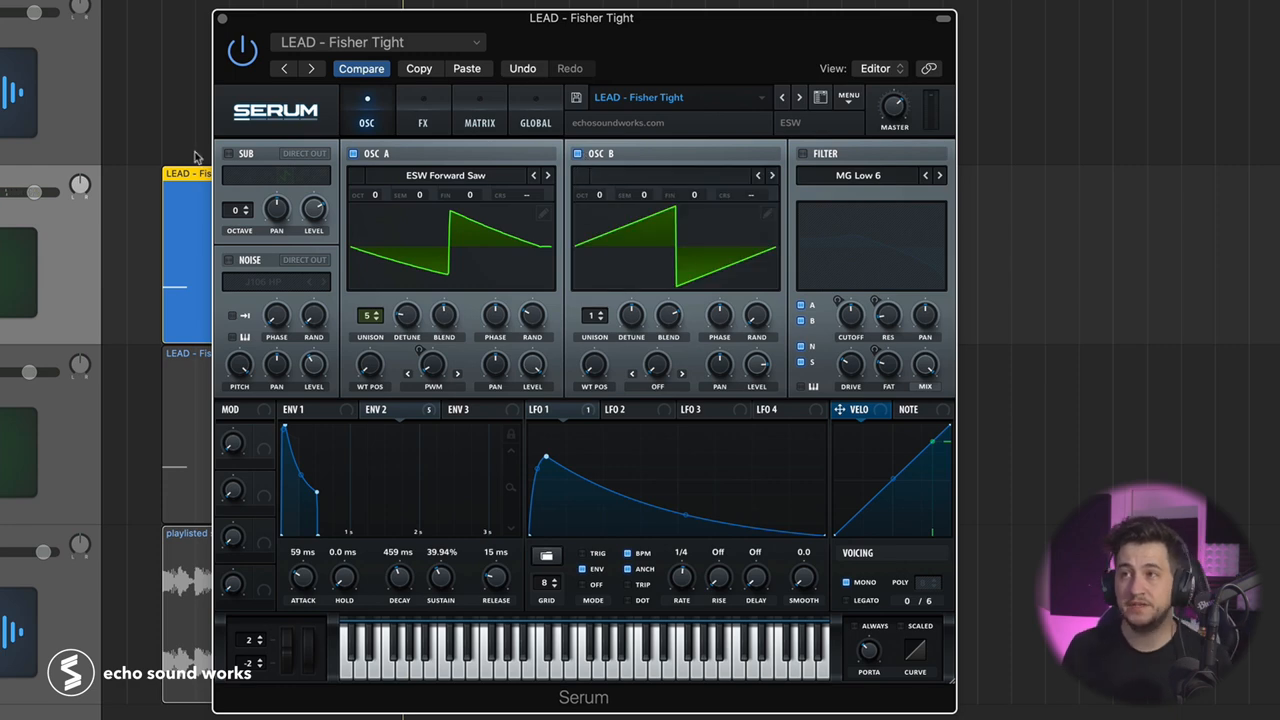
pyautogui.click(228, 152)
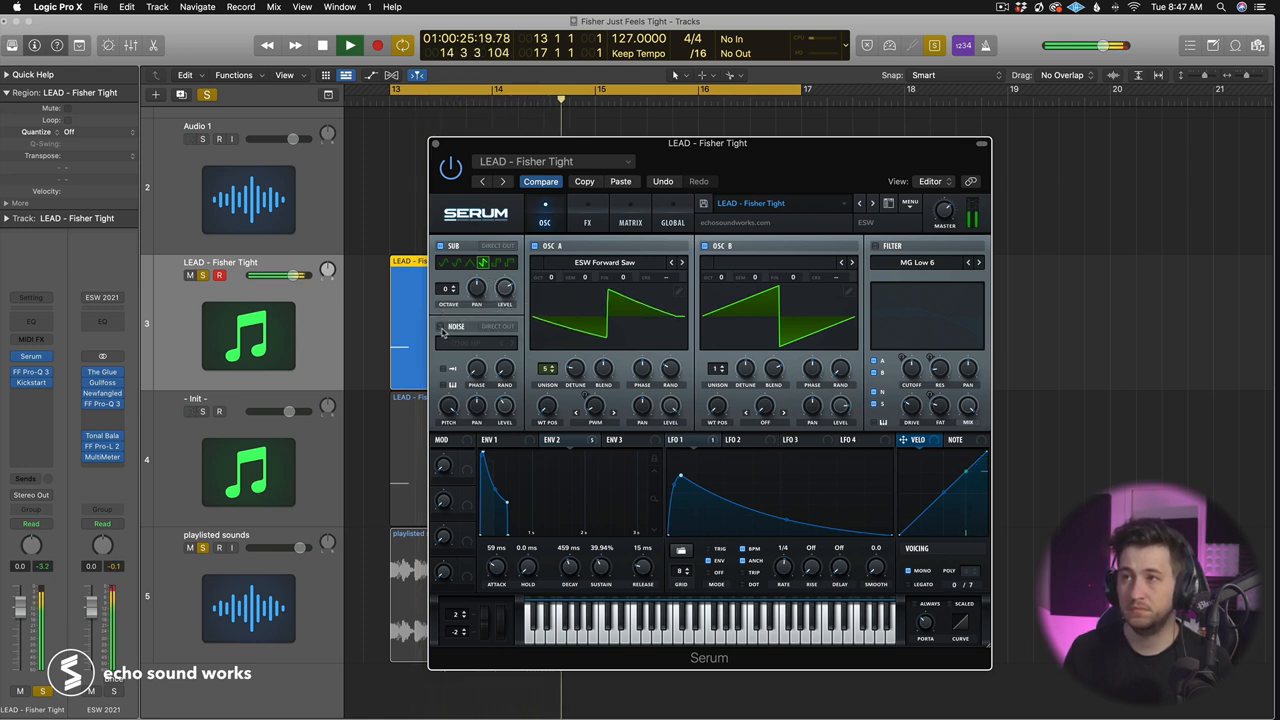
pyautogui.click(322, 44)
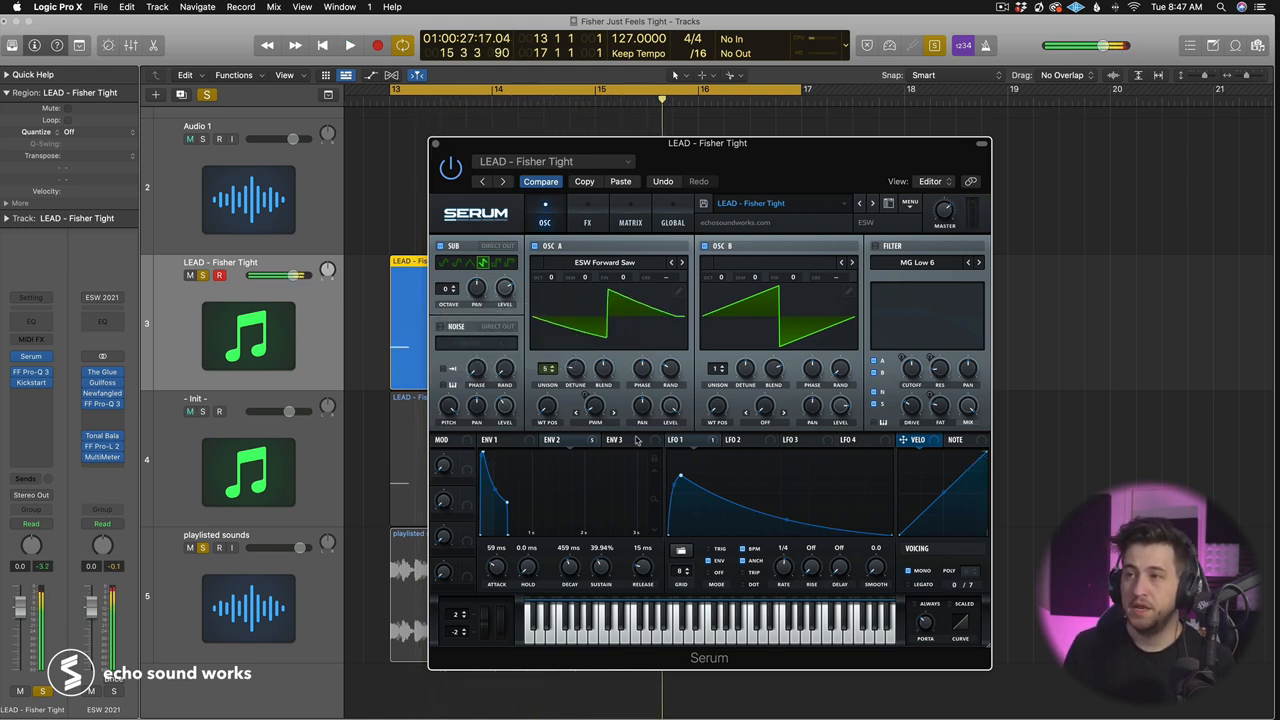
pyautogui.click(560, 440)
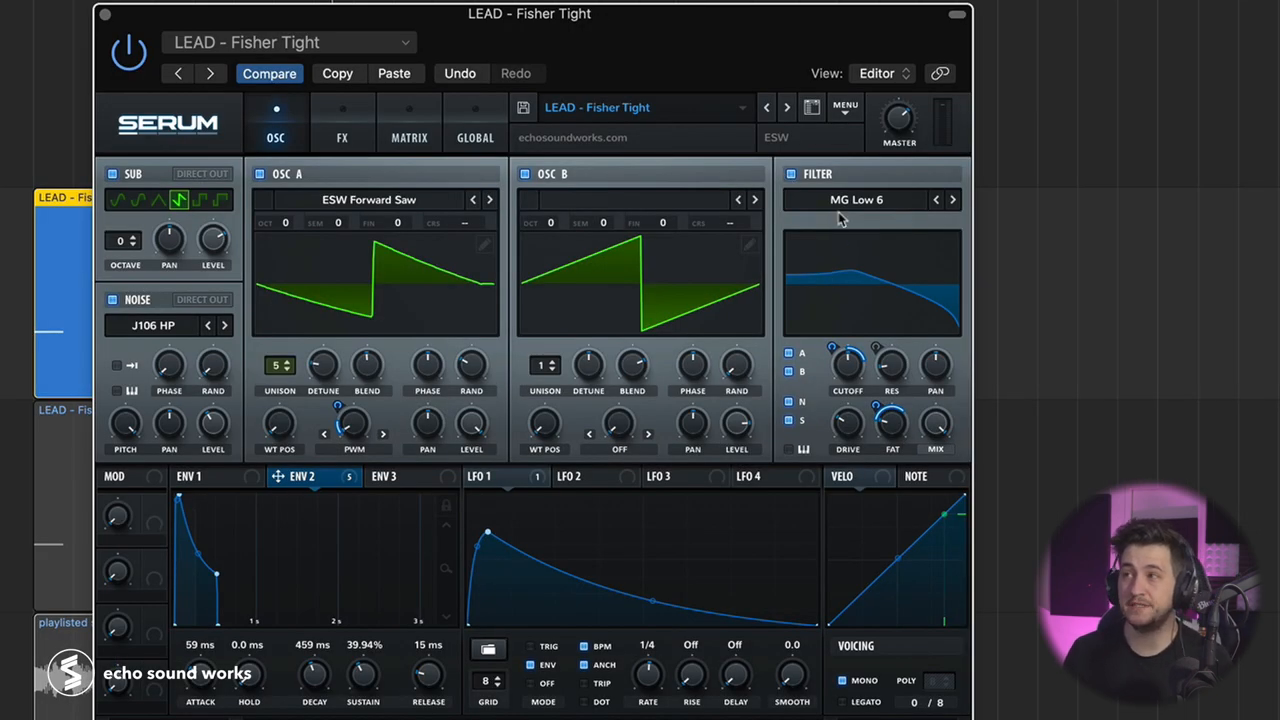
pyautogui.moveTo(632, 364)
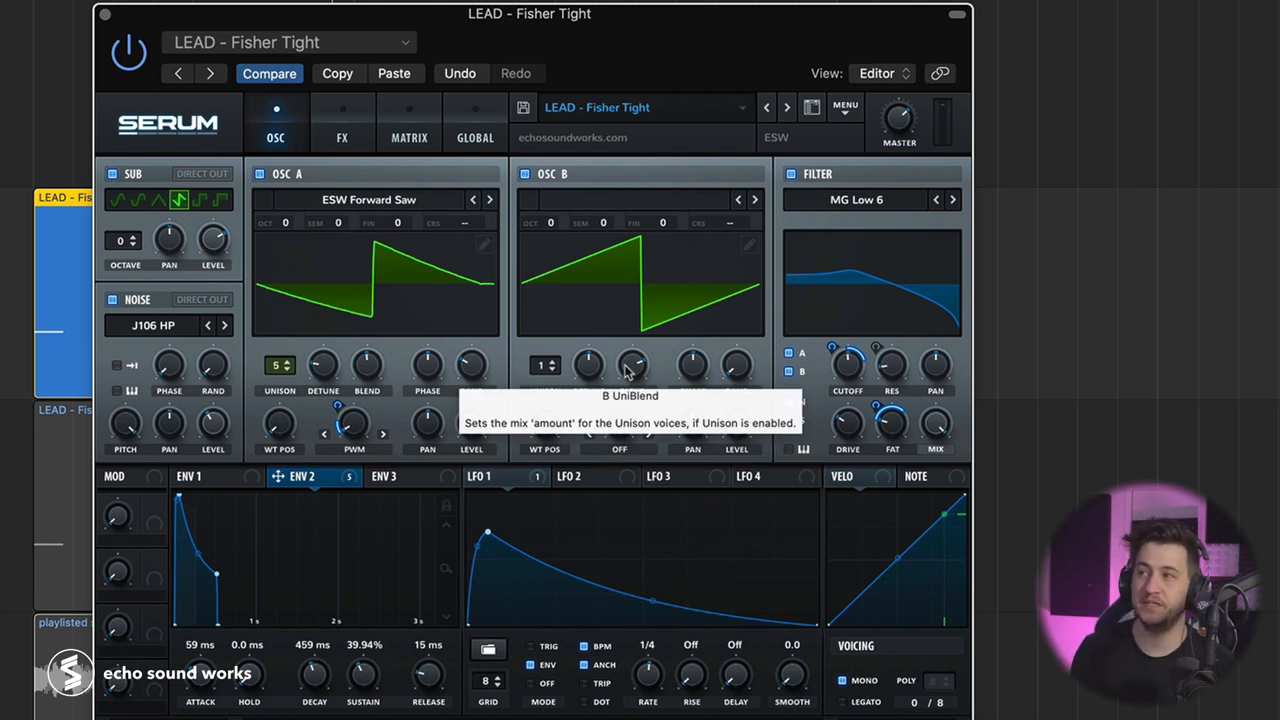
pyautogui.moveTo(840, 320)
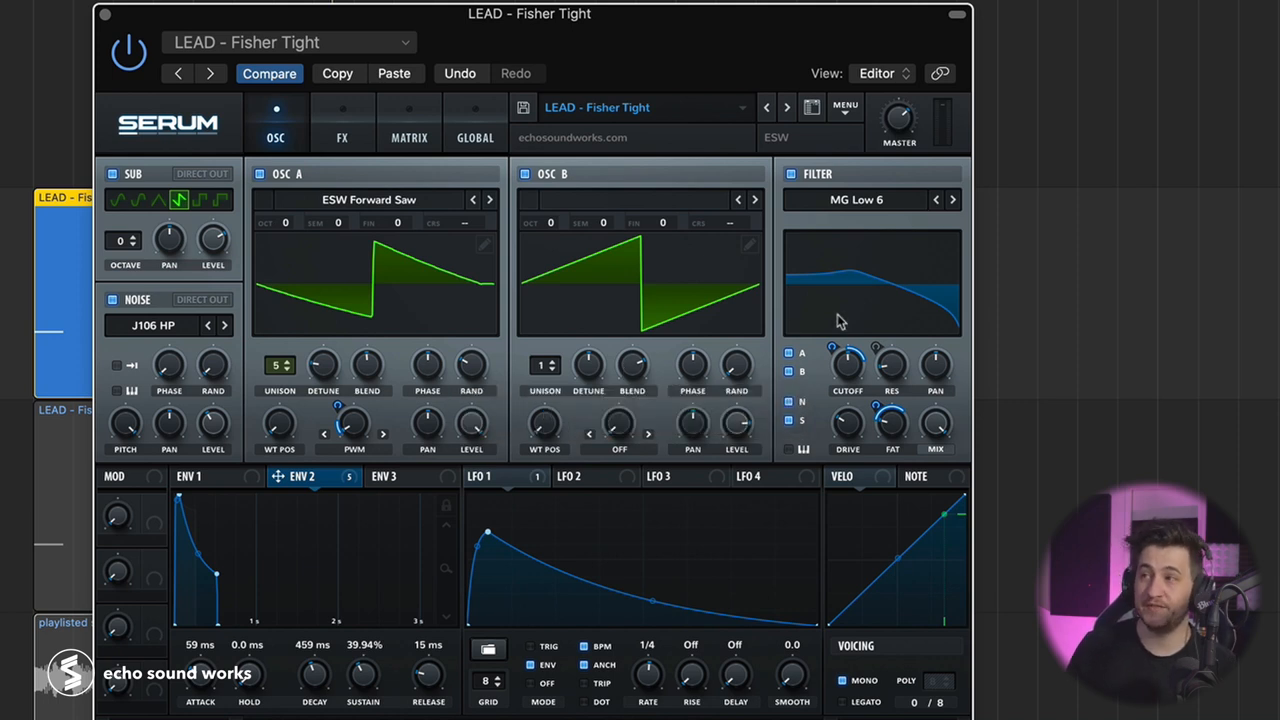
pyautogui.moveTo(836, 344)
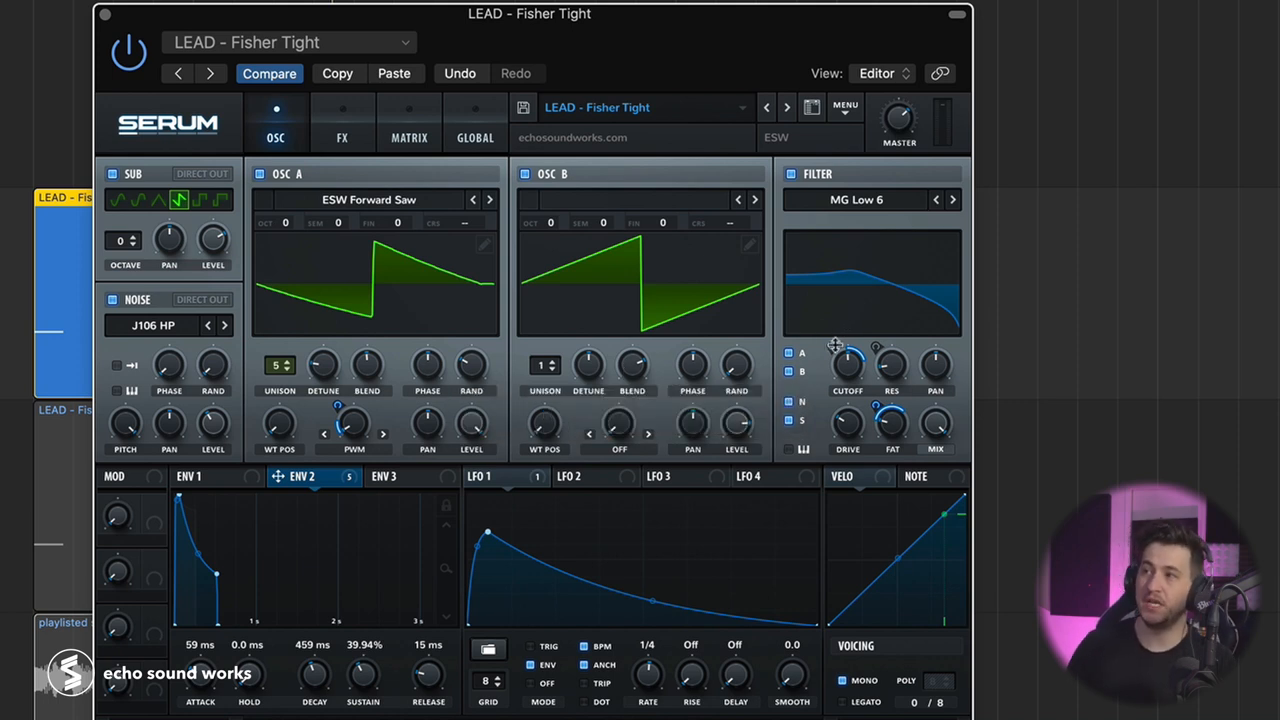
pyautogui.moveTo(818, 420)
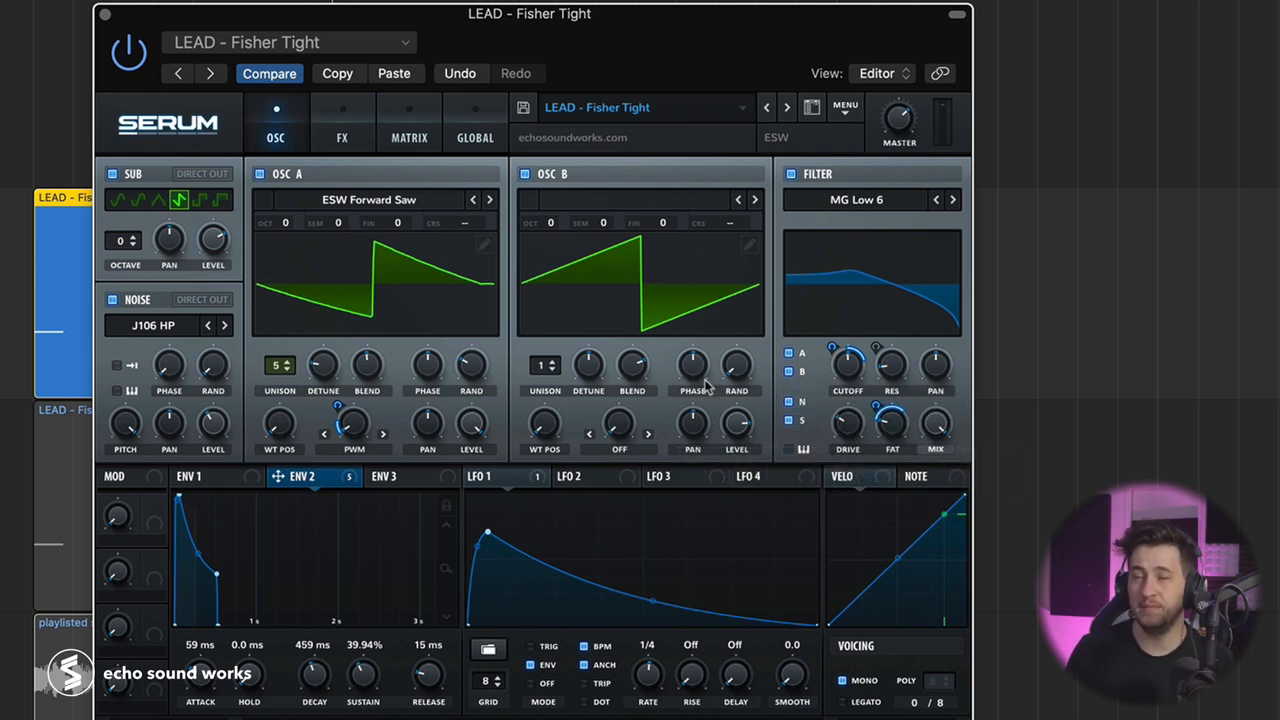
pyautogui.moveTo(692, 364)
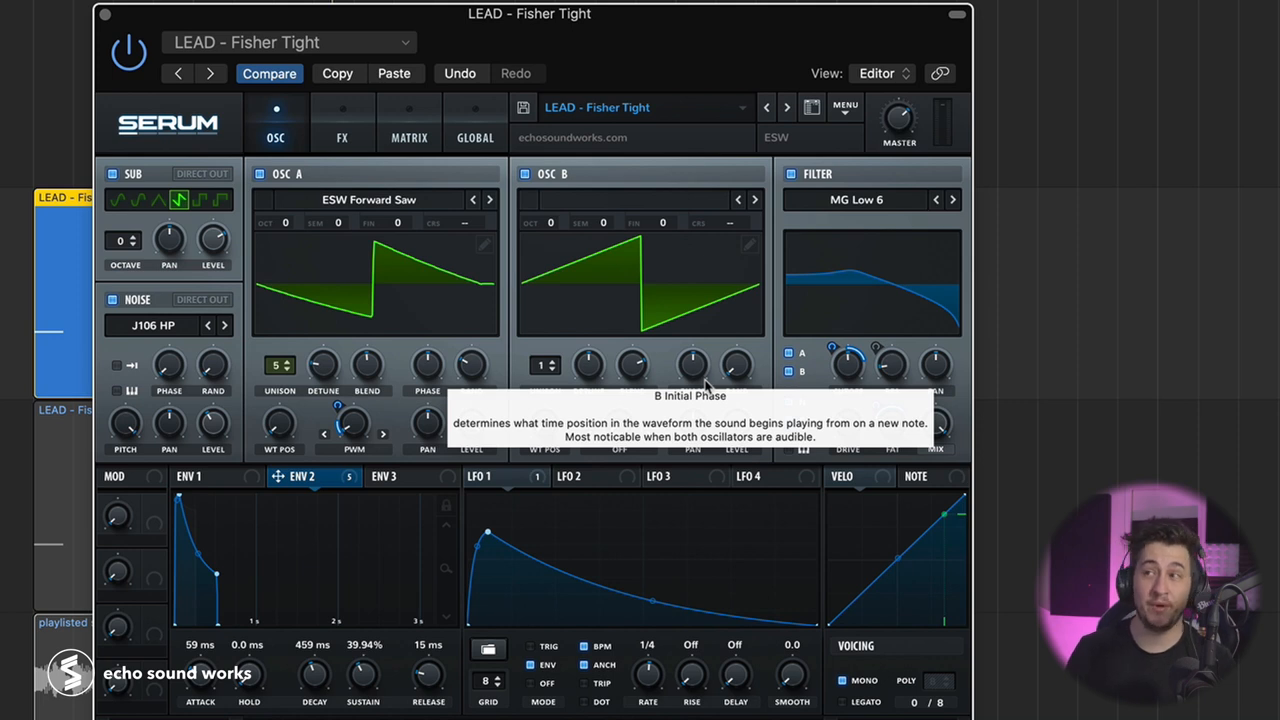
pyautogui.moveTo(824, 356)
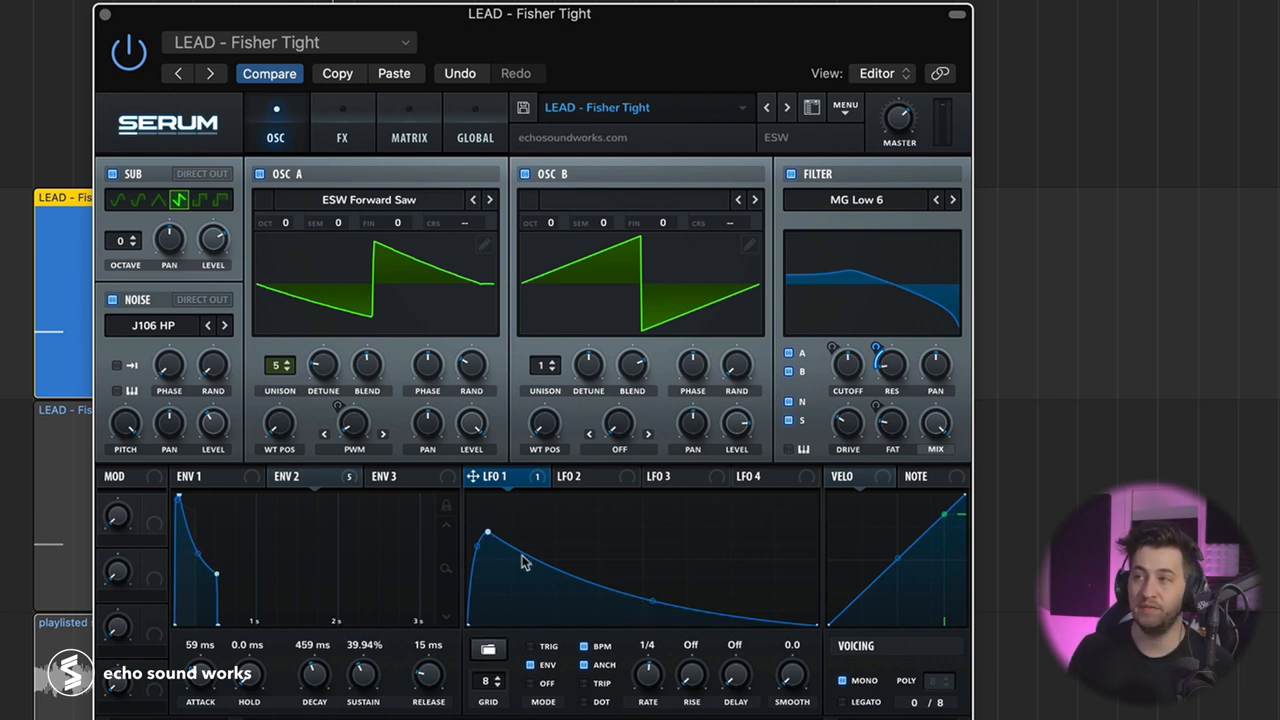
# Review the FX chain's Distortion module in Lin.Fold mode, then close Serum
pyautogui.click(342, 136)
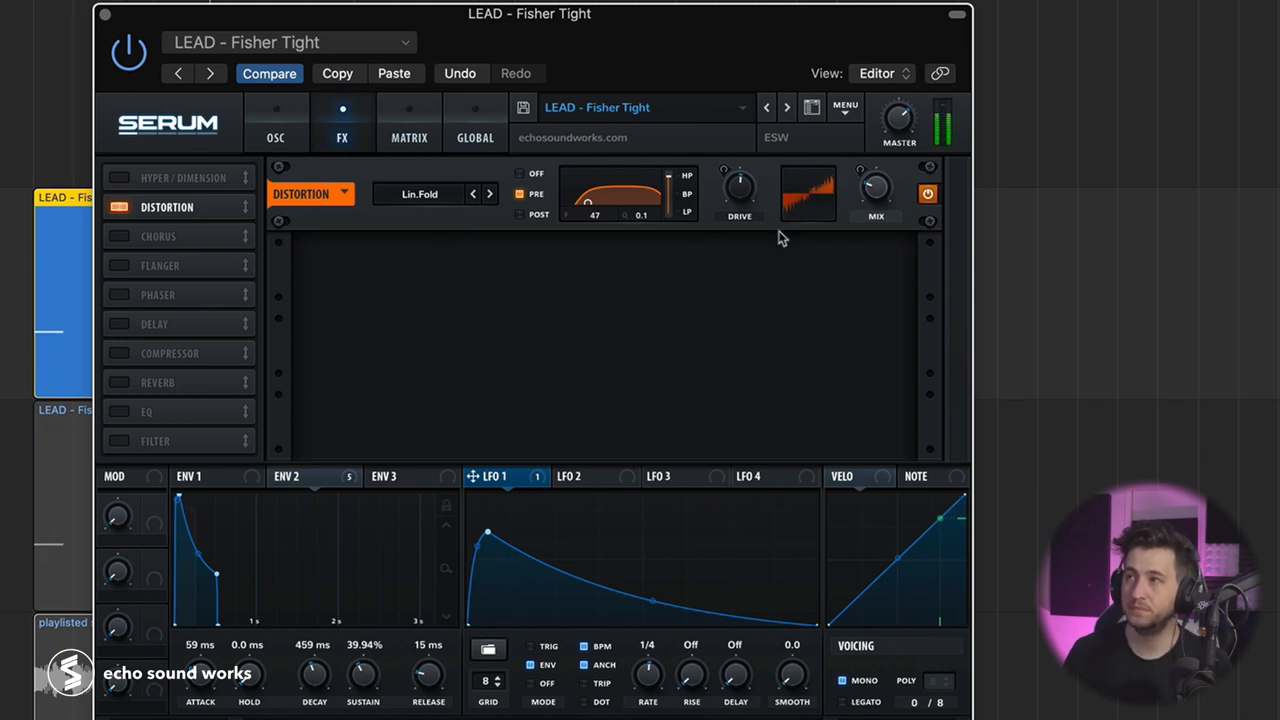
pyautogui.moveTo(876, 188); pyautogui.dragTo(876, 200)
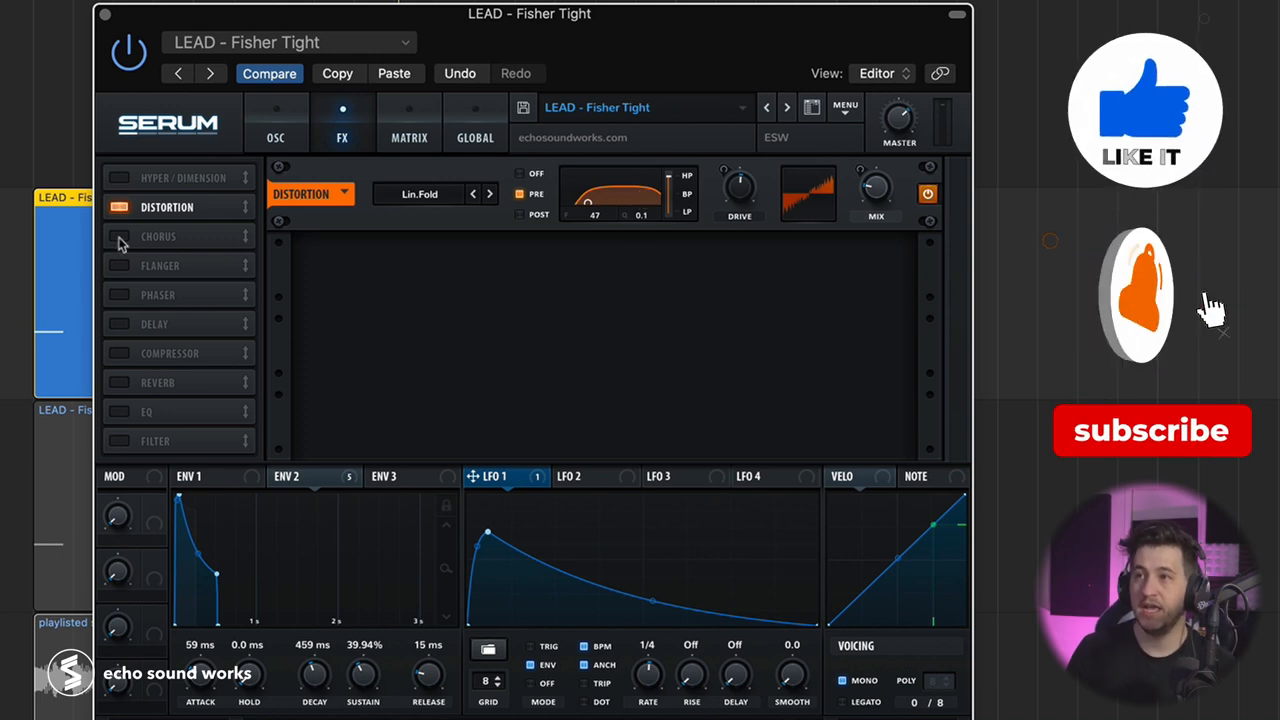
pyautogui.click(118, 236)
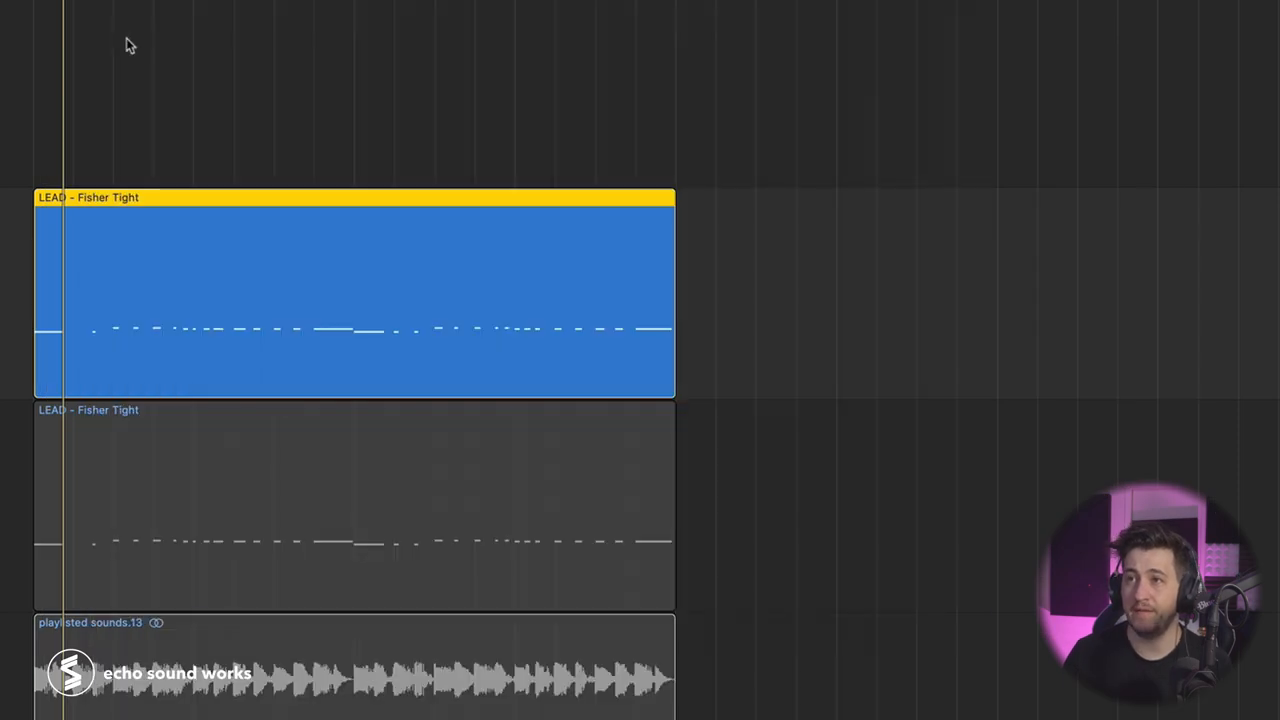
# Switch to the Ed Sheeran Bad Habits project with Serum on the BASS - Help Wanted track
pyautogui.click(350, 664)
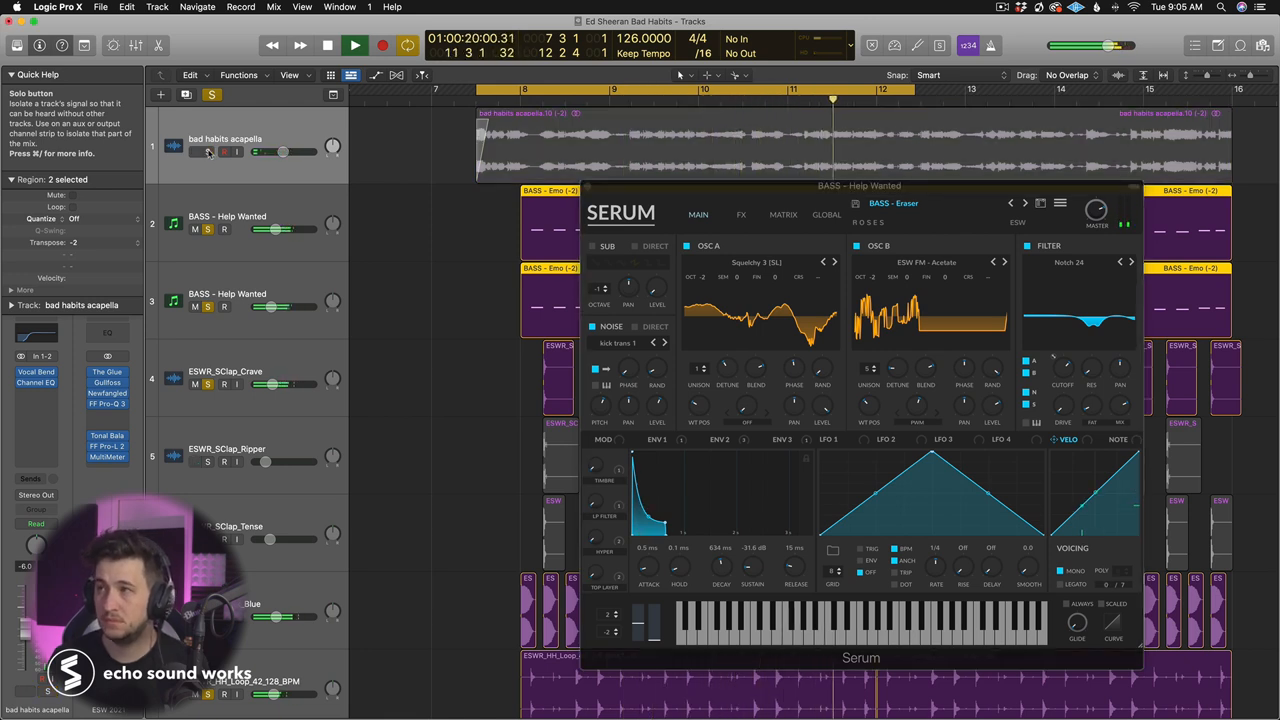
# Close the Serum window so the bass and drum regions show in the arrangement
pyautogui.click(356, 44)
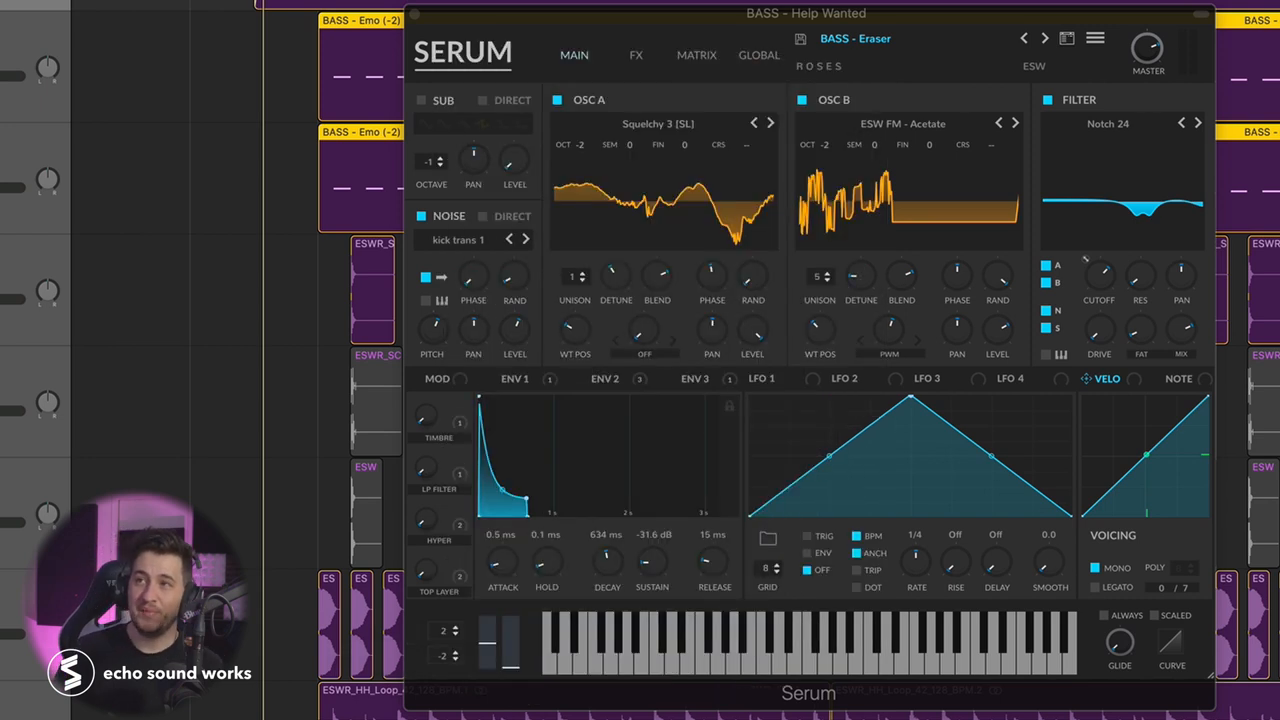
pyautogui.moveTo(38, 90)
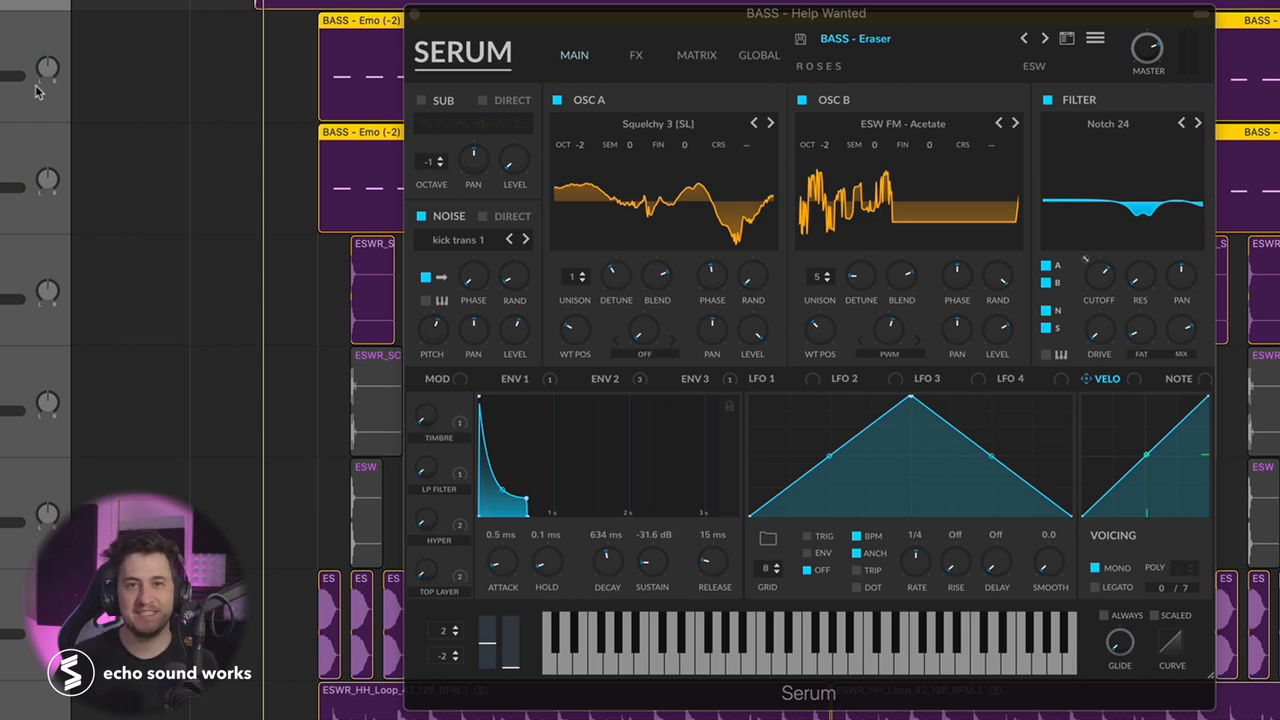
pyautogui.moveTo(378, 12)
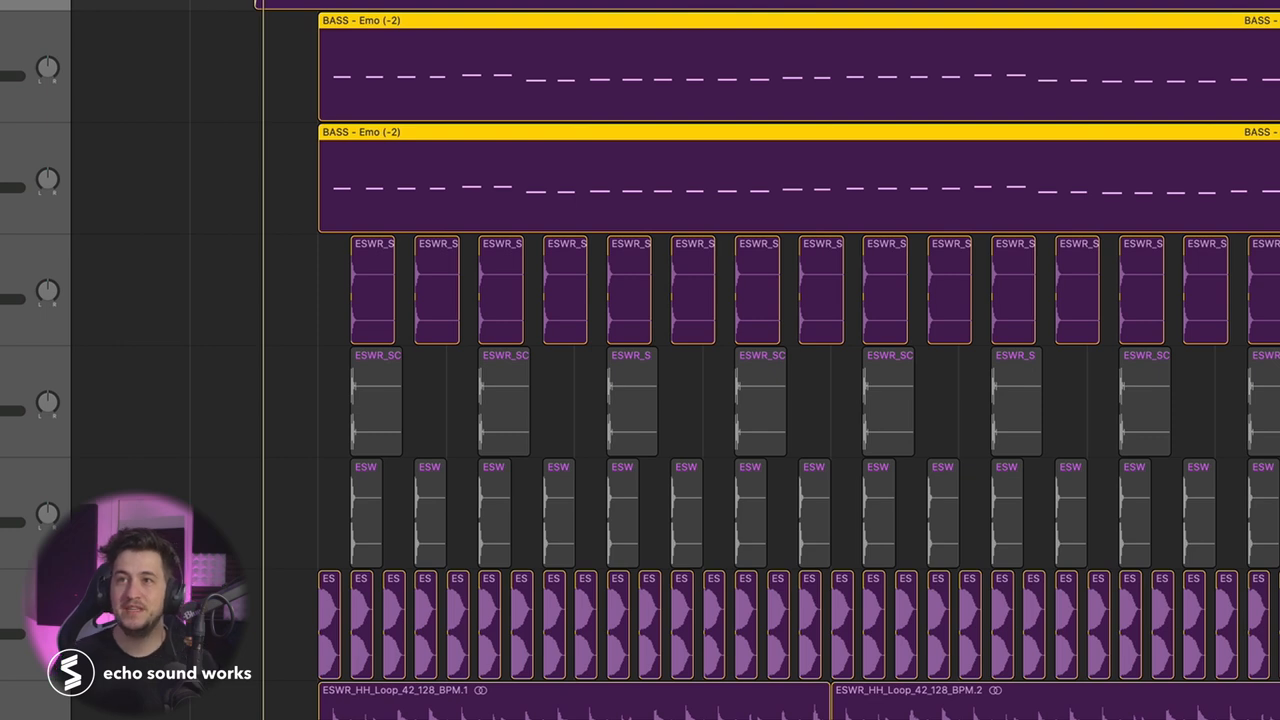
pyautogui.scroll(-3)
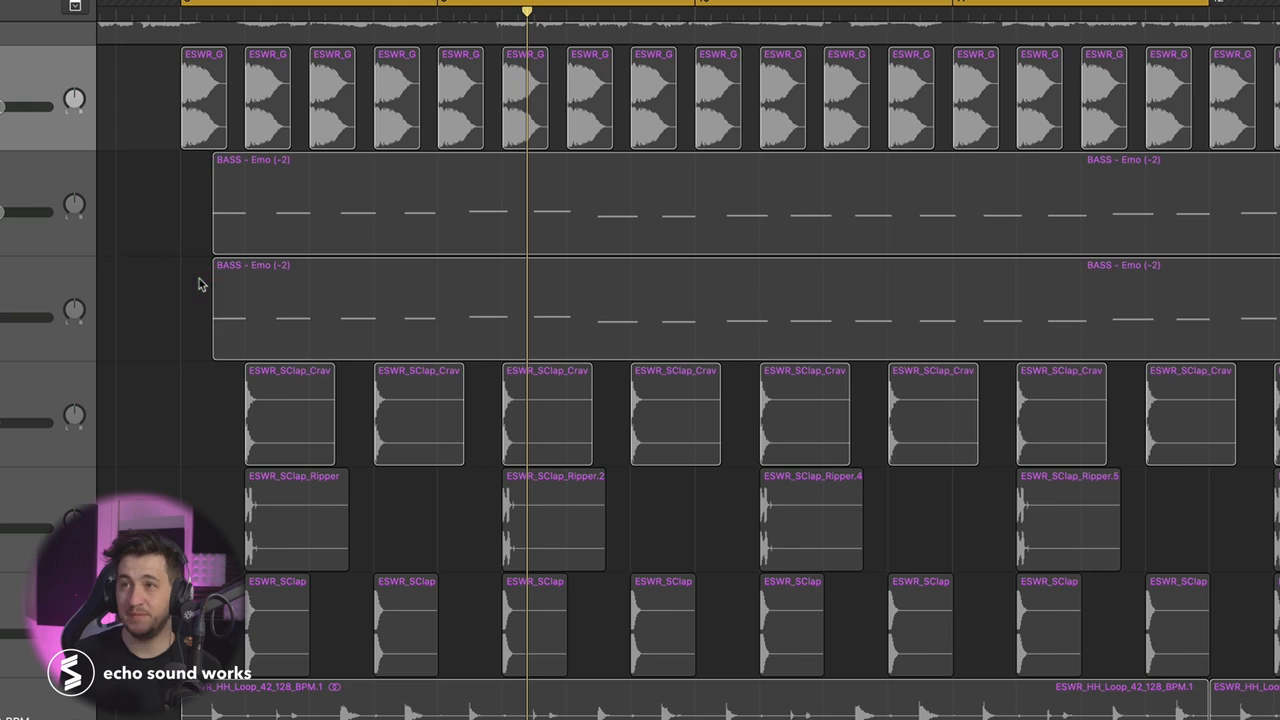
pyautogui.moveTo(218, 132)
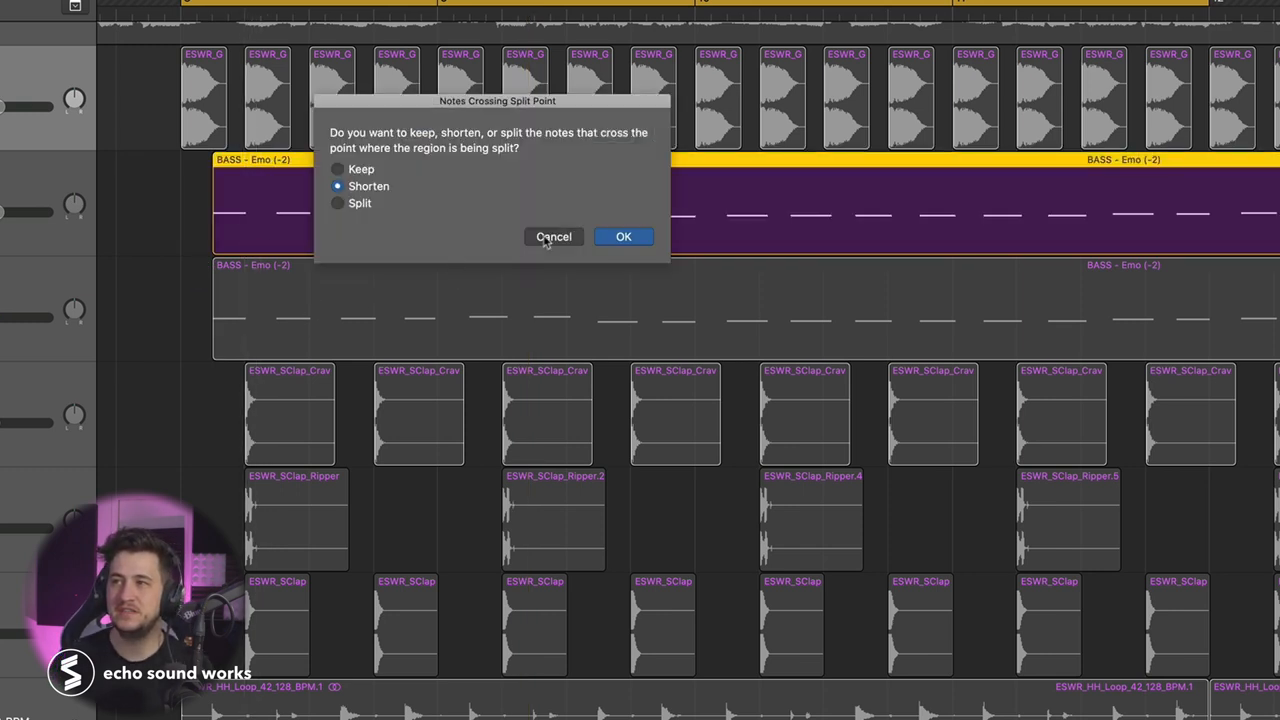
pyautogui.click(624, 236)
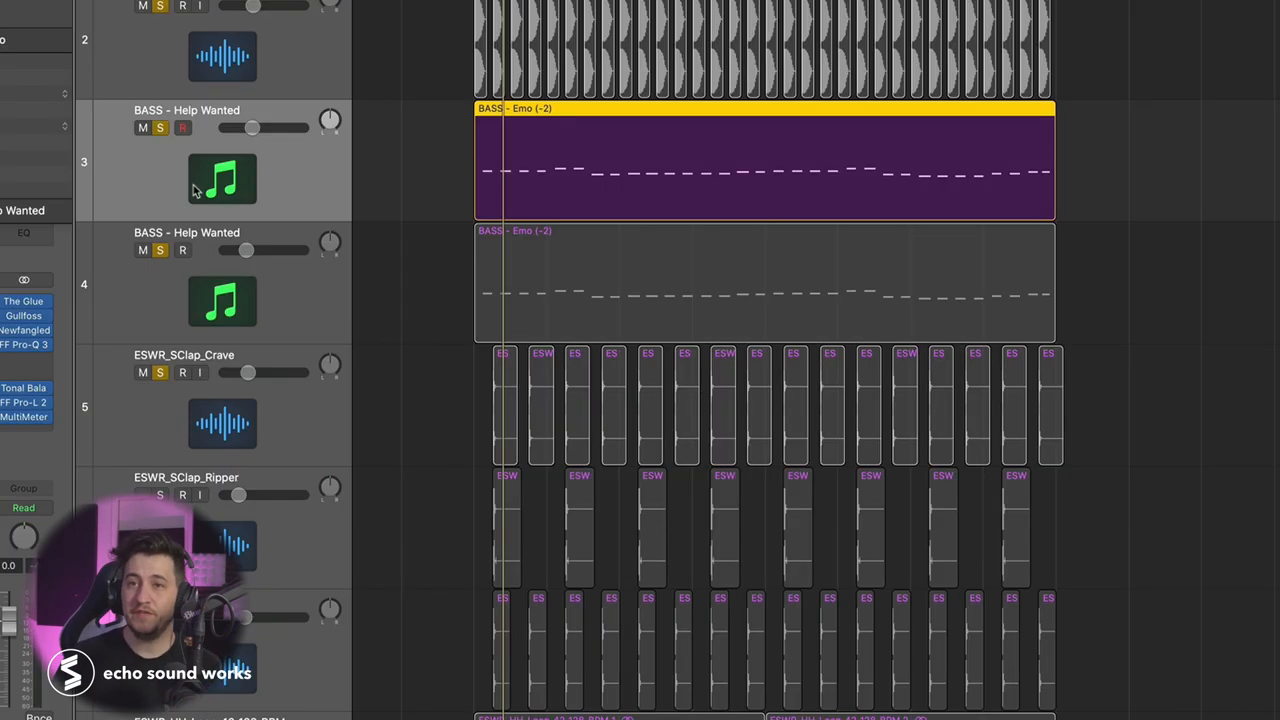
# Reopen Serum on BASS - Help Wanted and switch off oscillator B, leaving oscillator A
pyautogui.click(184, 128)
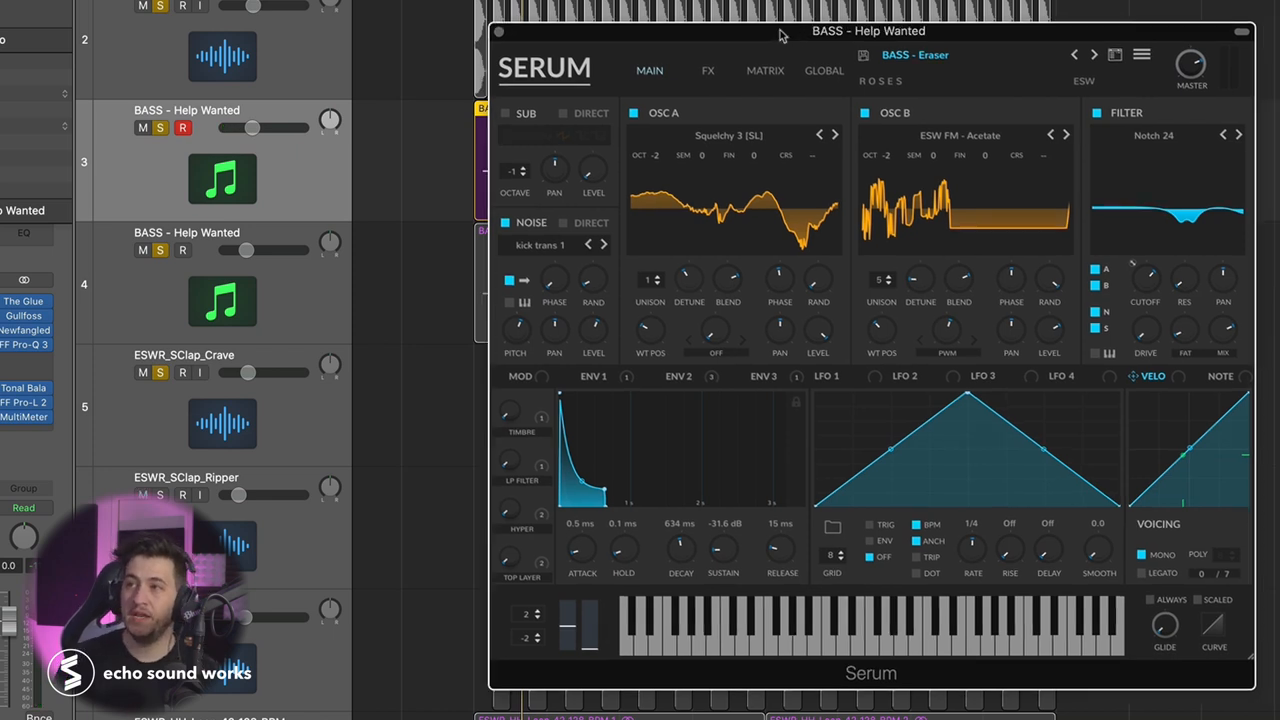
pyautogui.moveTo(880, 32); pyautogui.dragTo(722, 32)
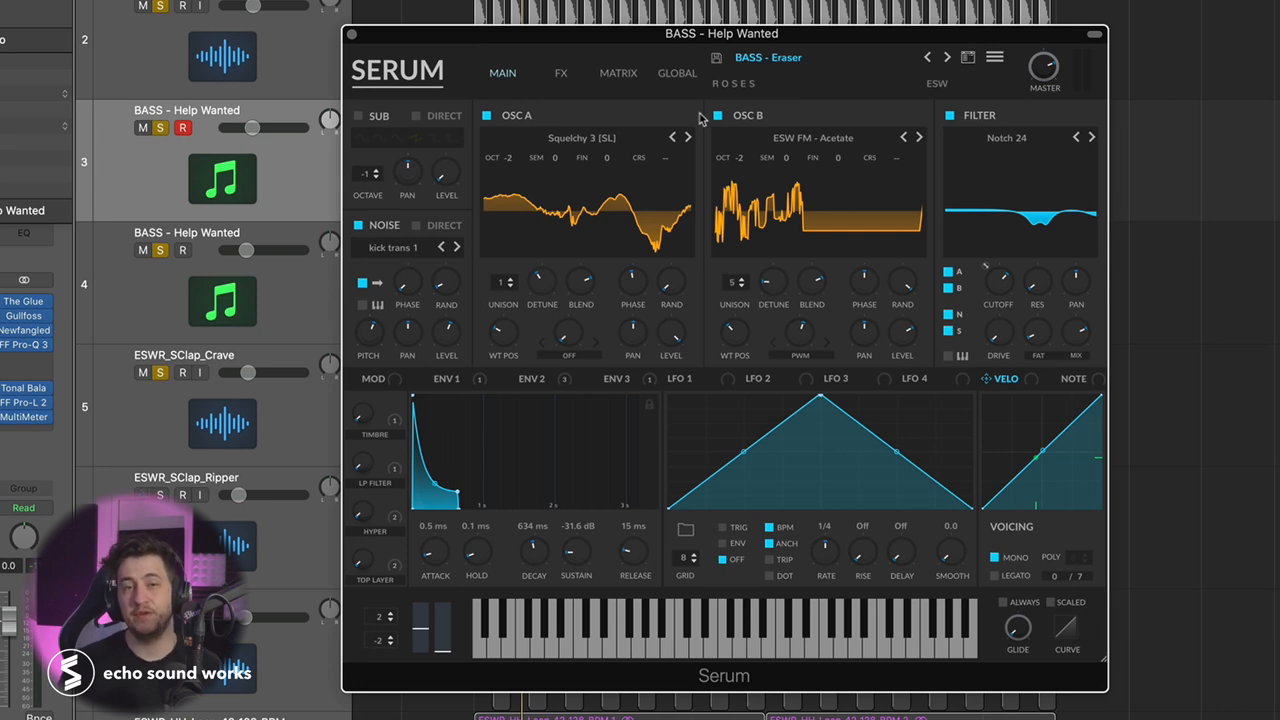
pyautogui.moveTo(688, 154)
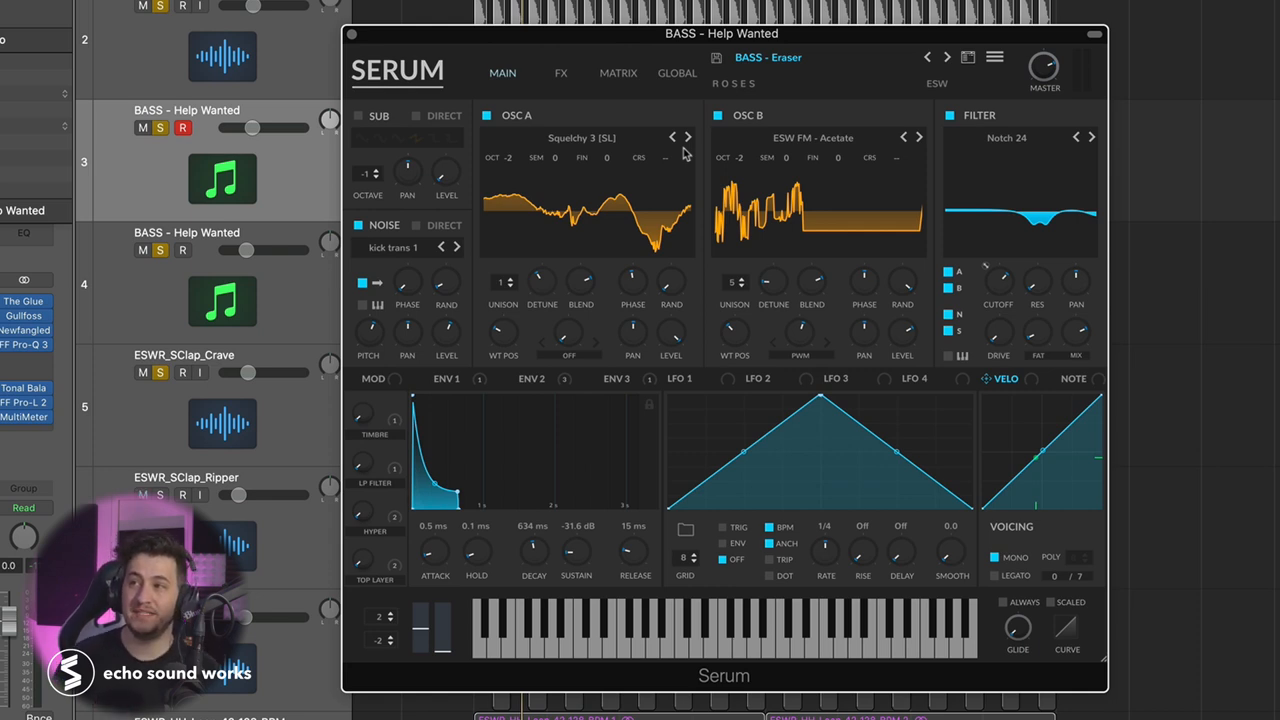
pyautogui.moveTo(652, 90)
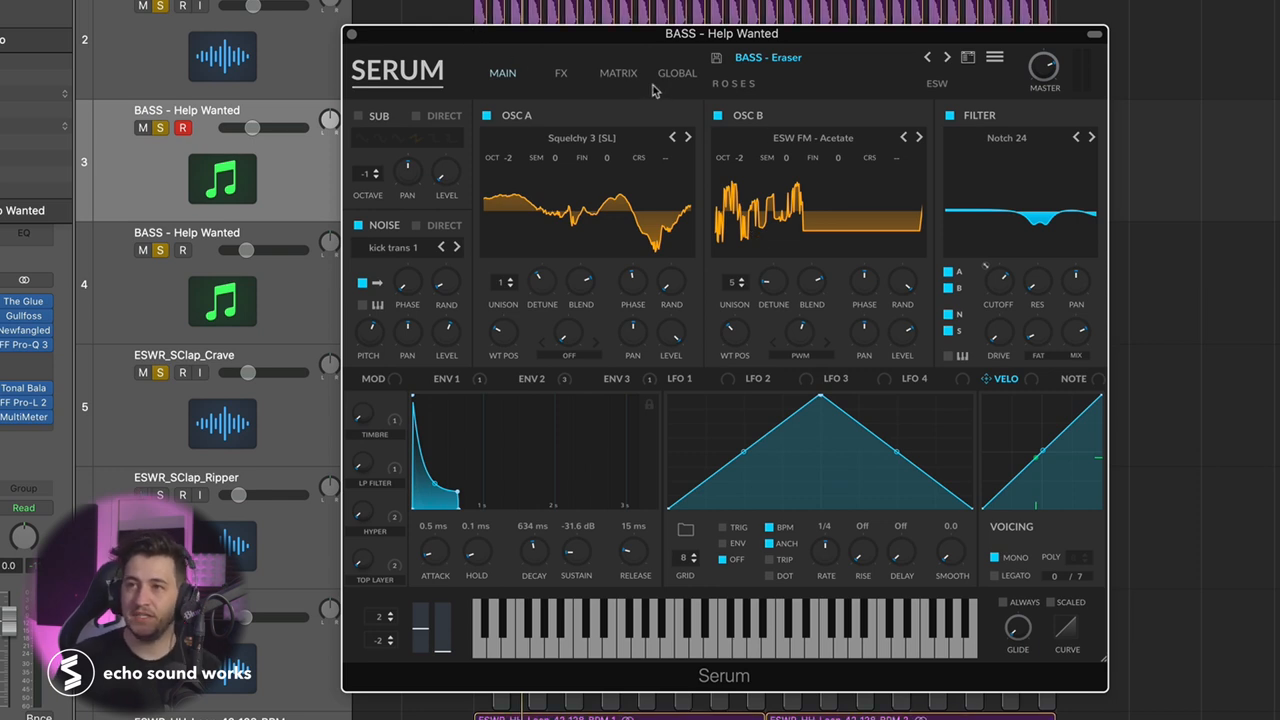
pyautogui.moveTo(1044, 132)
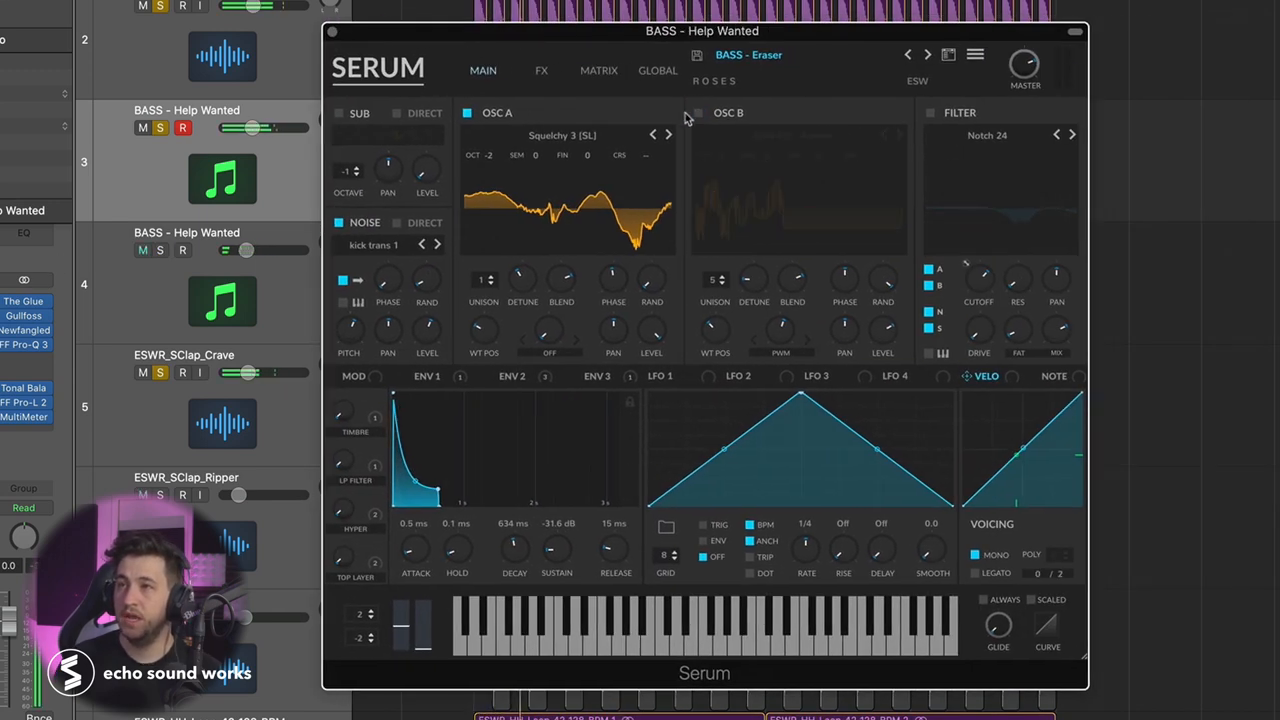
pyautogui.click(540, 70)
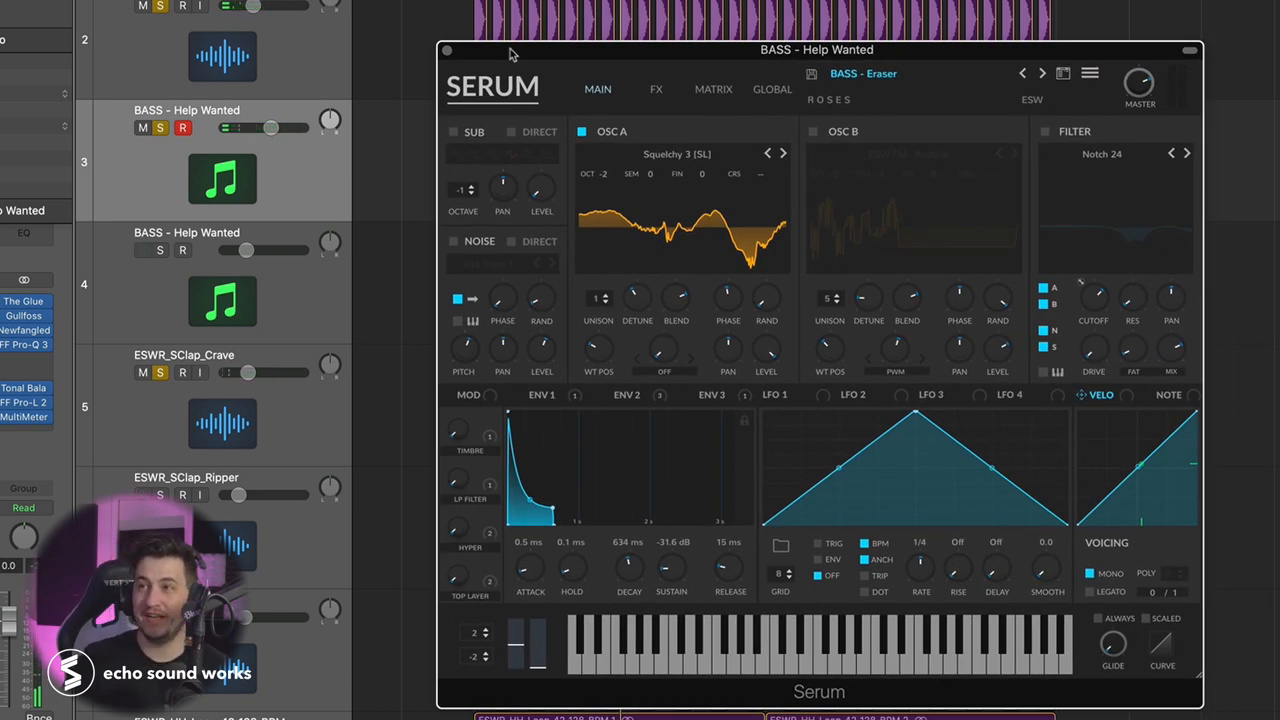
pyautogui.moveTo(648, 138)
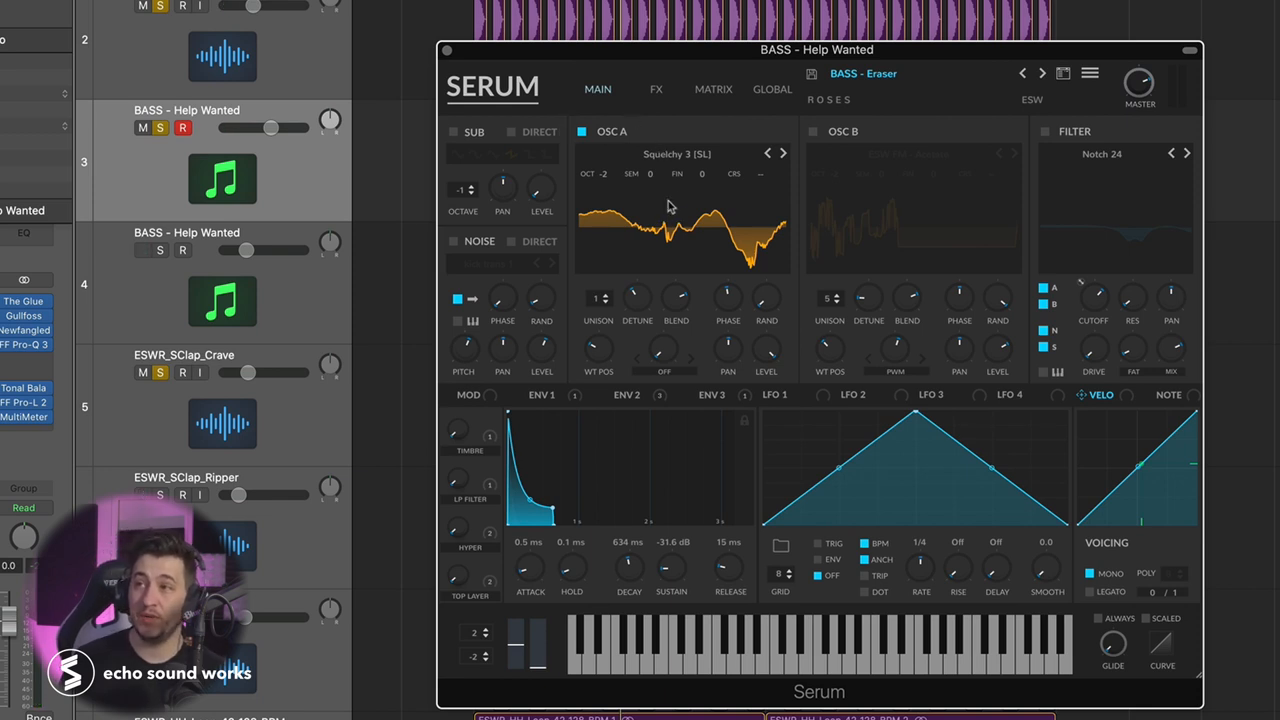
pyautogui.moveTo(680, 186)
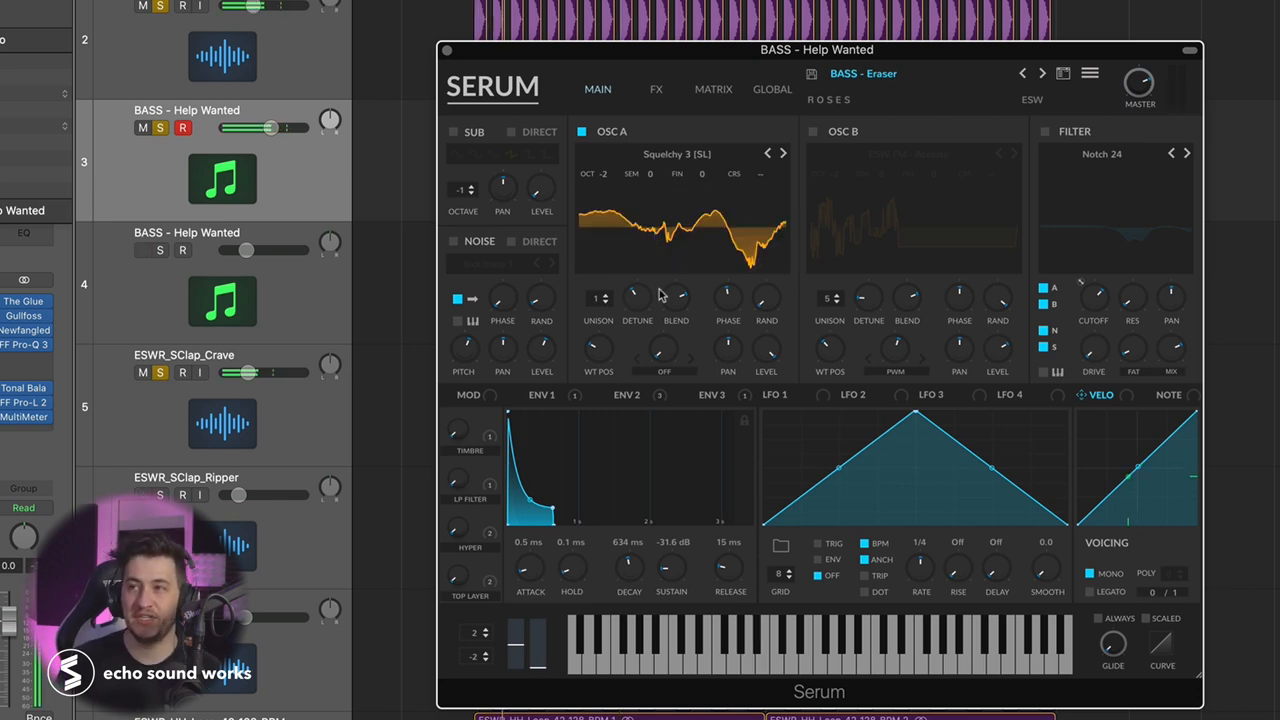
pyautogui.moveTo(772, 302)
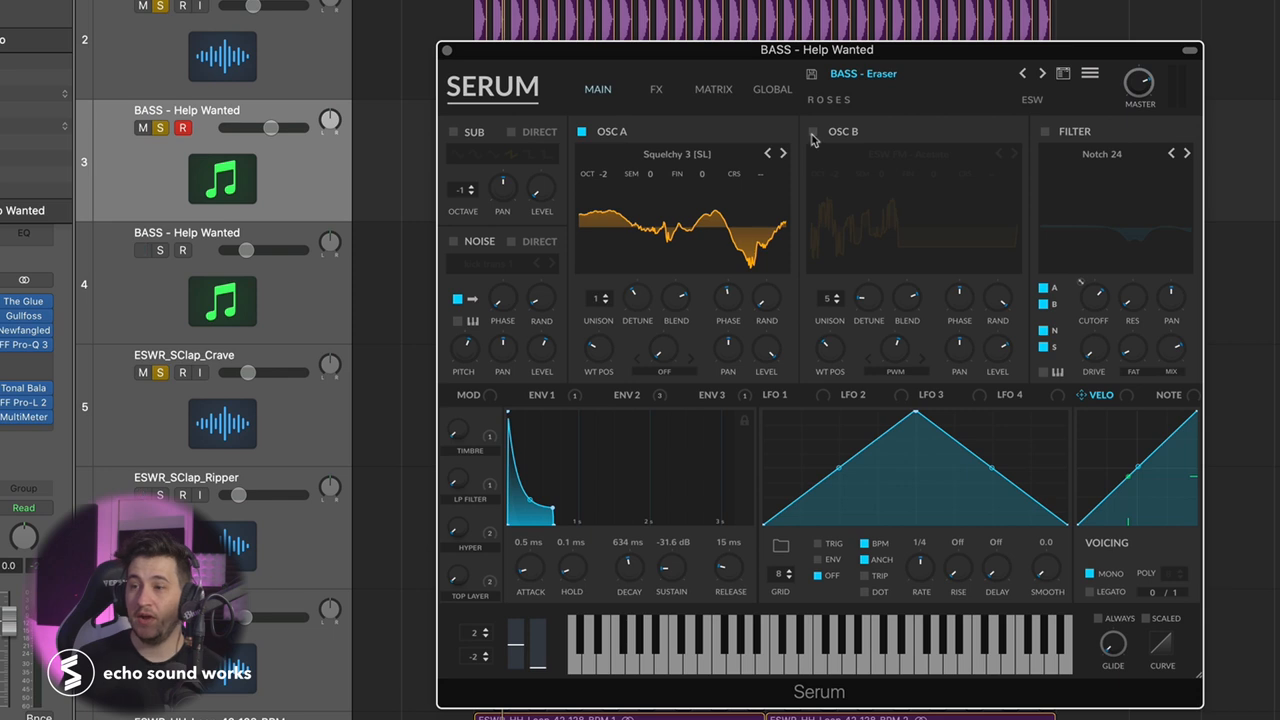
pyautogui.click(812, 132)
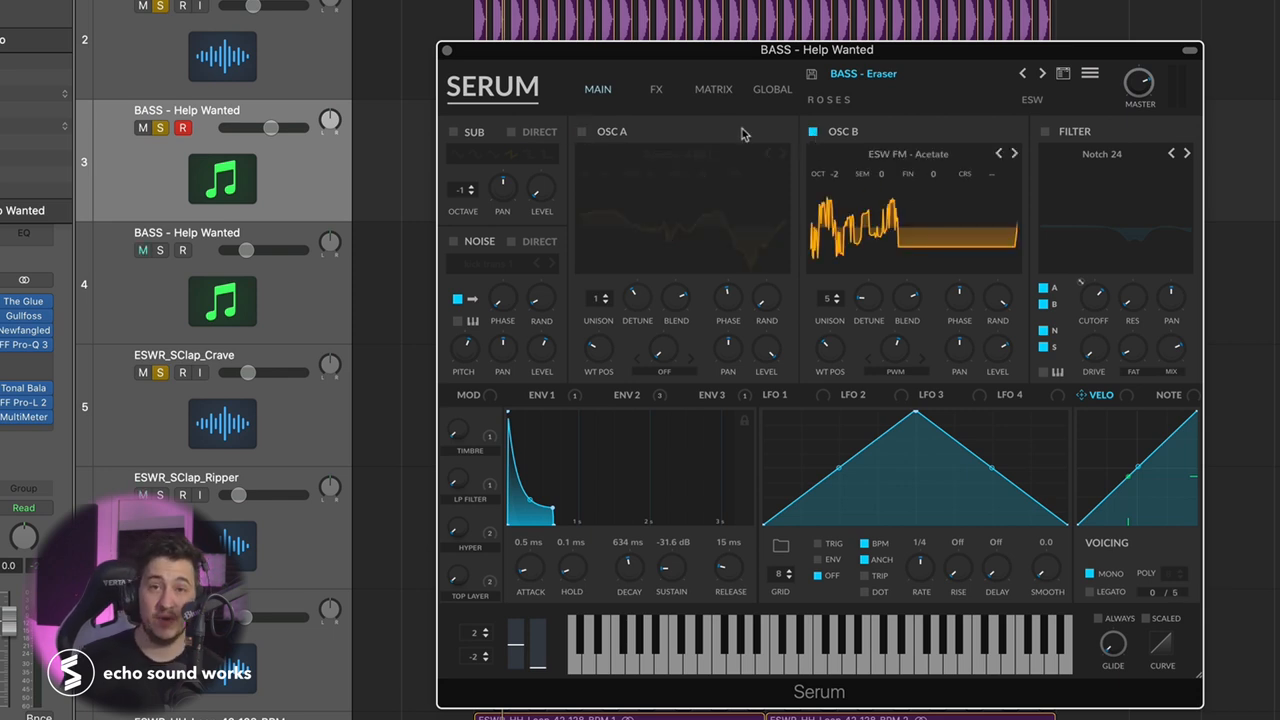
pyautogui.moveTo(788, 160)
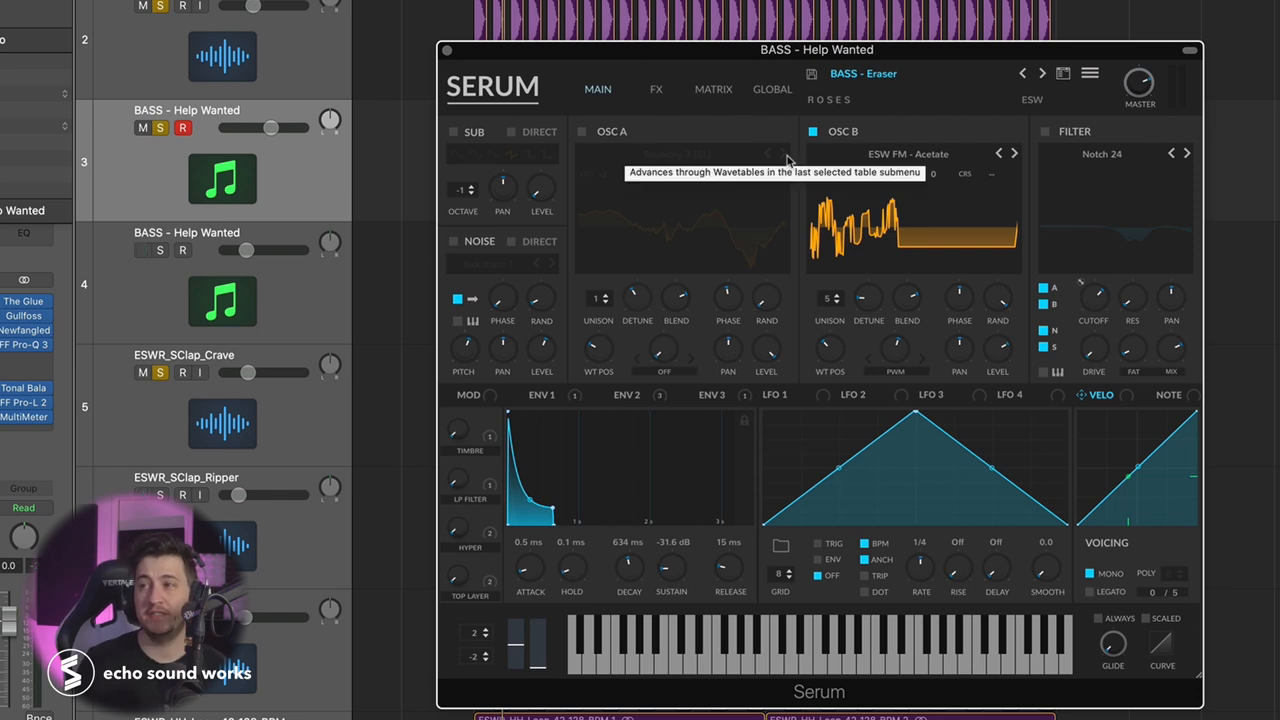
pyautogui.moveTo(896, 190)
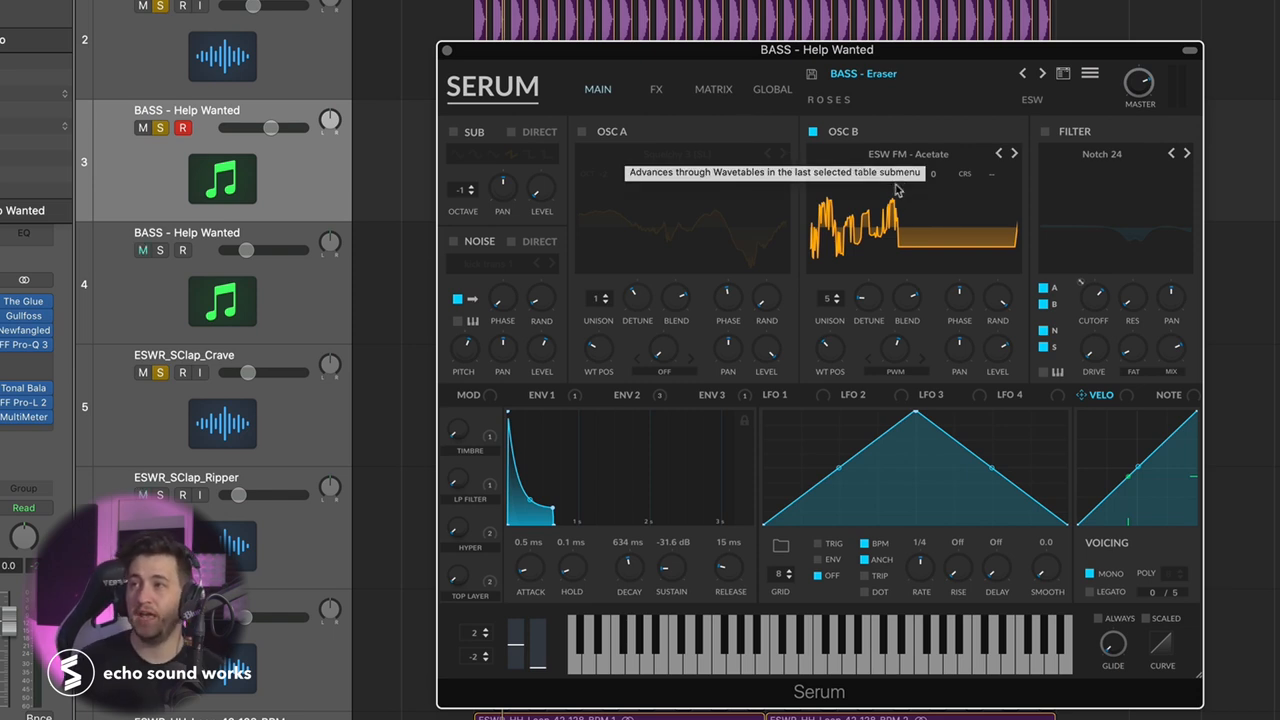
pyautogui.moveTo(904, 248)
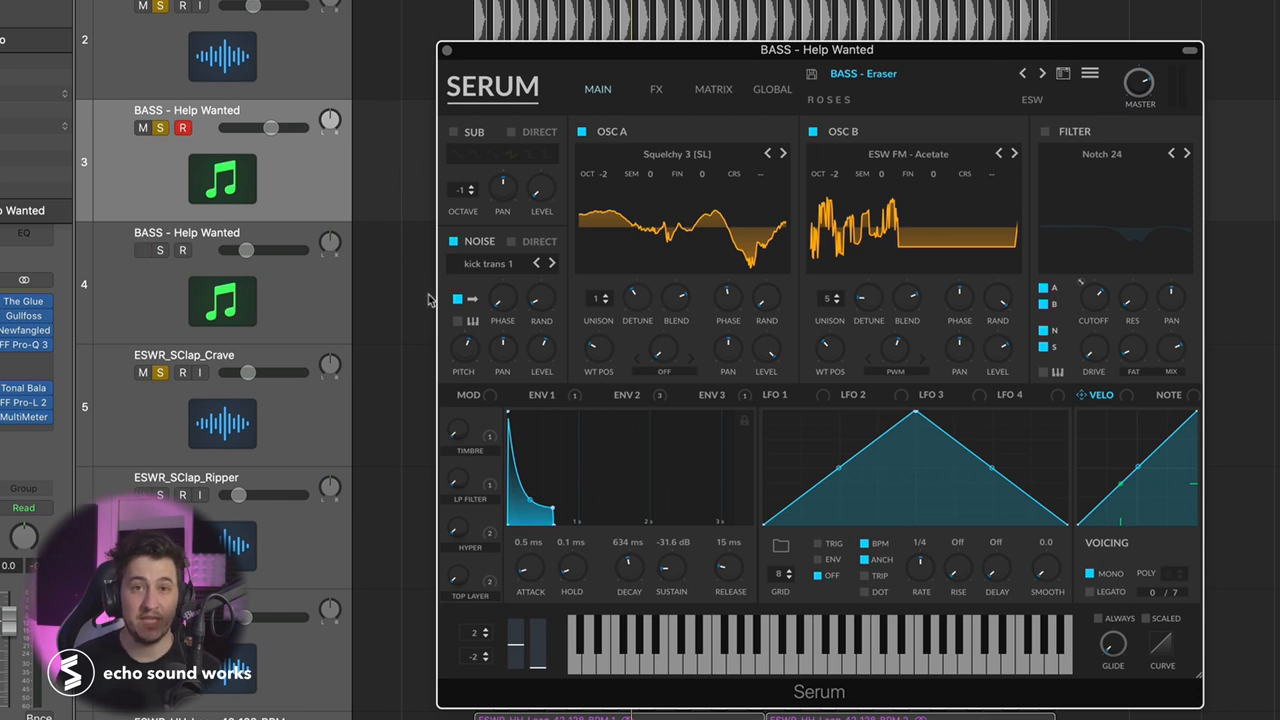
pyautogui.moveTo(452, 240)
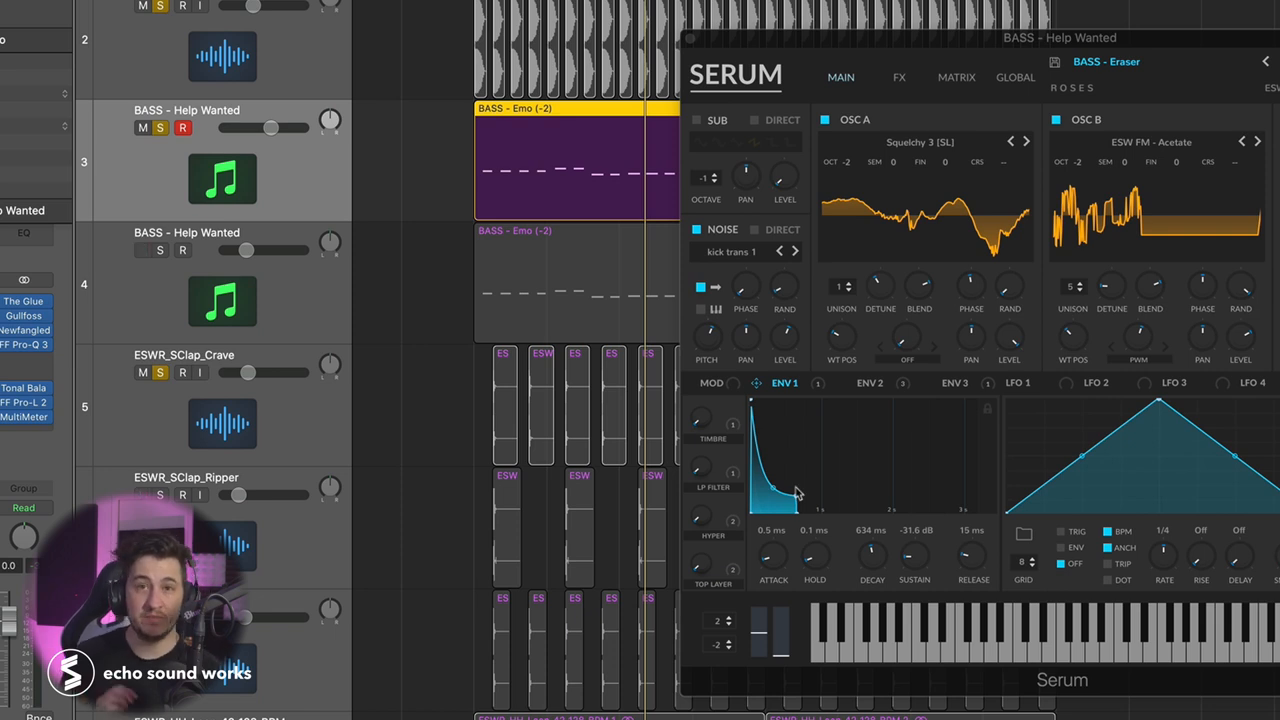
pyautogui.moveTo(1216, 48)
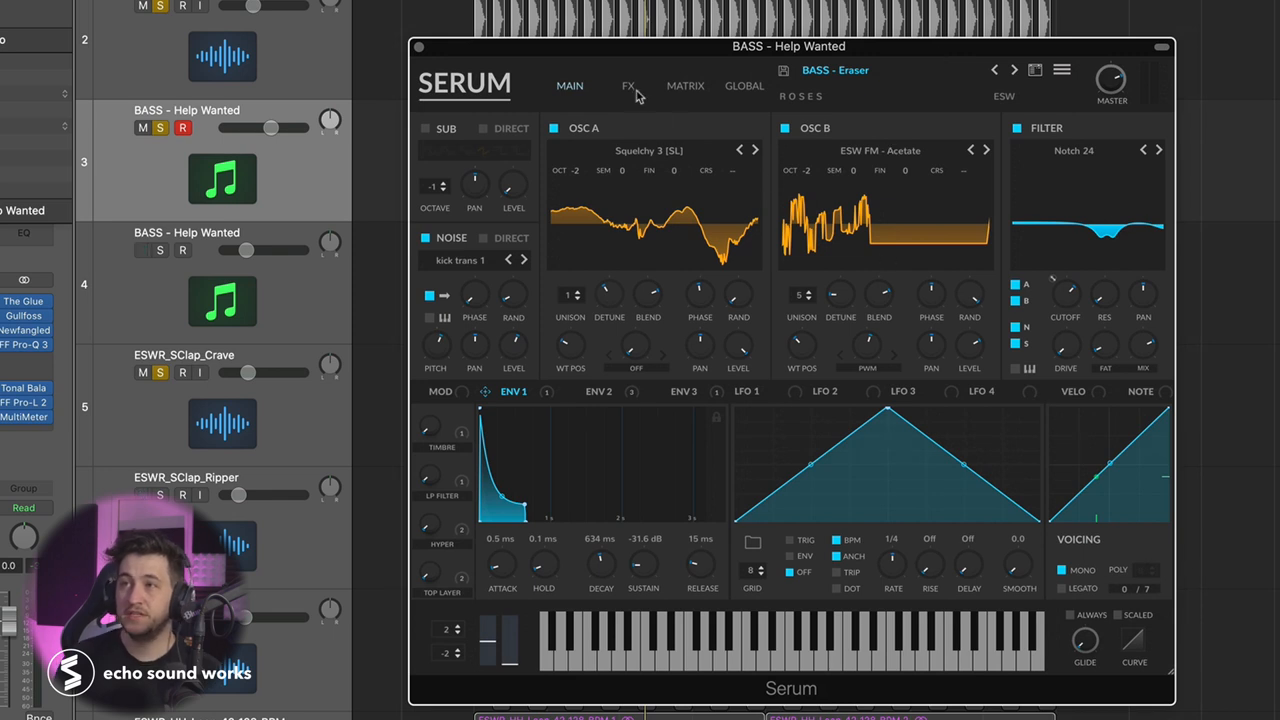
# Enable a compressor and Diode 2 distortion in the FX rack, checking envelope 2
pyautogui.click(628, 84)
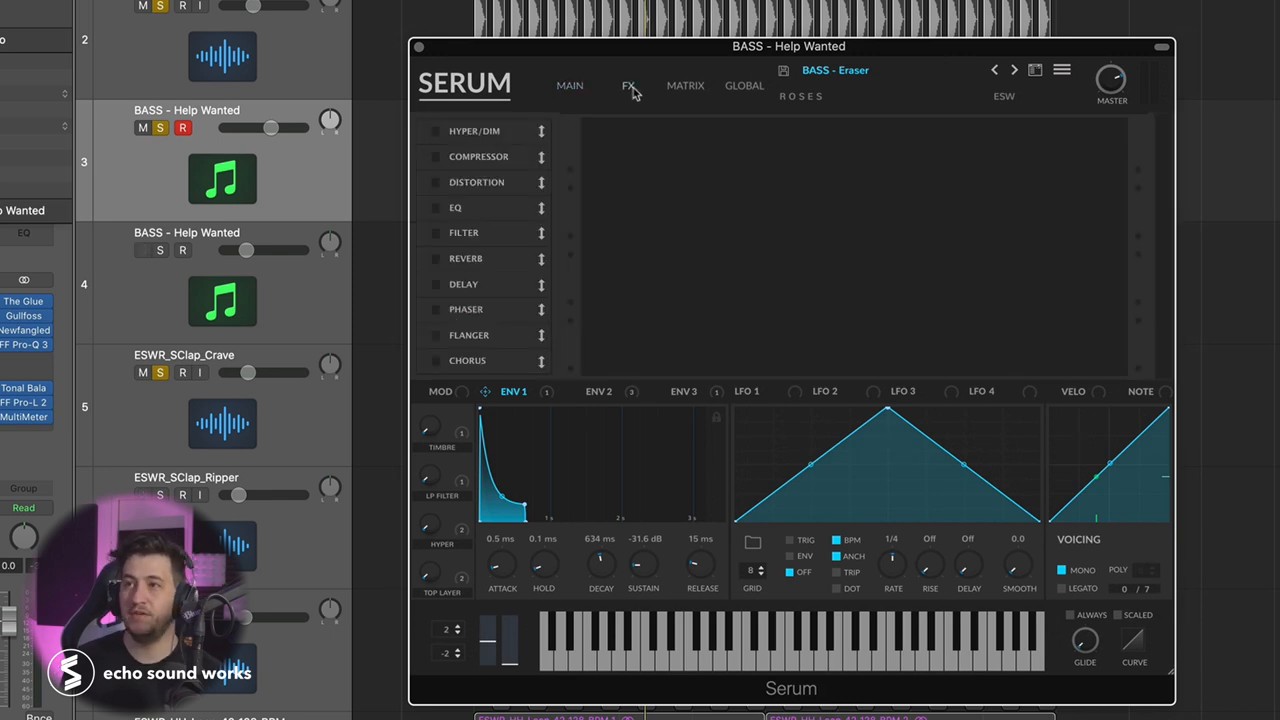
pyautogui.click(628, 84)
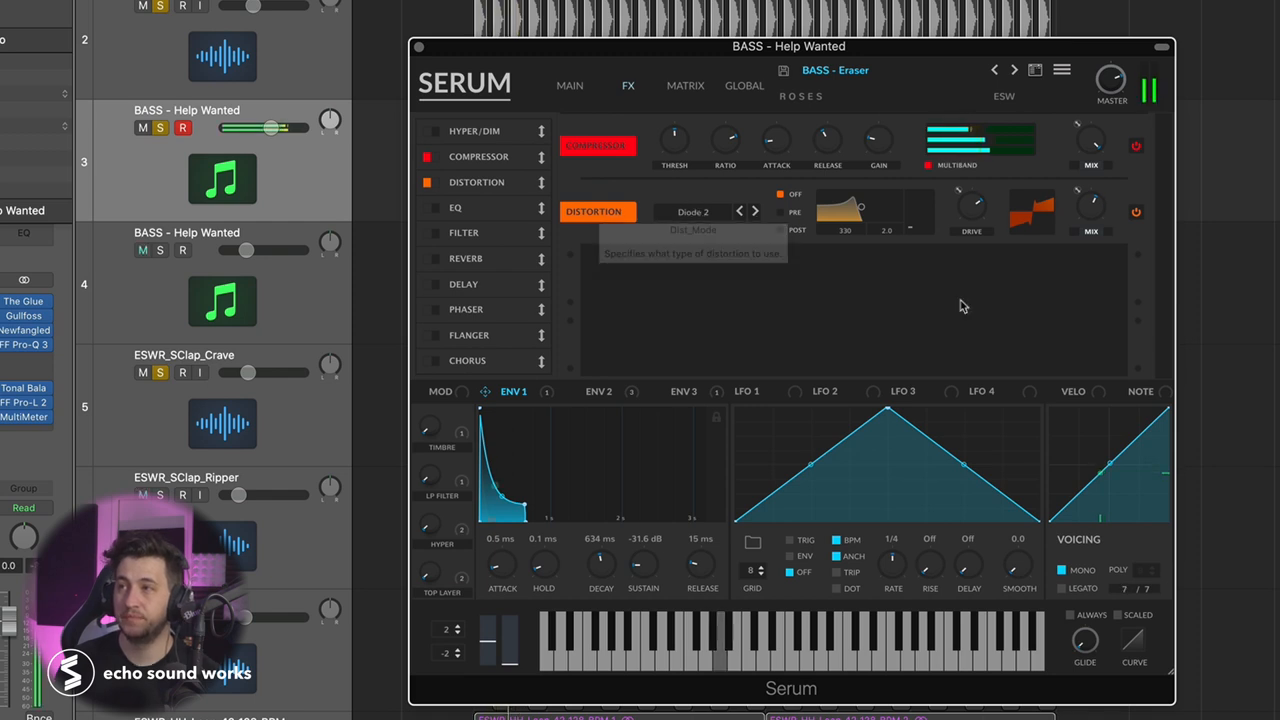
pyautogui.moveTo(808, 308)
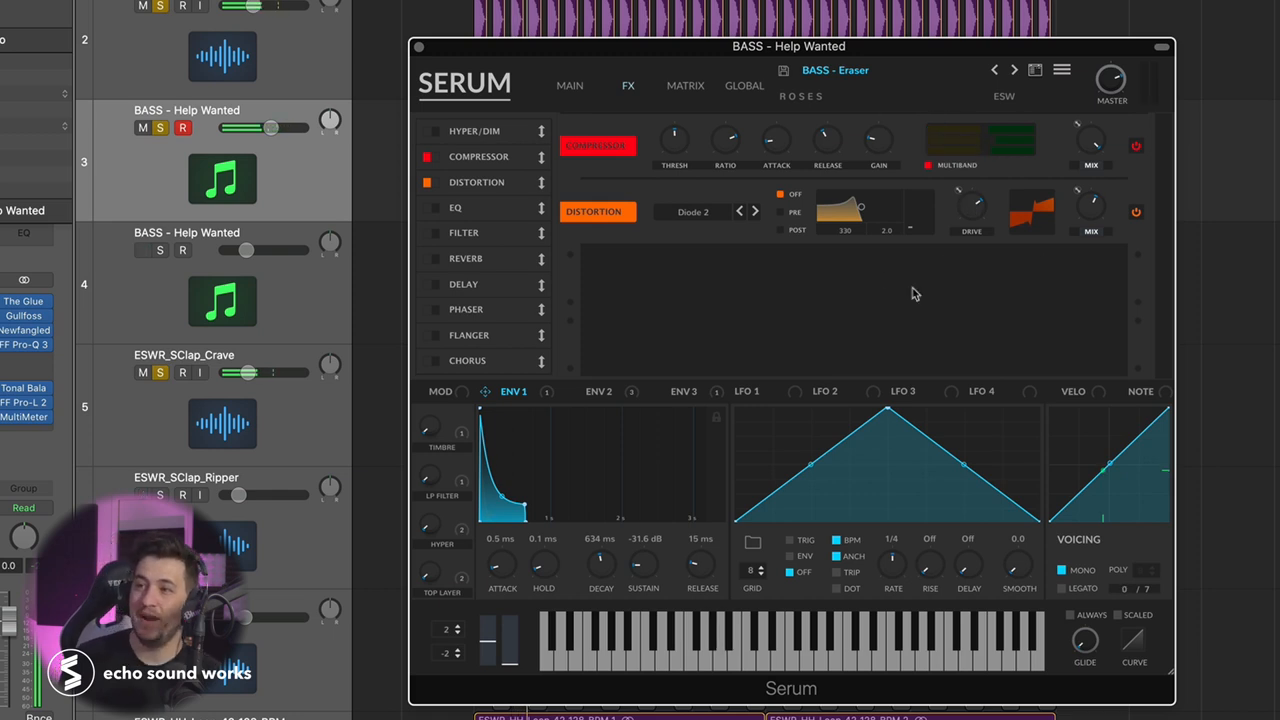
pyautogui.click(598, 390)
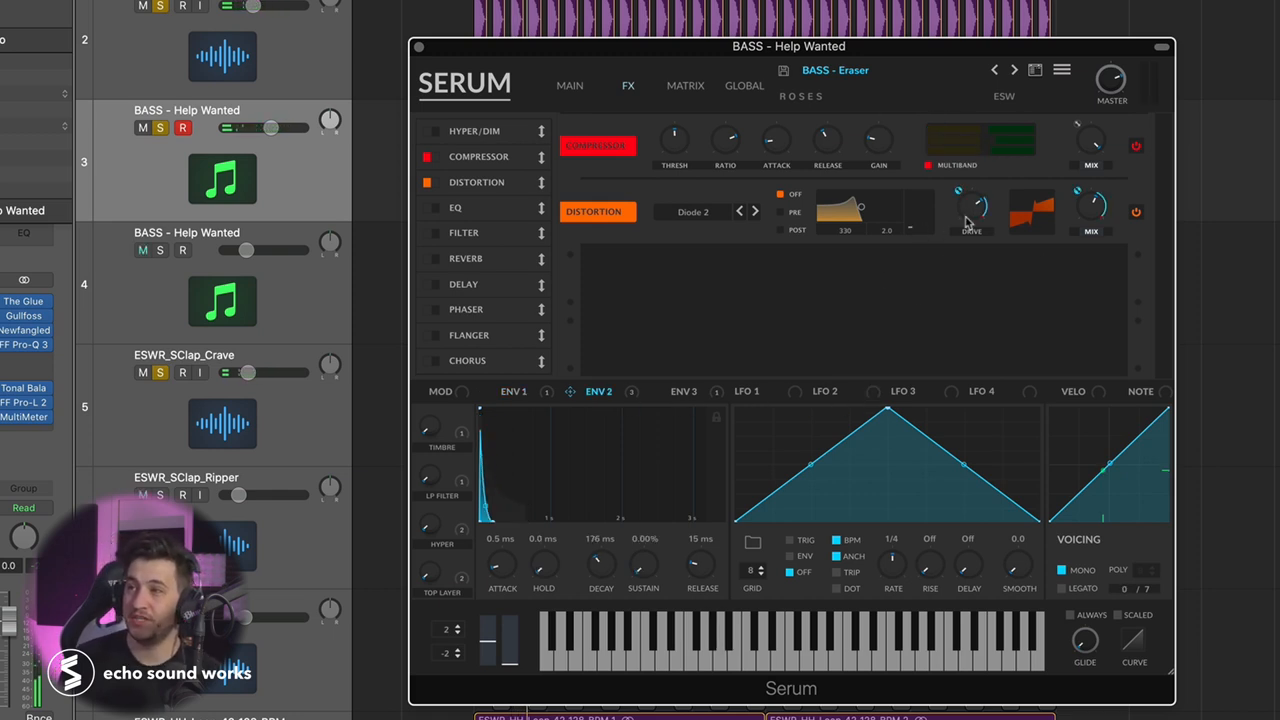
pyautogui.moveTo(1016, 260)
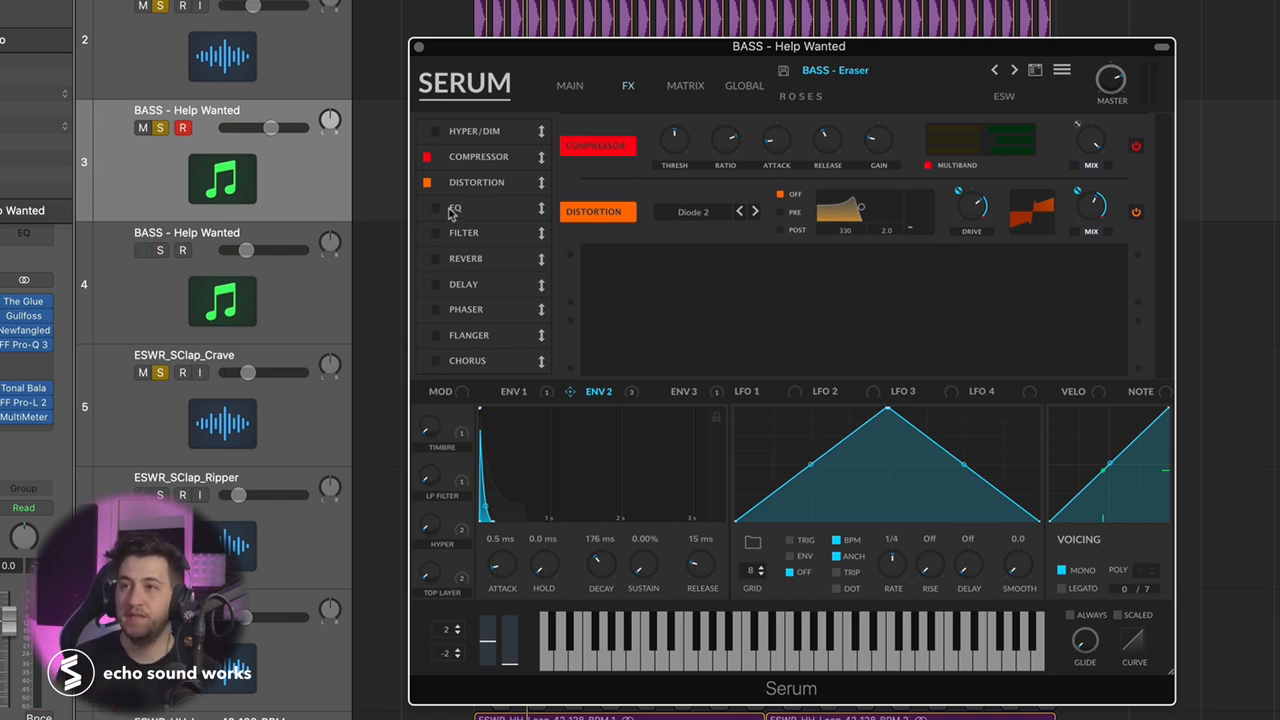
# Add an EQ and an MG Low 18 filter to the chain, then return to MAIN
pyautogui.click(428, 206)
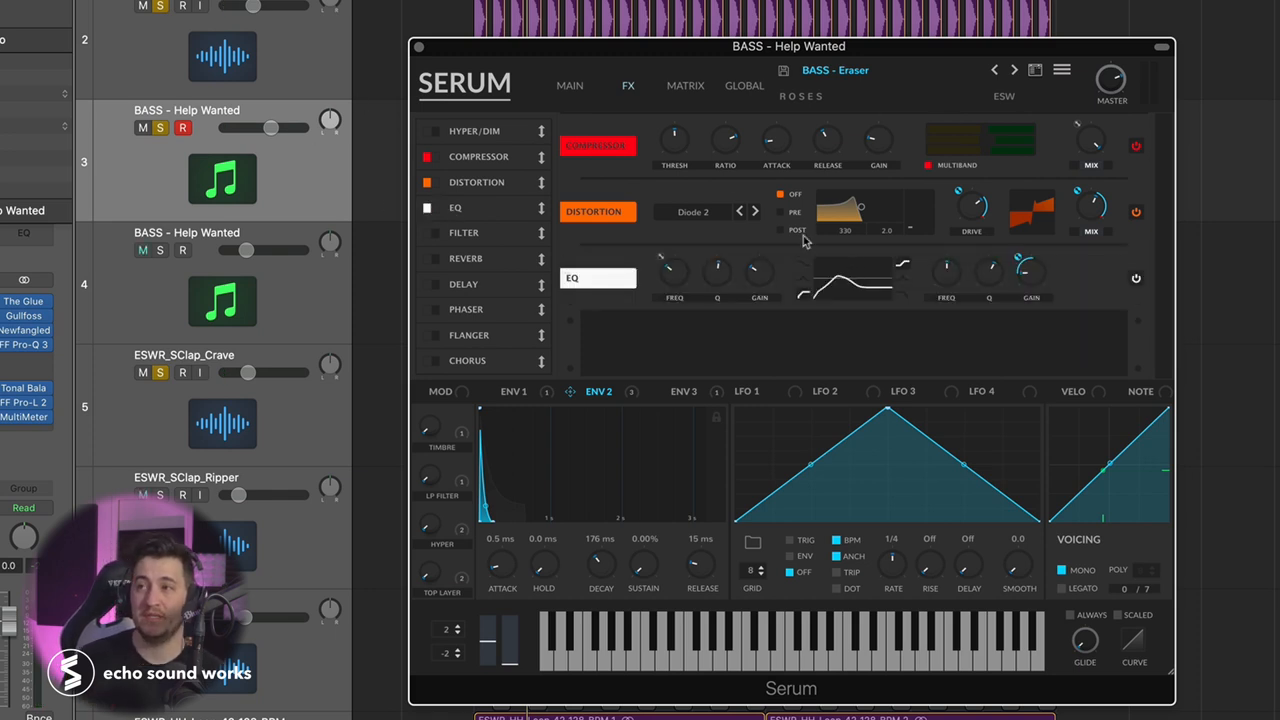
pyautogui.moveTo(628, 280)
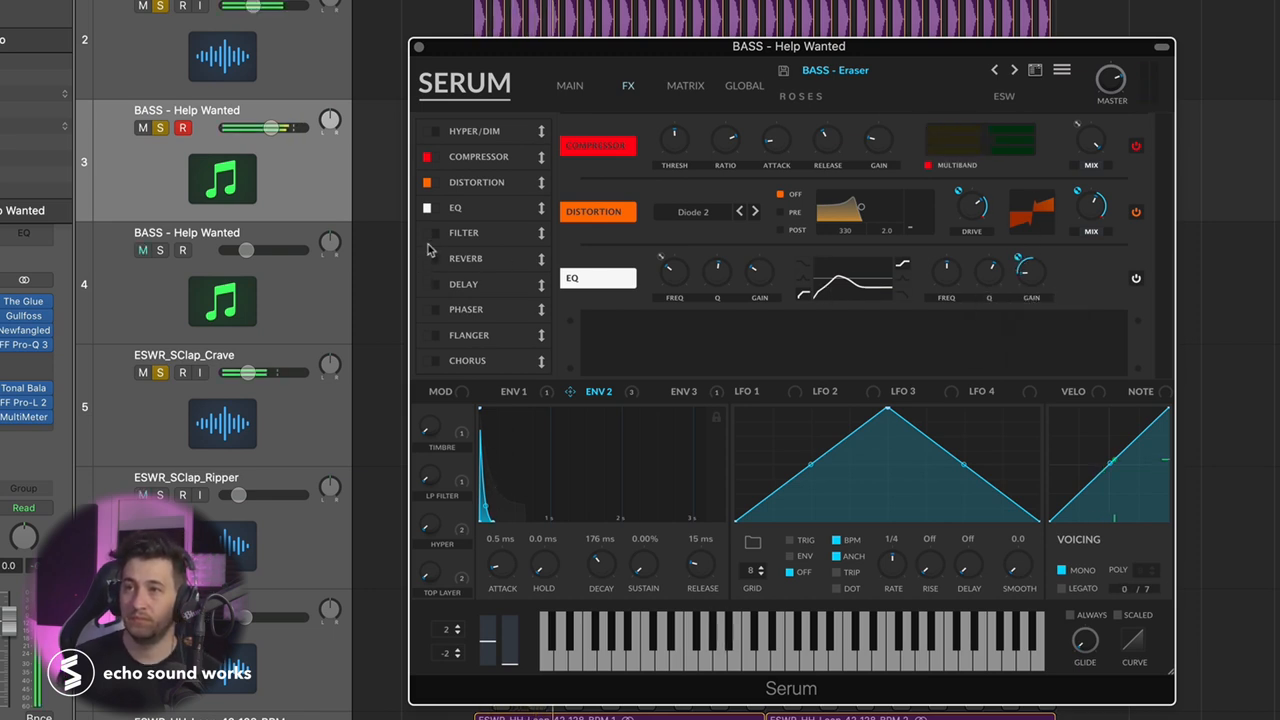
pyautogui.click(428, 232)
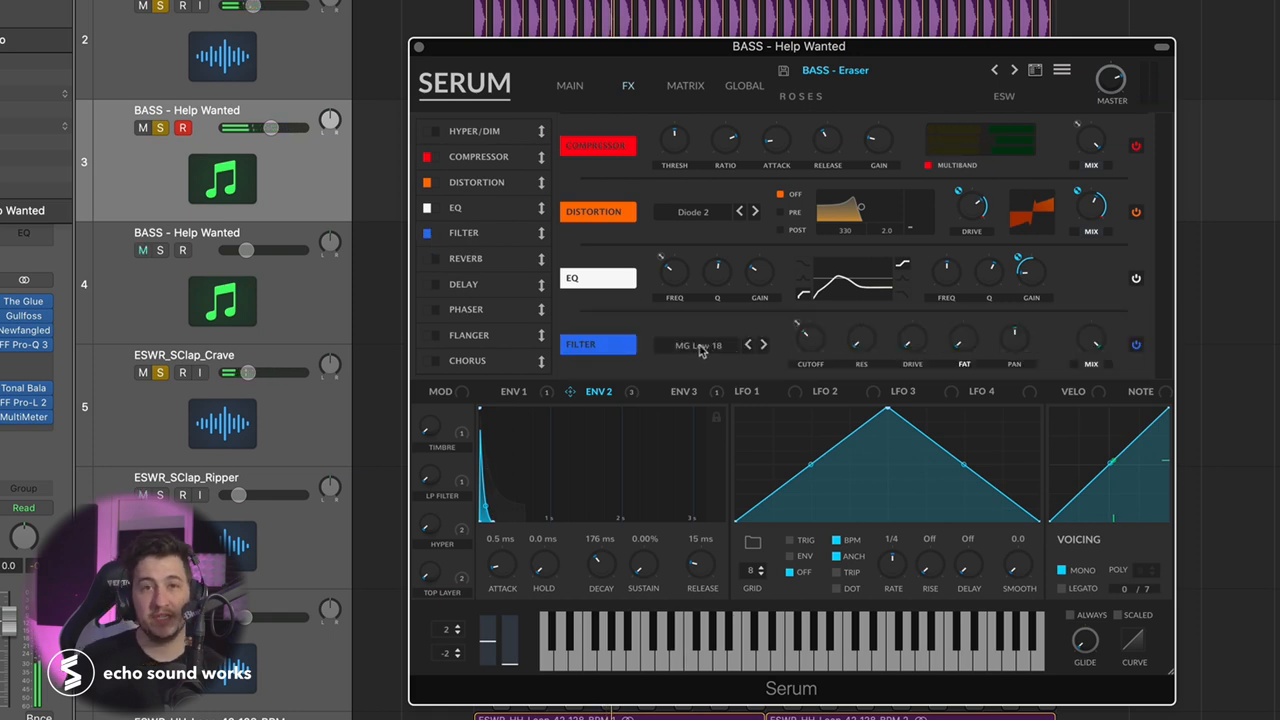
pyautogui.moveTo(696, 344)
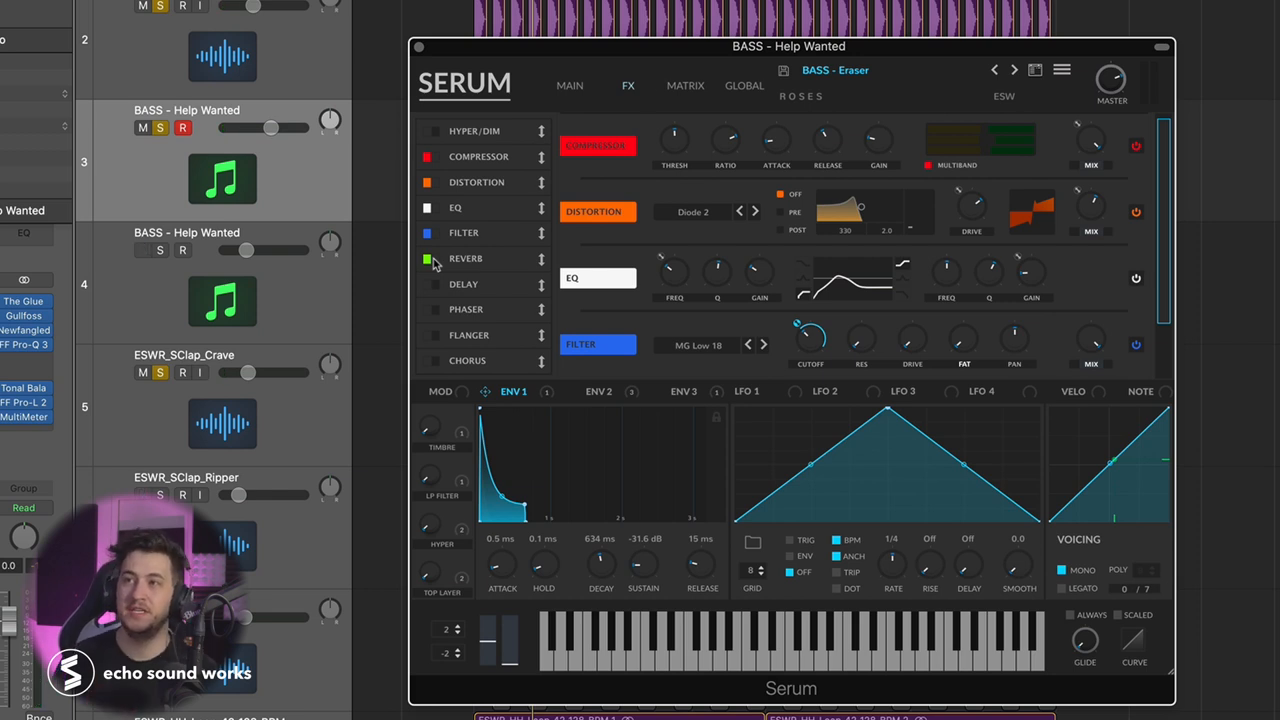
pyautogui.click(568, 84)
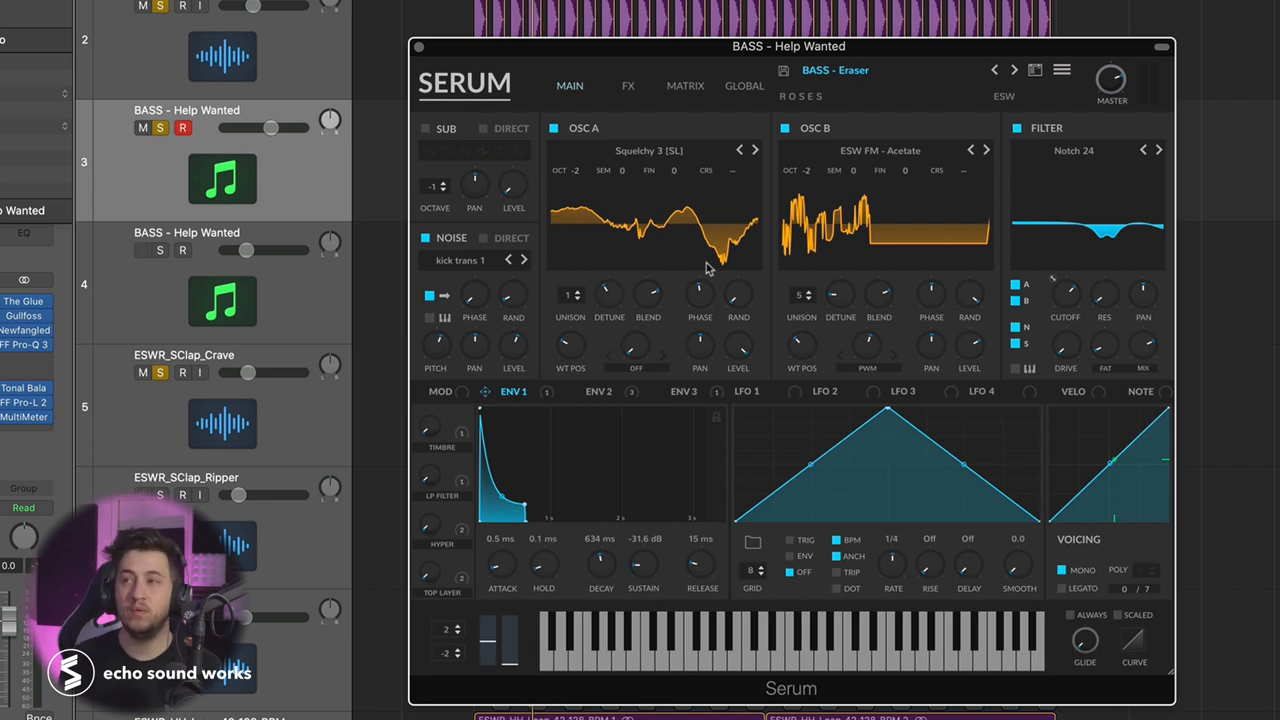
# Close Serum, review the track's Channel EQ, and close it back to the Tracks area
pyautogui.click(628, 84)
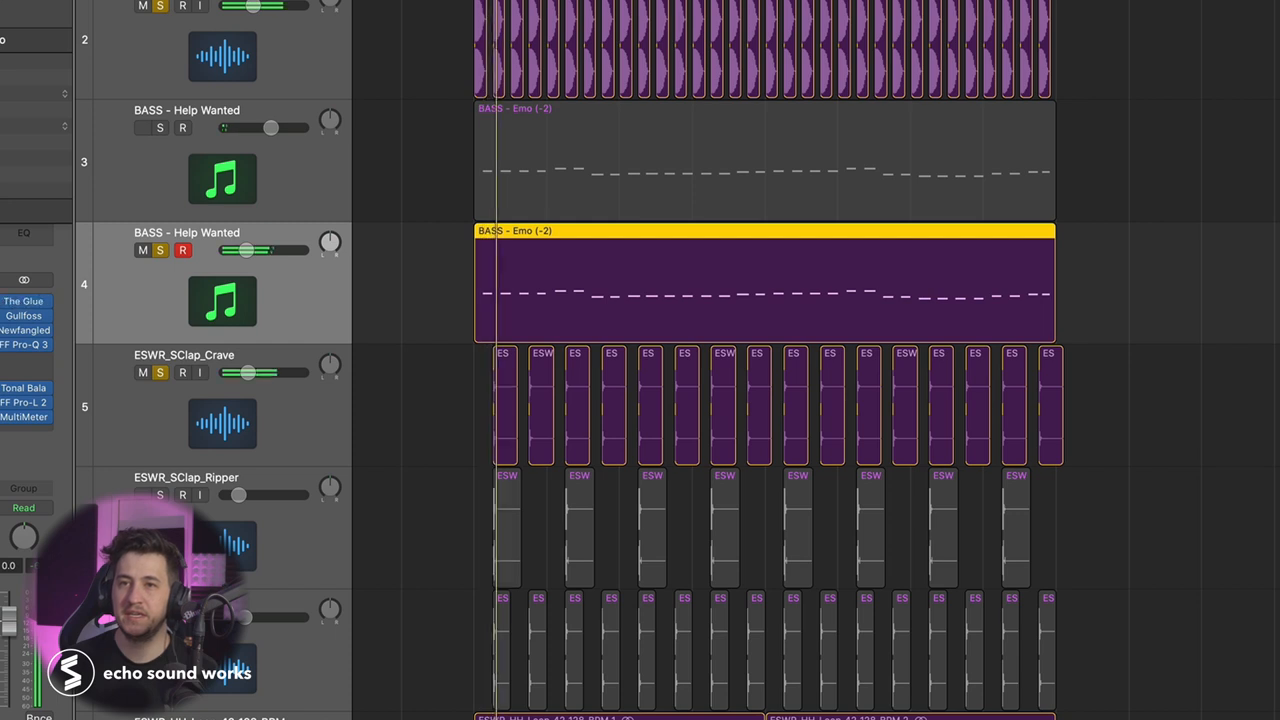
pyautogui.moveTo(244, 250); pyautogui.dragTo(264, 250)
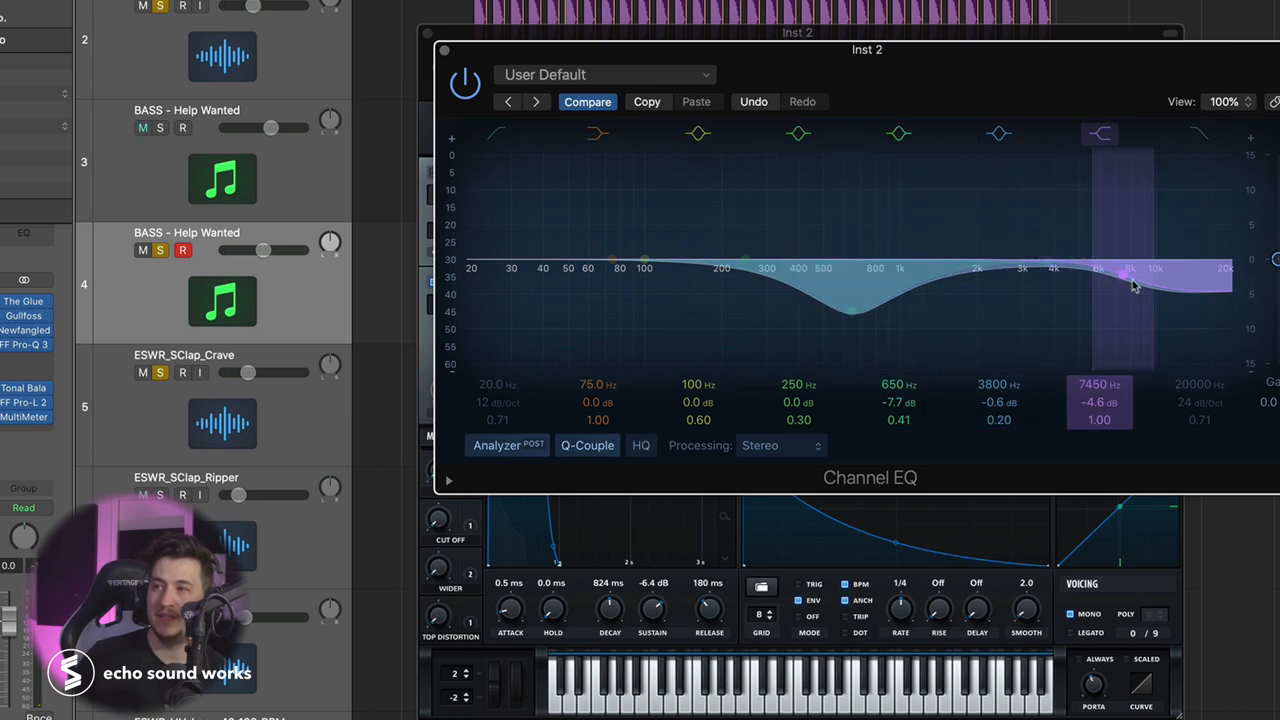
pyautogui.click(444, 50)
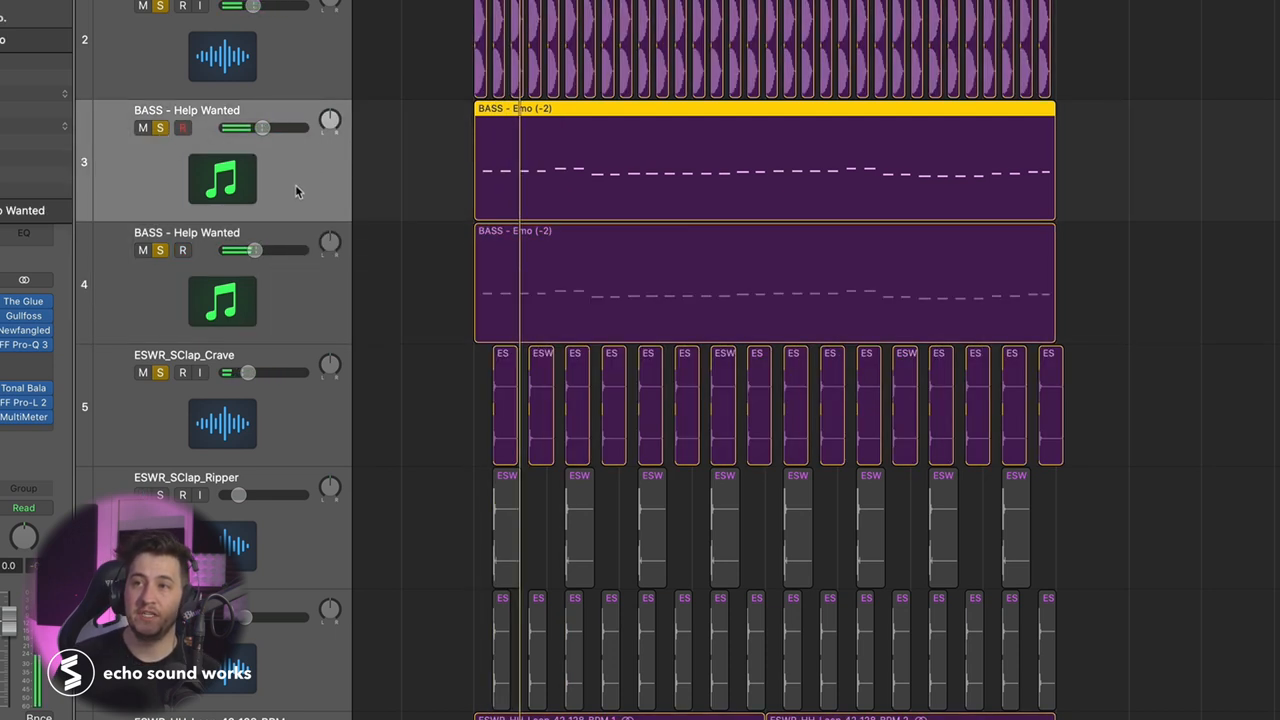
# Bring up the Lizzo Rumors Remake project with its Lizzo Rumors Bass B patch
pyautogui.scroll(-3)
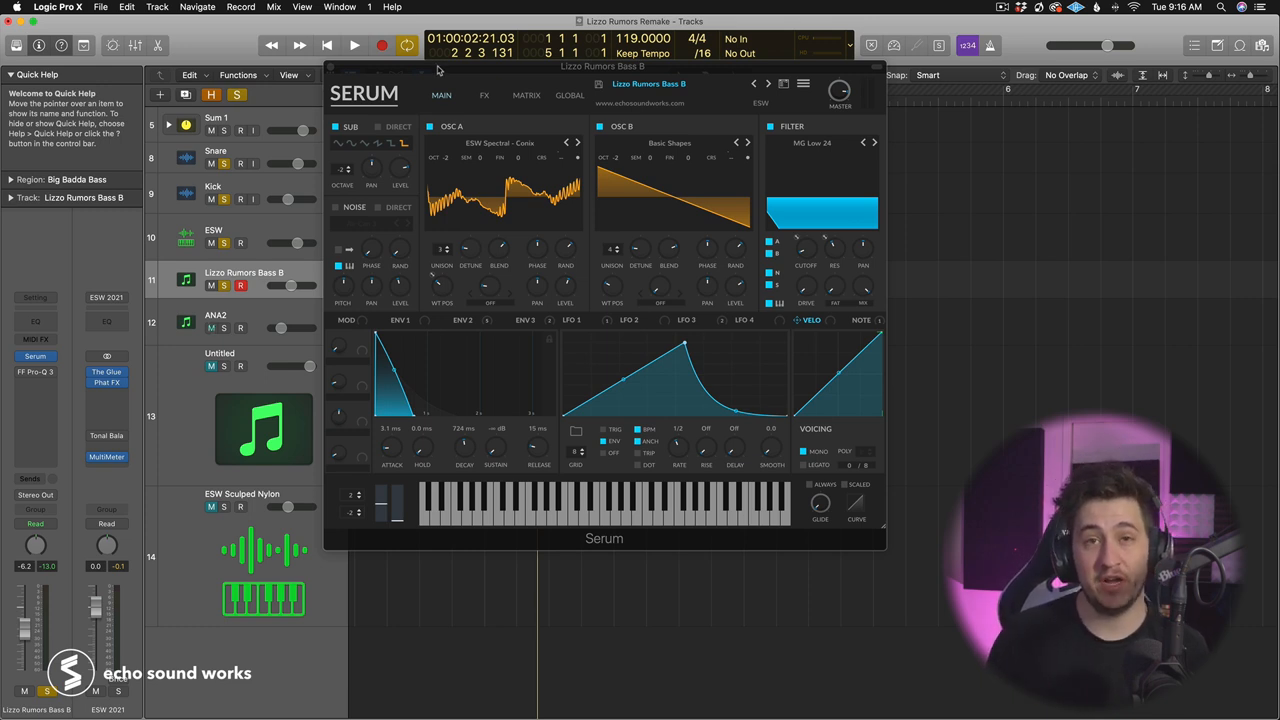
pyautogui.click(354, 44)
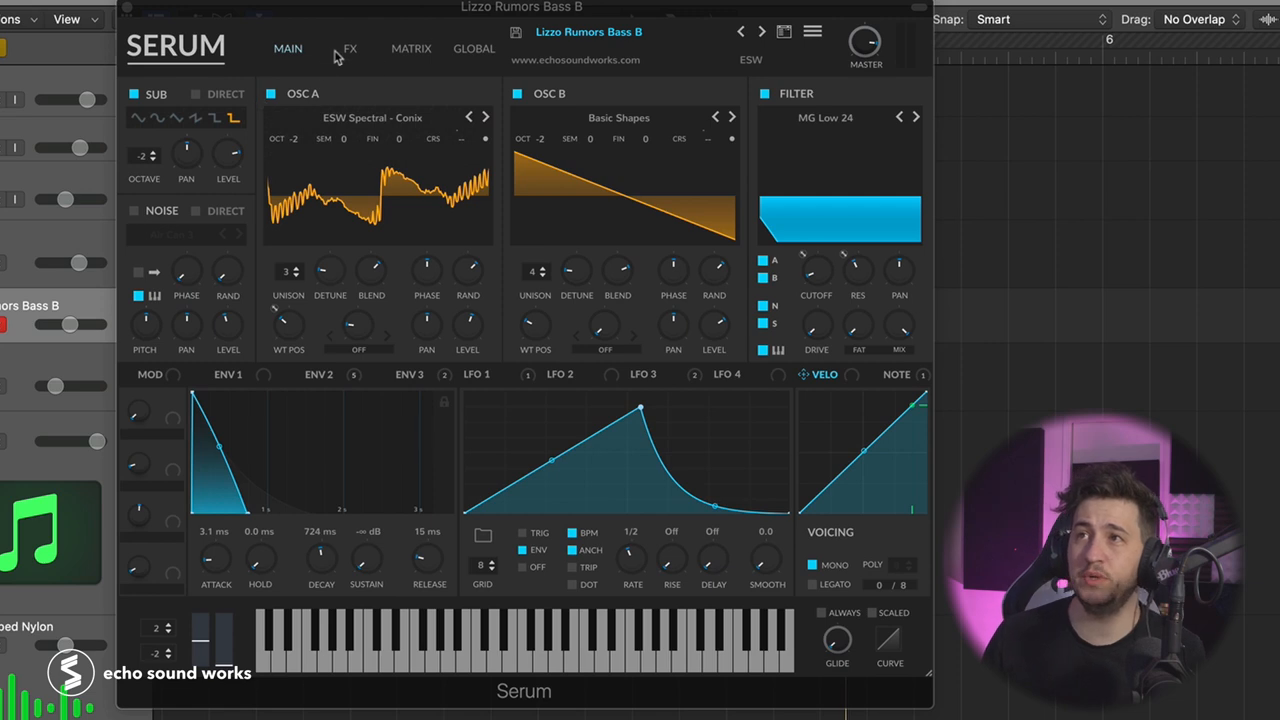
# Glance at the FX chain, return to MAIN, and switch off SUB and OSC B
pyautogui.click(348, 48)
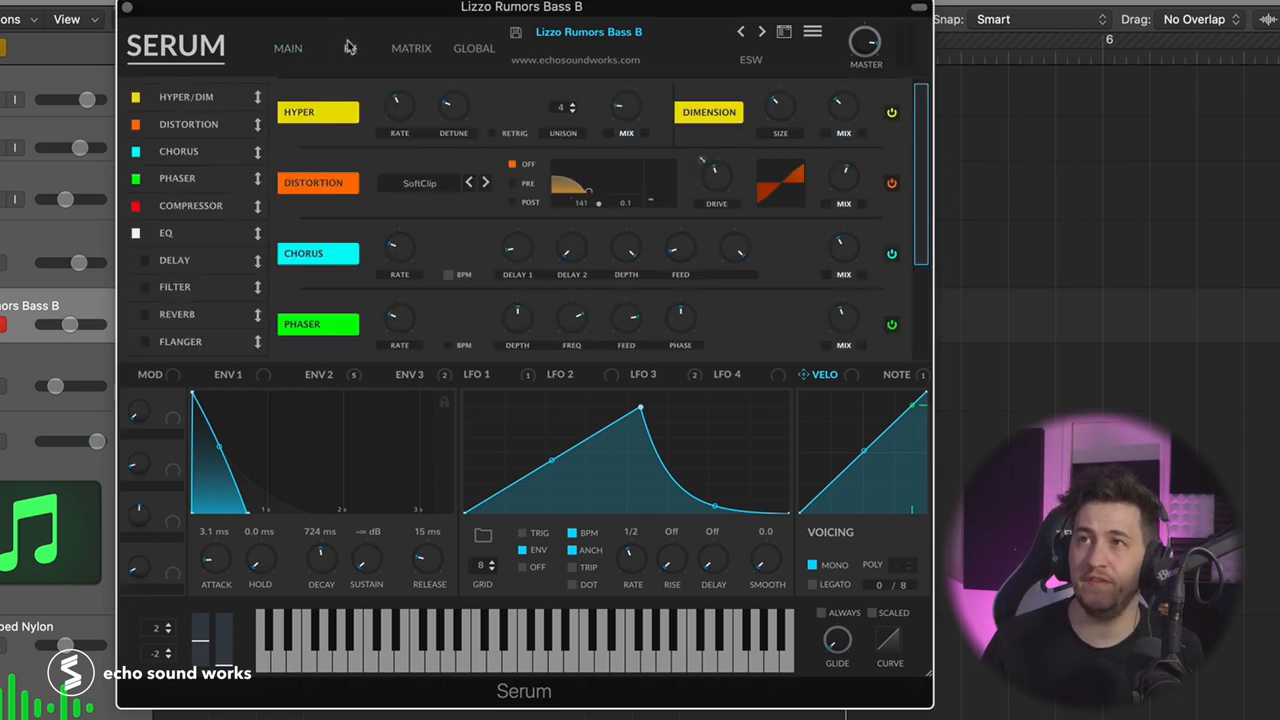
pyautogui.click(350, 48)
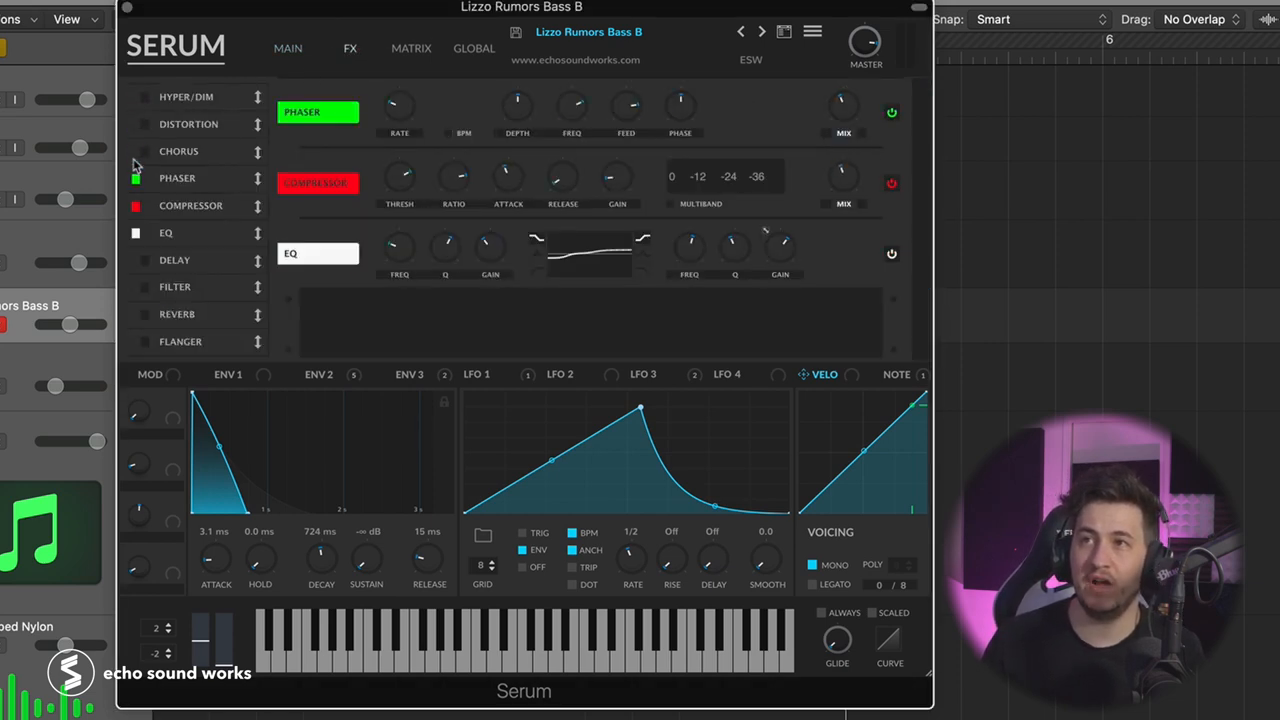
pyautogui.click(288, 48)
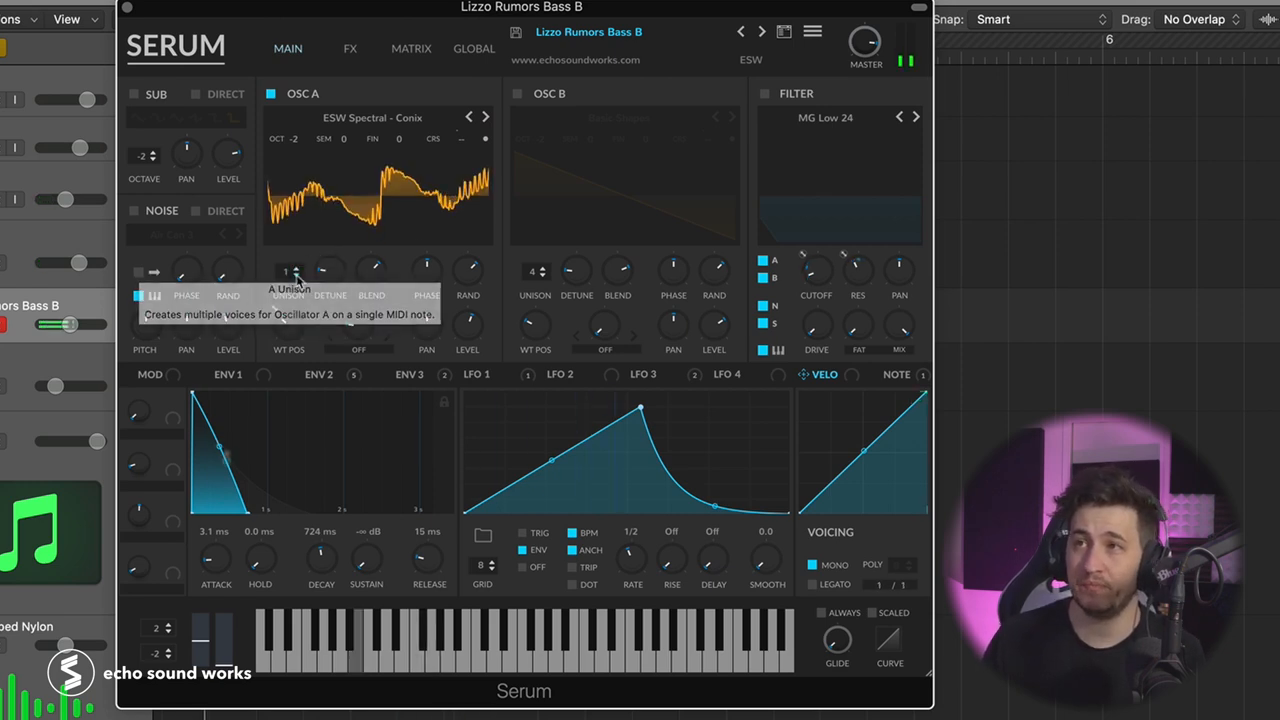
pyautogui.click(288, 272)
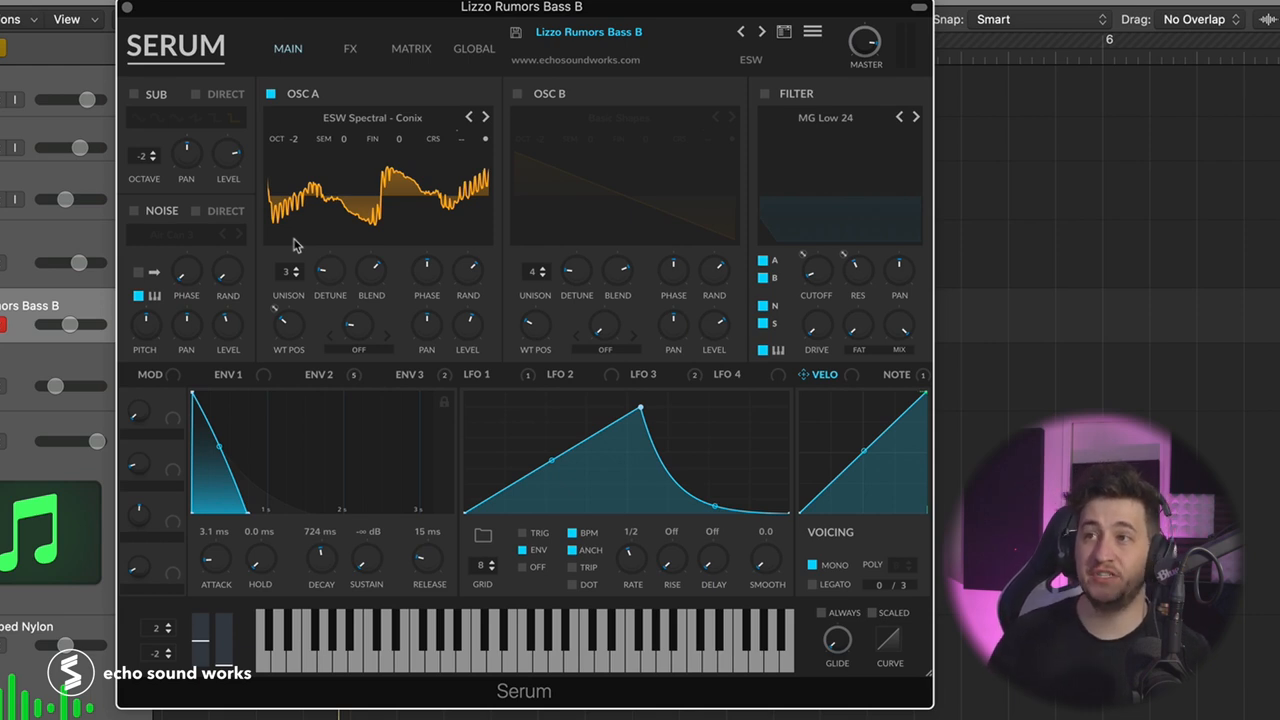
pyautogui.moveTo(364, 184)
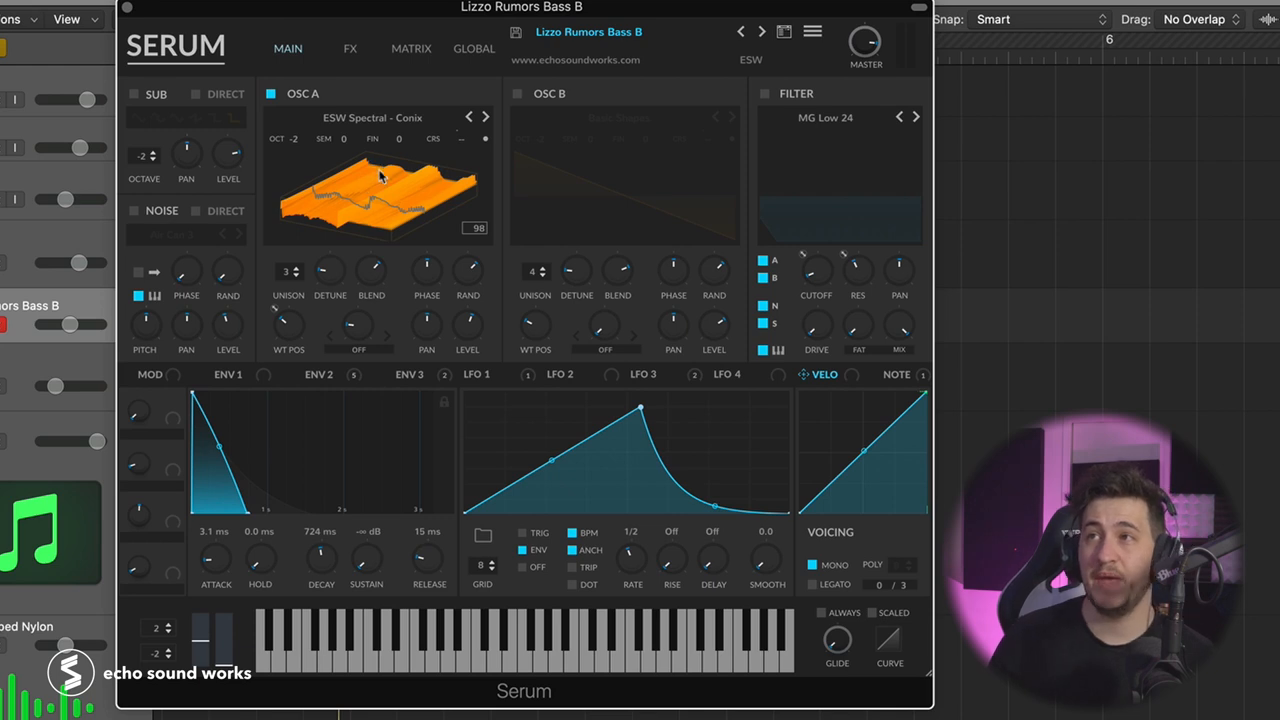
pyautogui.moveTo(380, 138)
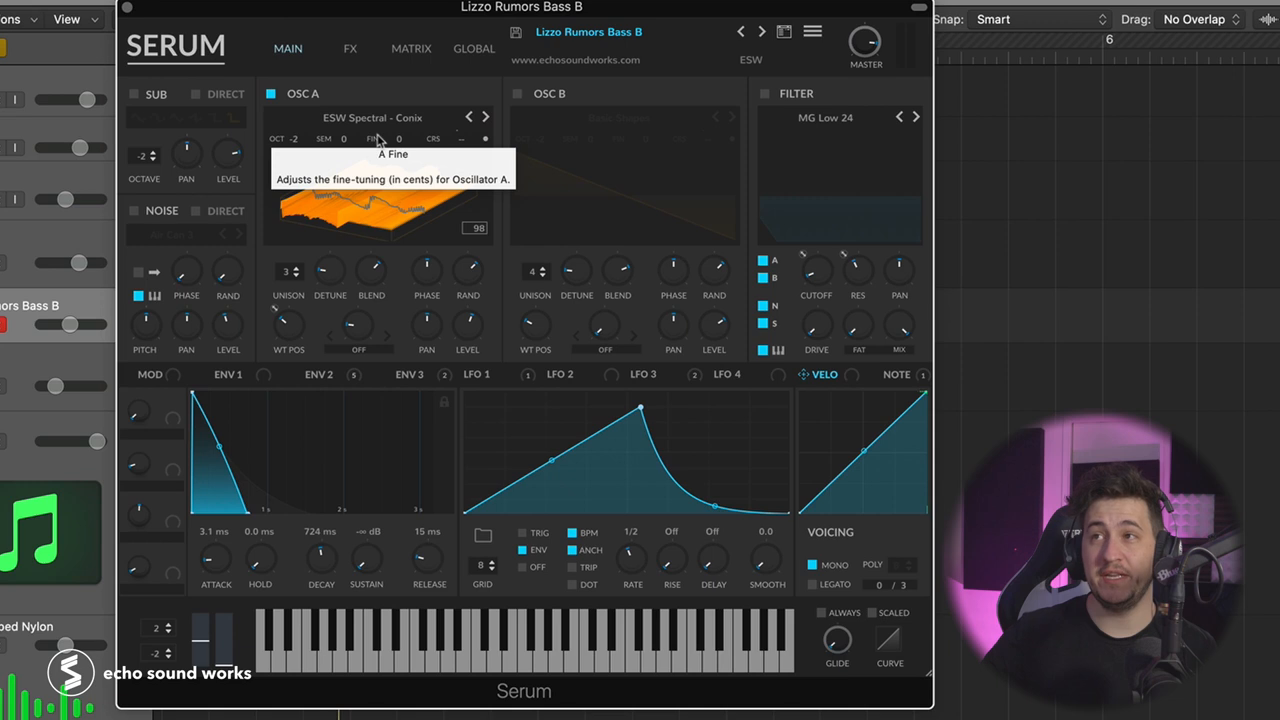
pyautogui.moveTo(308, 260)
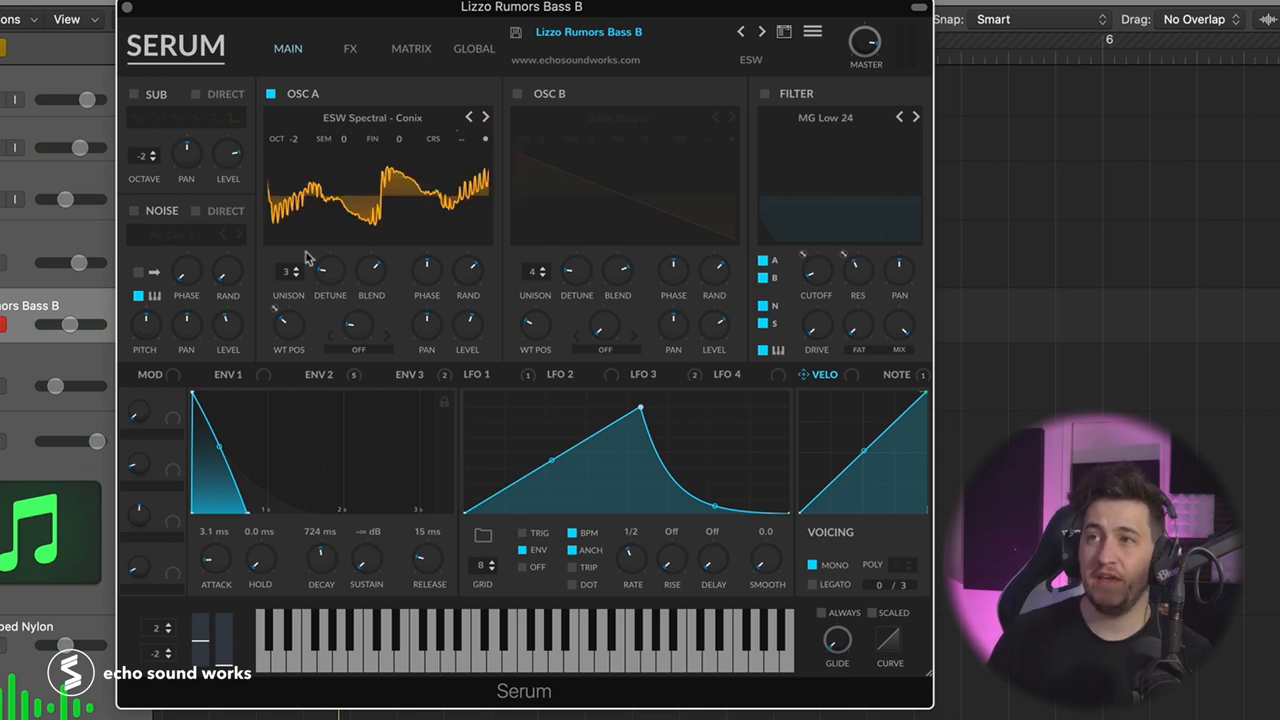
pyautogui.click(518, 94)
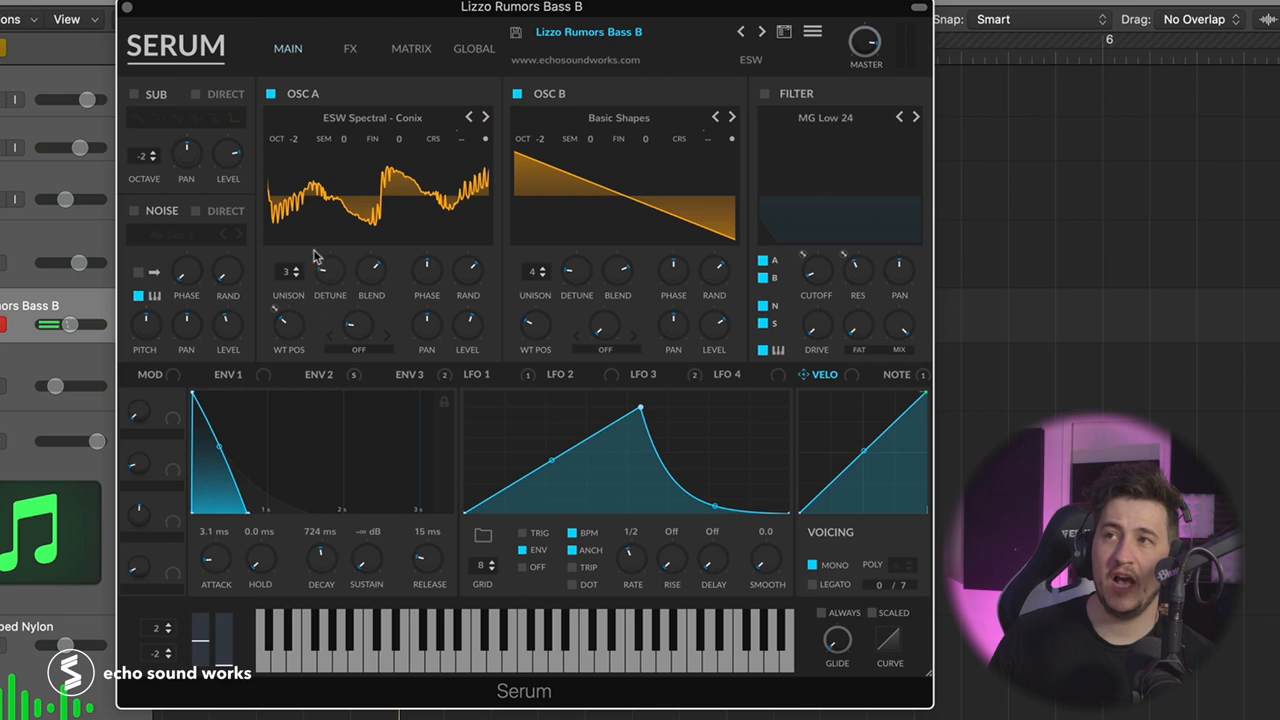
pyautogui.moveTo(316, 246)
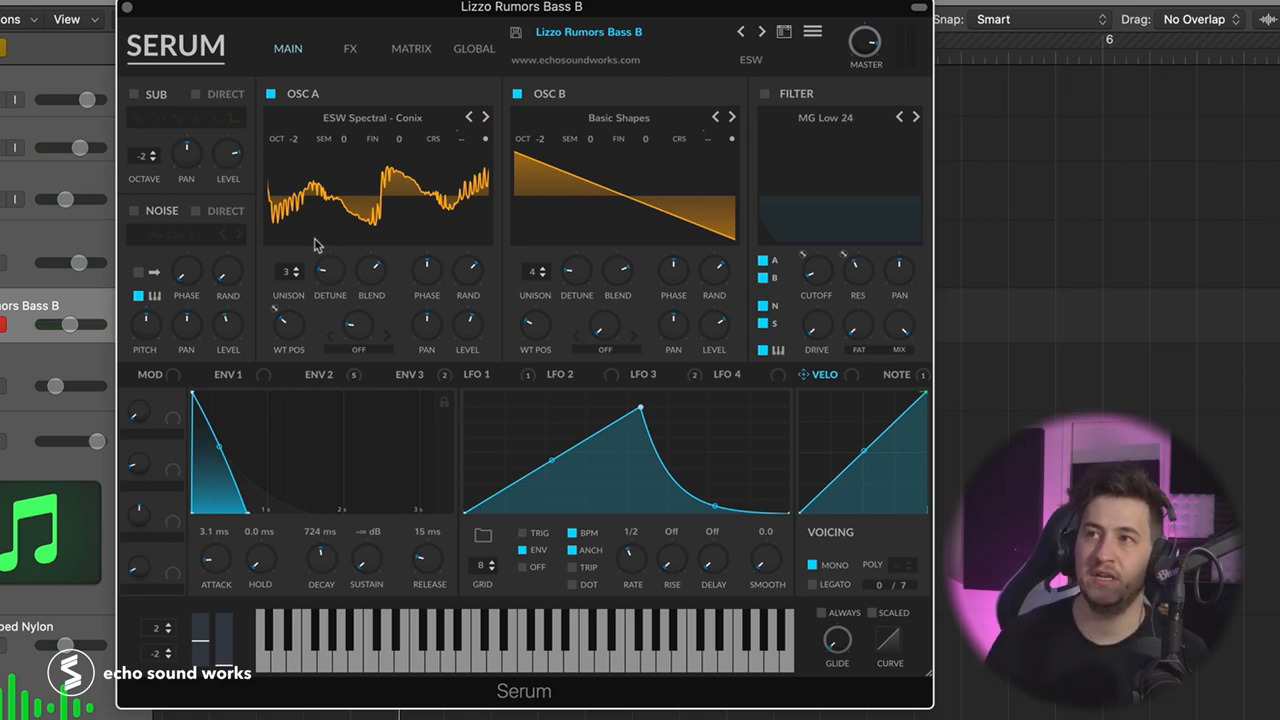
pyautogui.moveTo(550, 264)
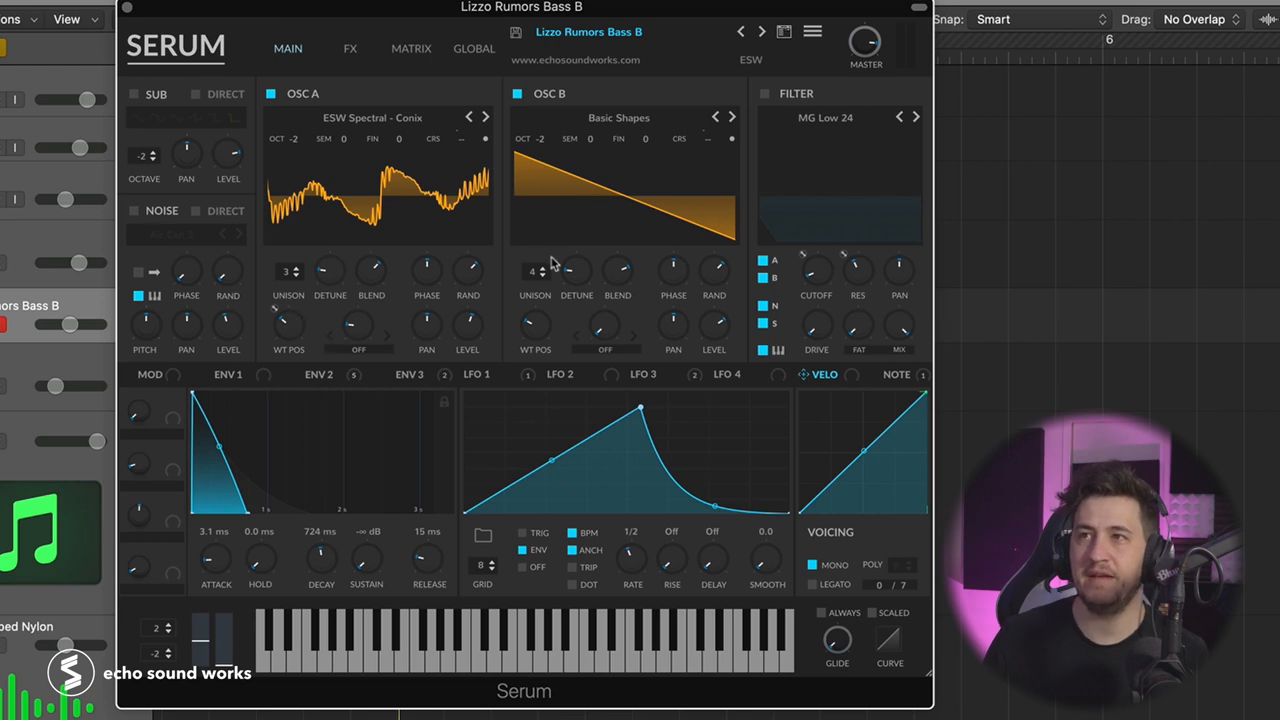
pyautogui.moveTo(280, 190)
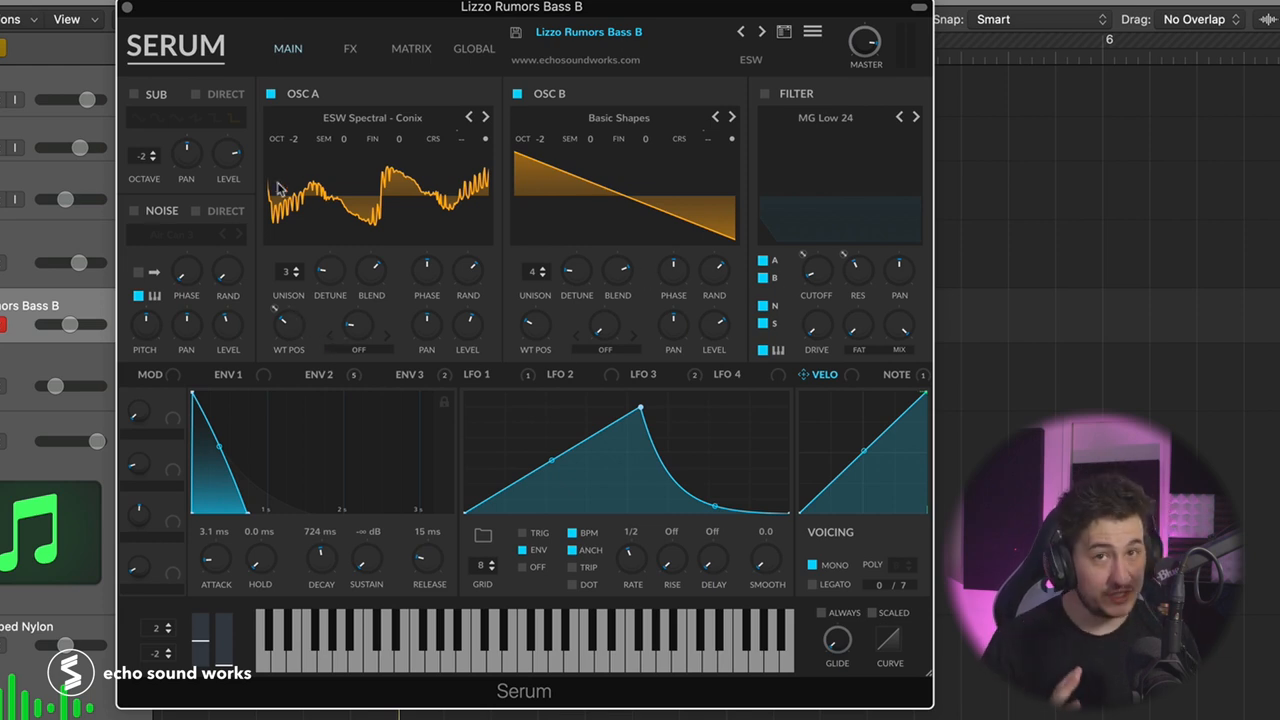
pyautogui.moveTo(116, 94)
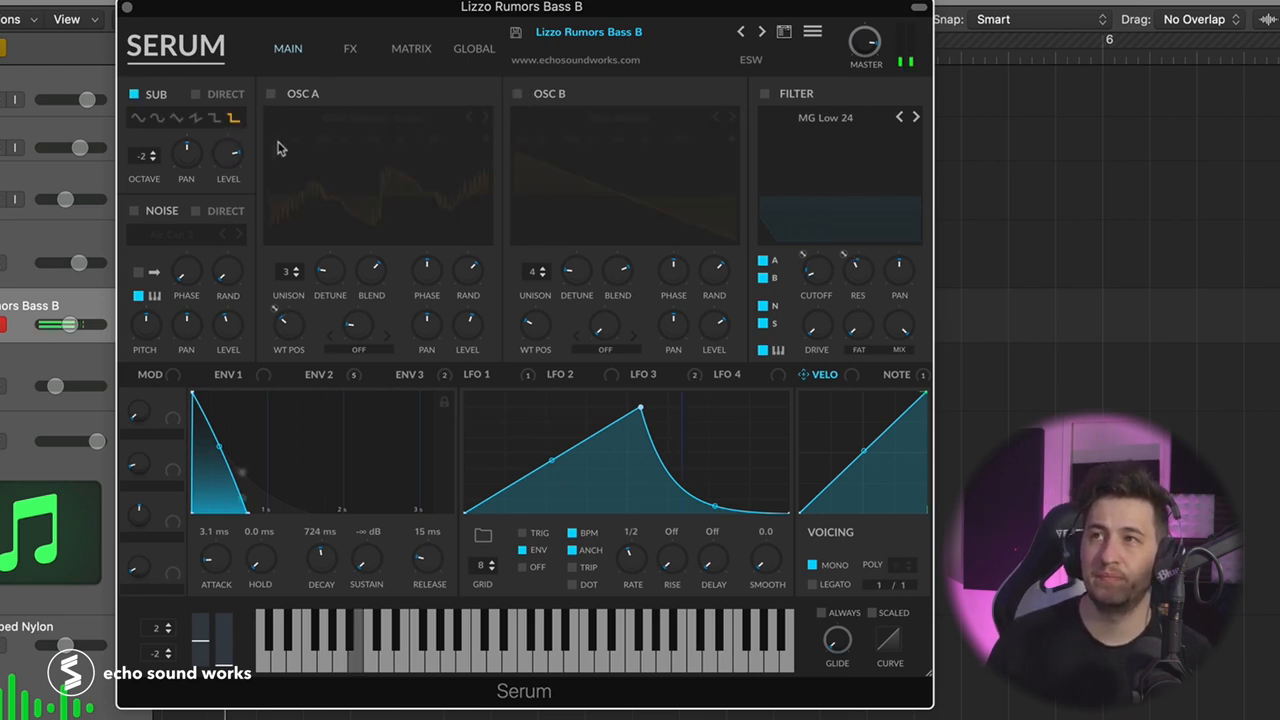
pyautogui.moveTo(214, 118)
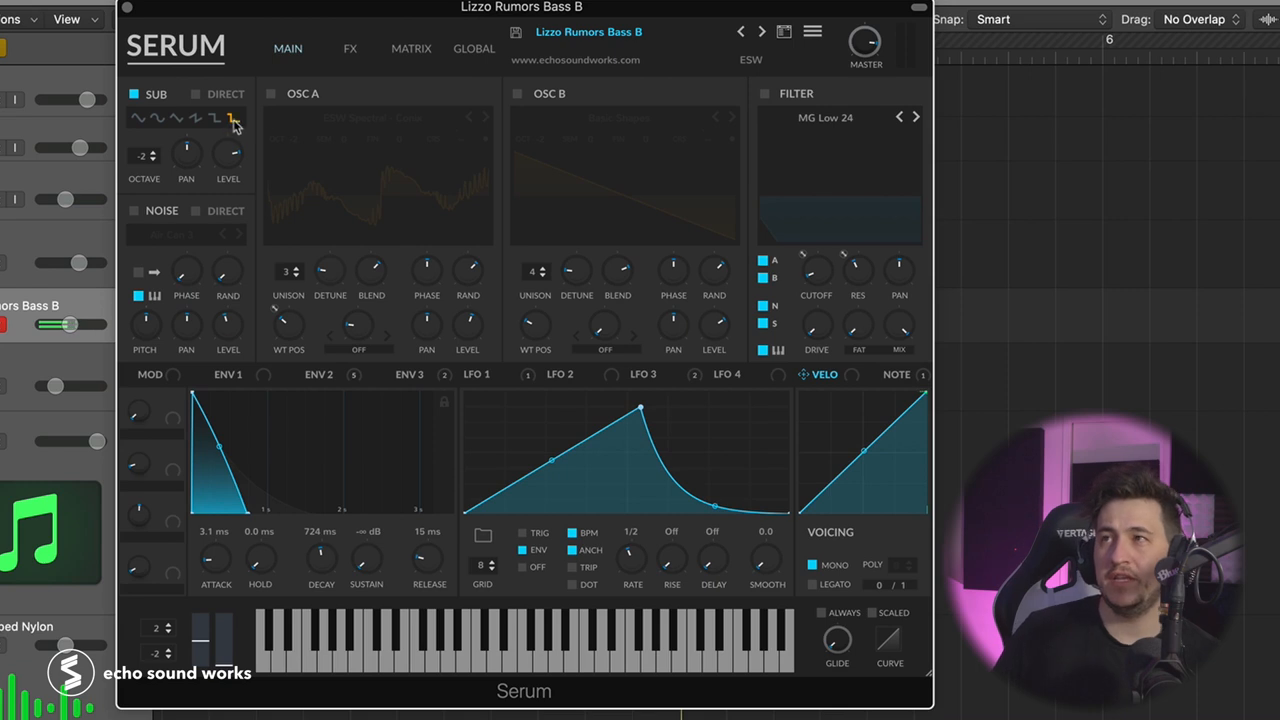
# Enable the SUB oscillator and pick its waveform alongside oscillators A and B
pyautogui.click(518, 94)
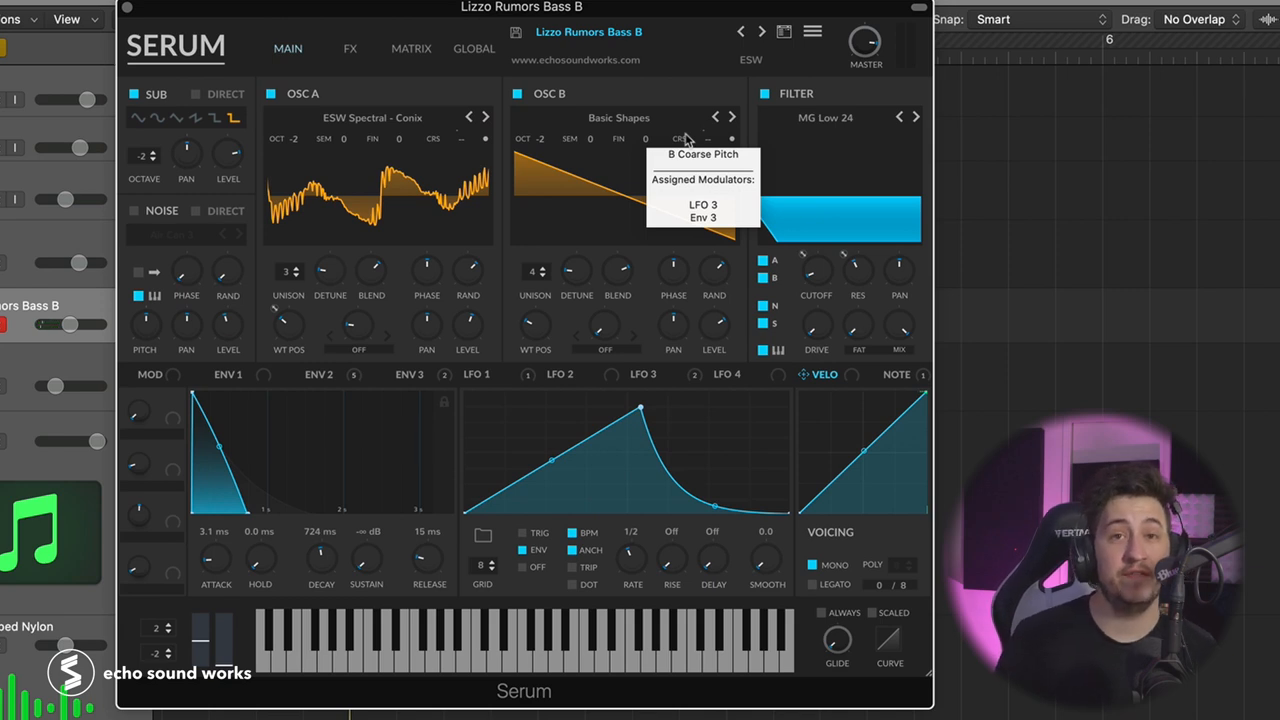
pyautogui.moveTo(752, 368)
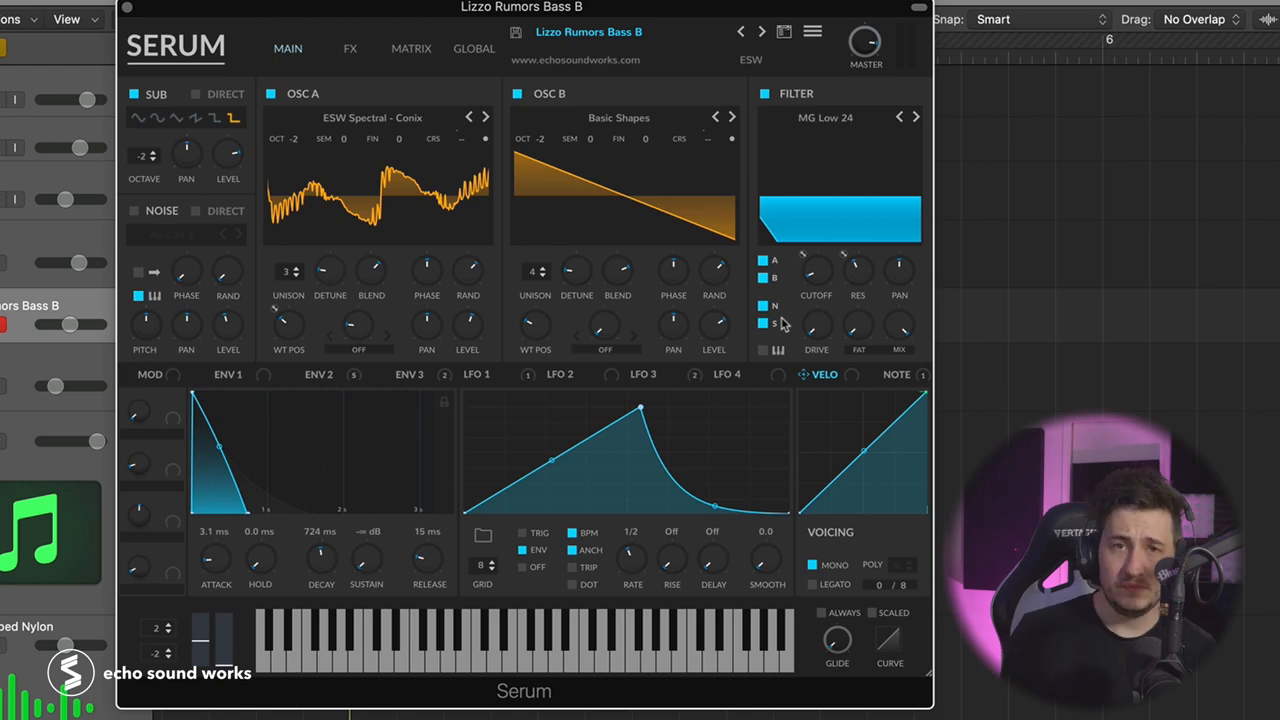
pyautogui.moveTo(764, 324)
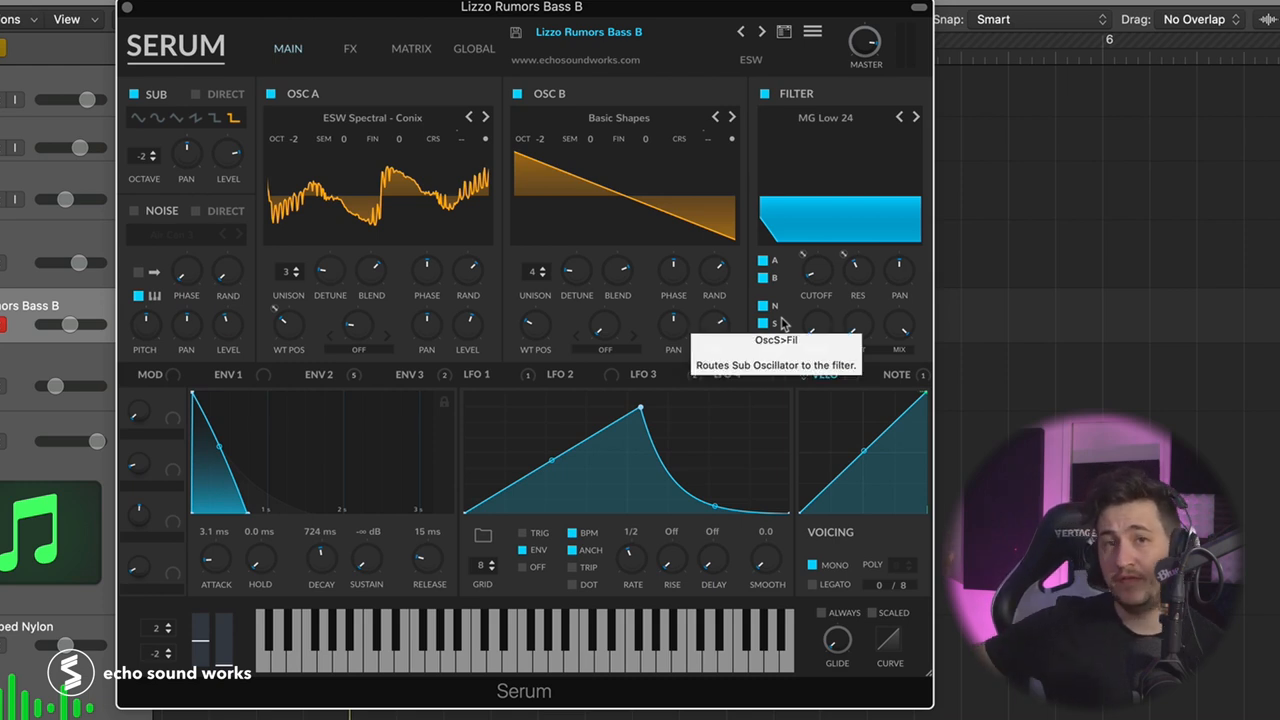
pyautogui.moveTo(776, 322)
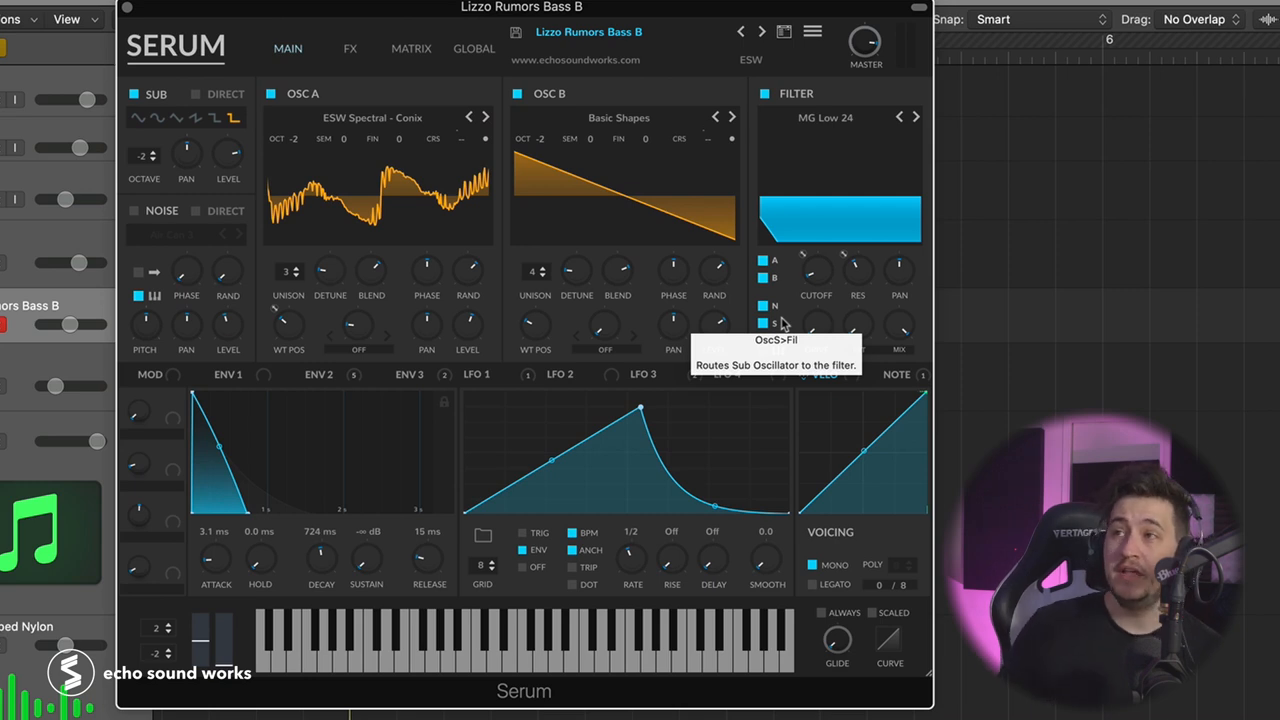
pyautogui.moveTo(764, 350)
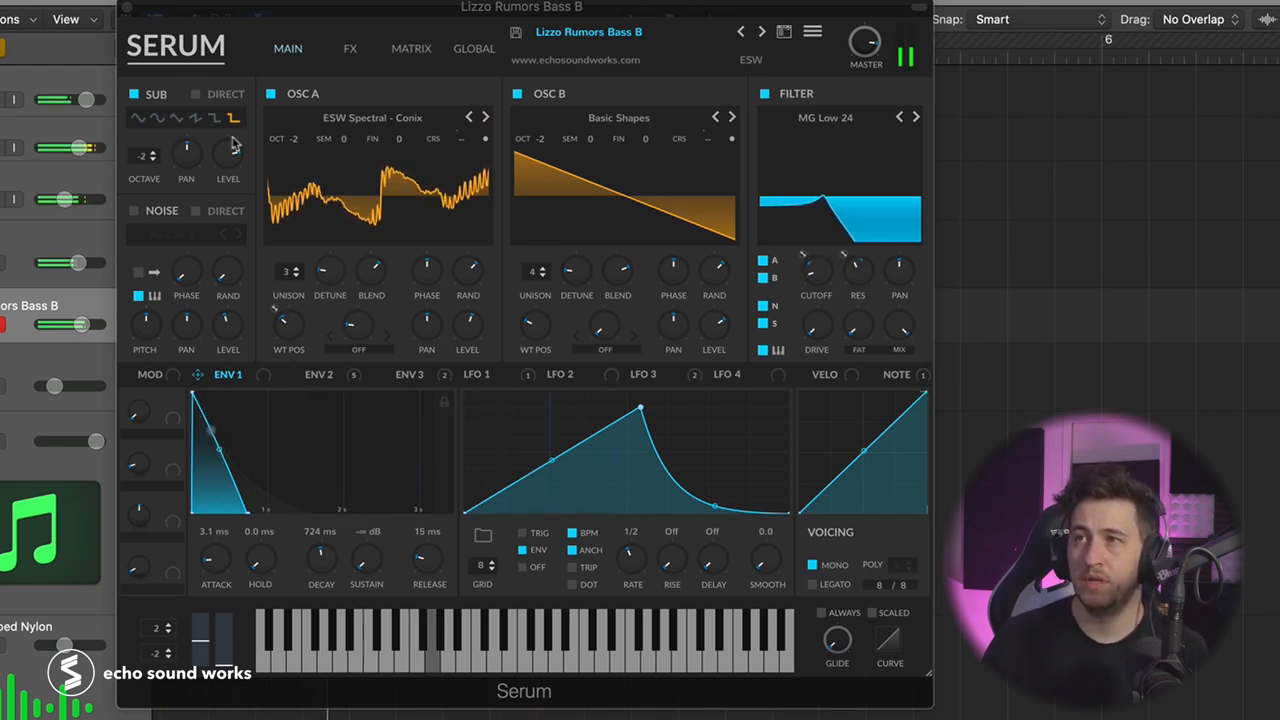
# Enable SoftClip distortion in the FX chain and assign ENV 2 to its Drive knob
pyautogui.click(350, 48)
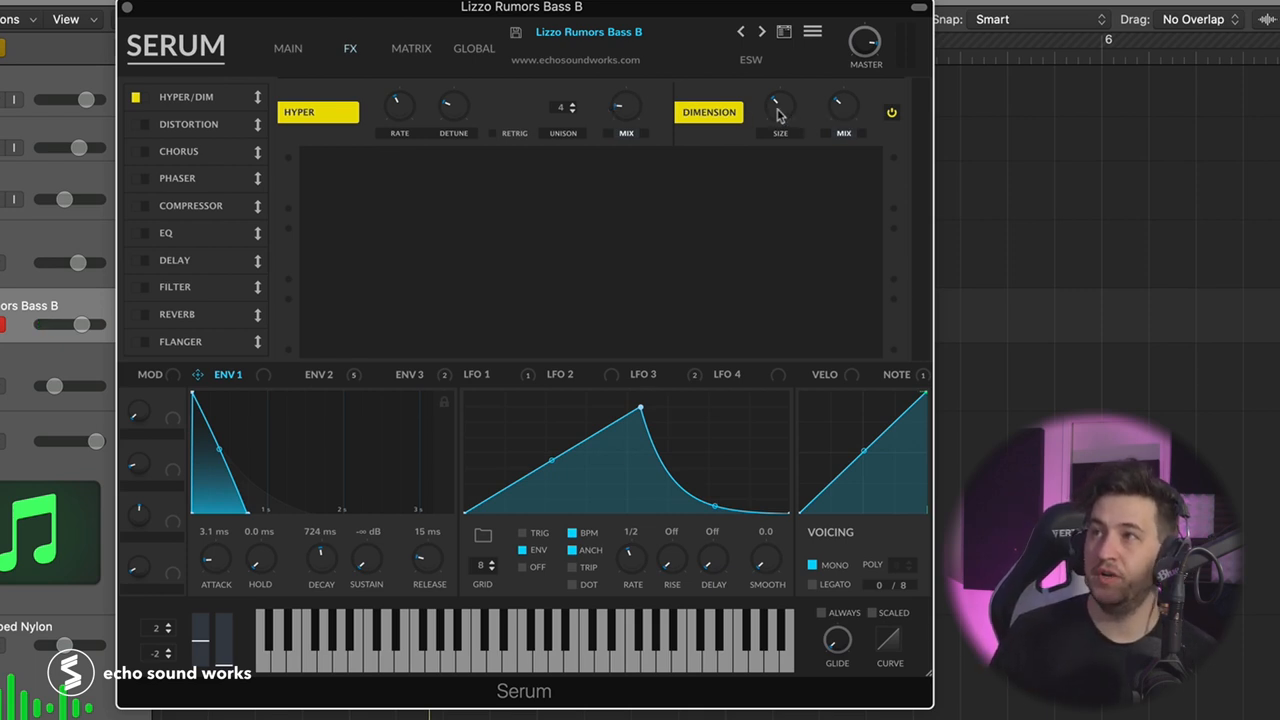
pyautogui.moveTo(844, 108)
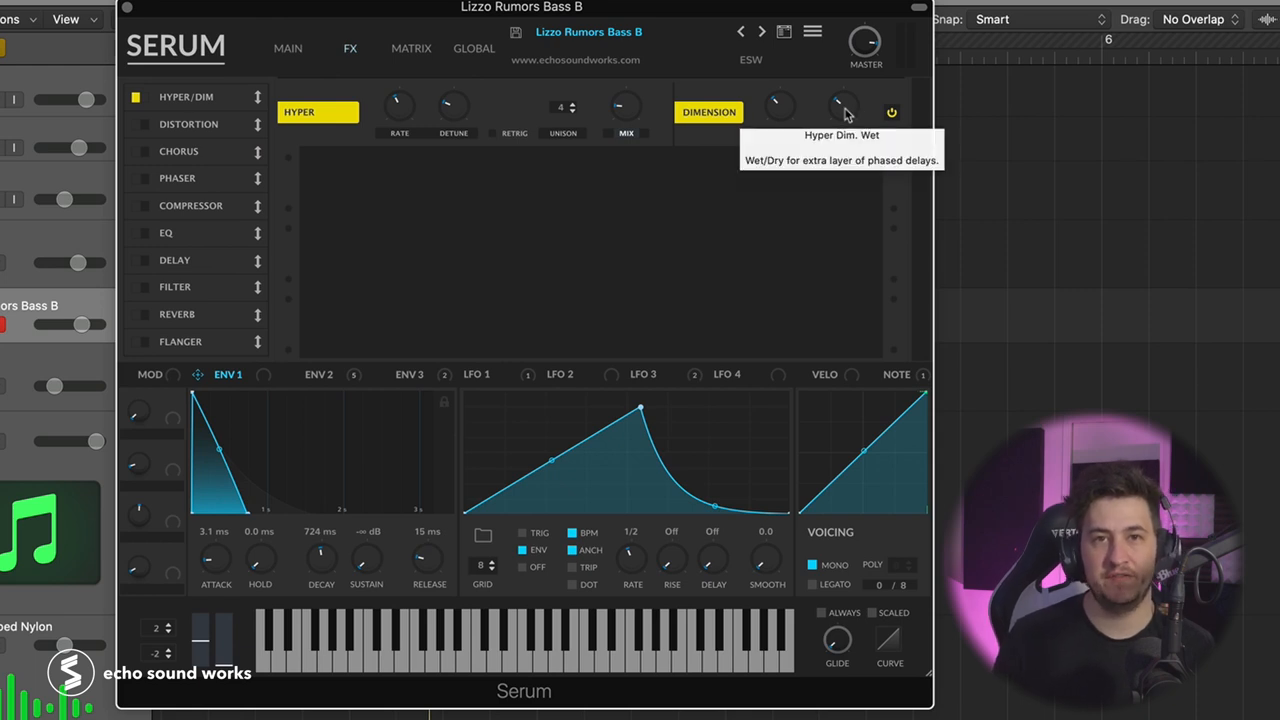
pyautogui.moveTo(190, 130)
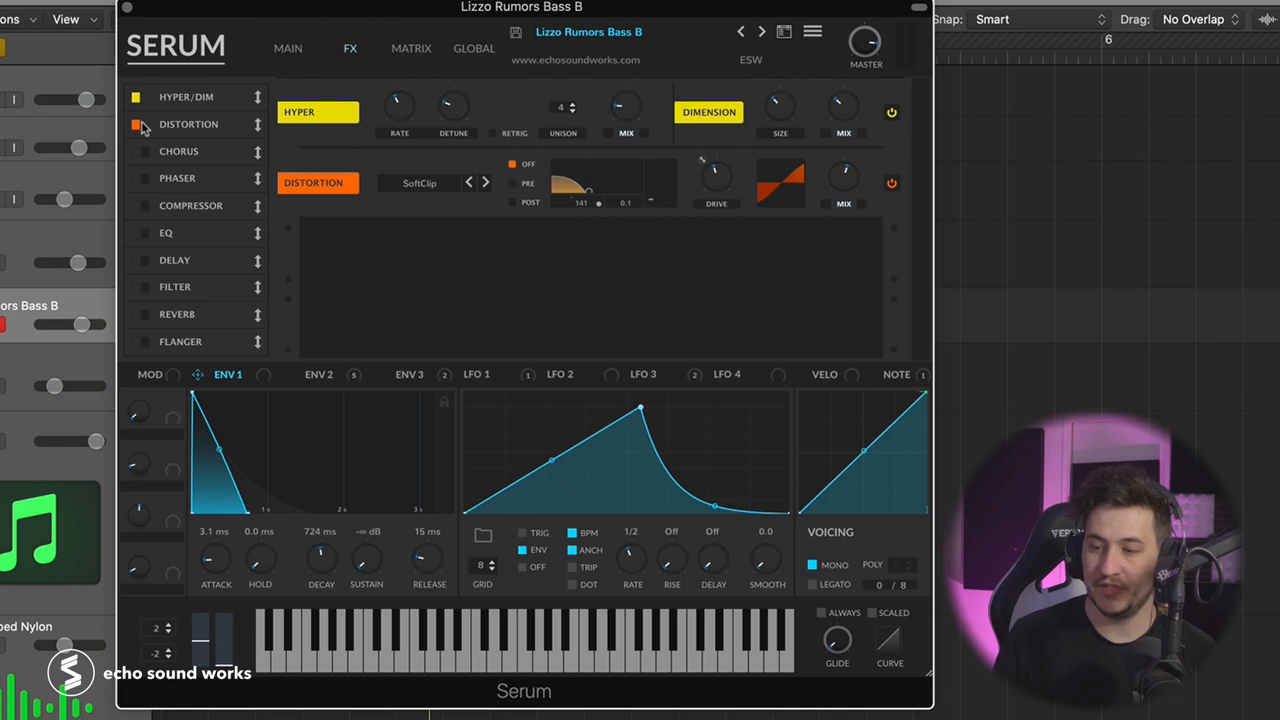
pyautogui.moveTo(270, 192)
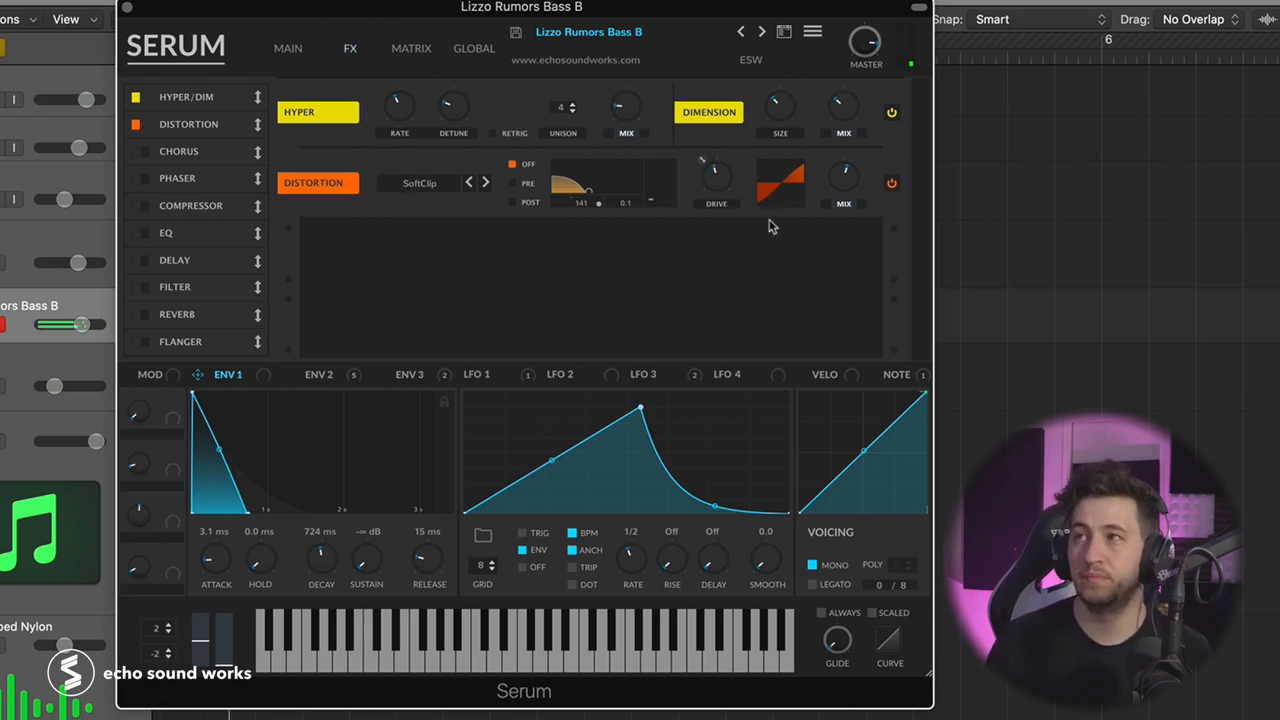
pyautogui.click(318, 374)
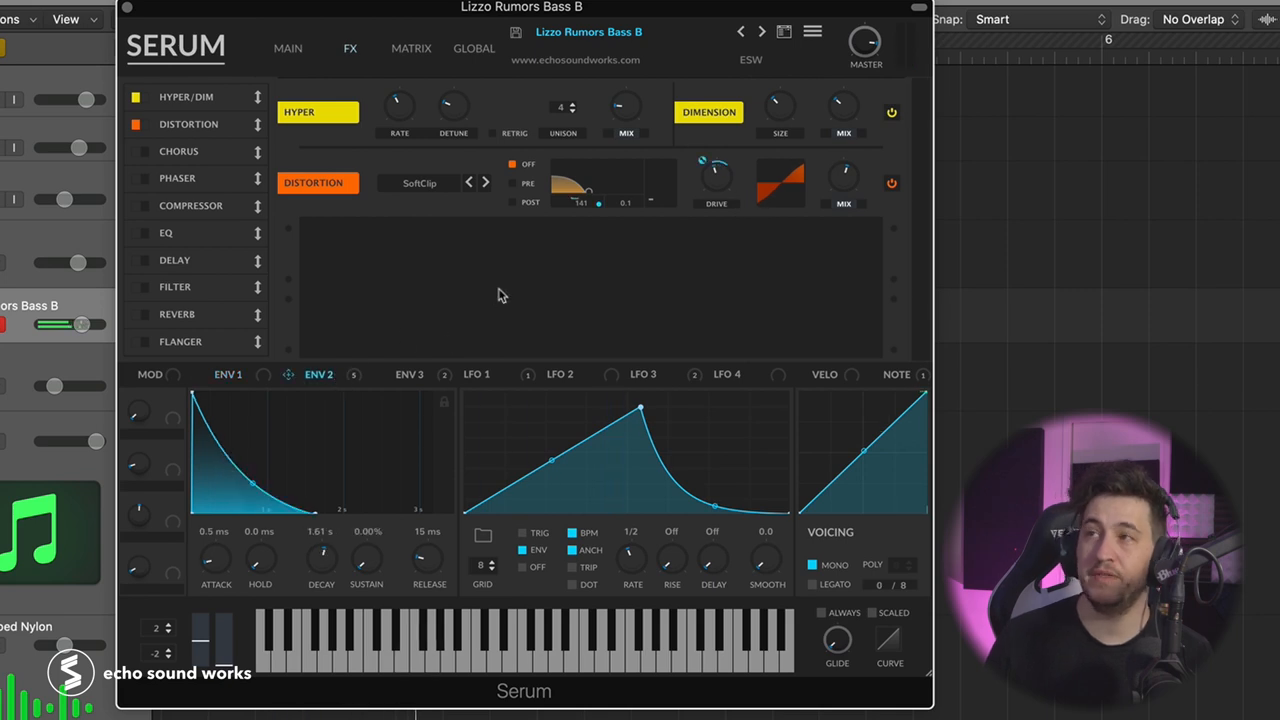
pyautogui.moveTo(716, 188)
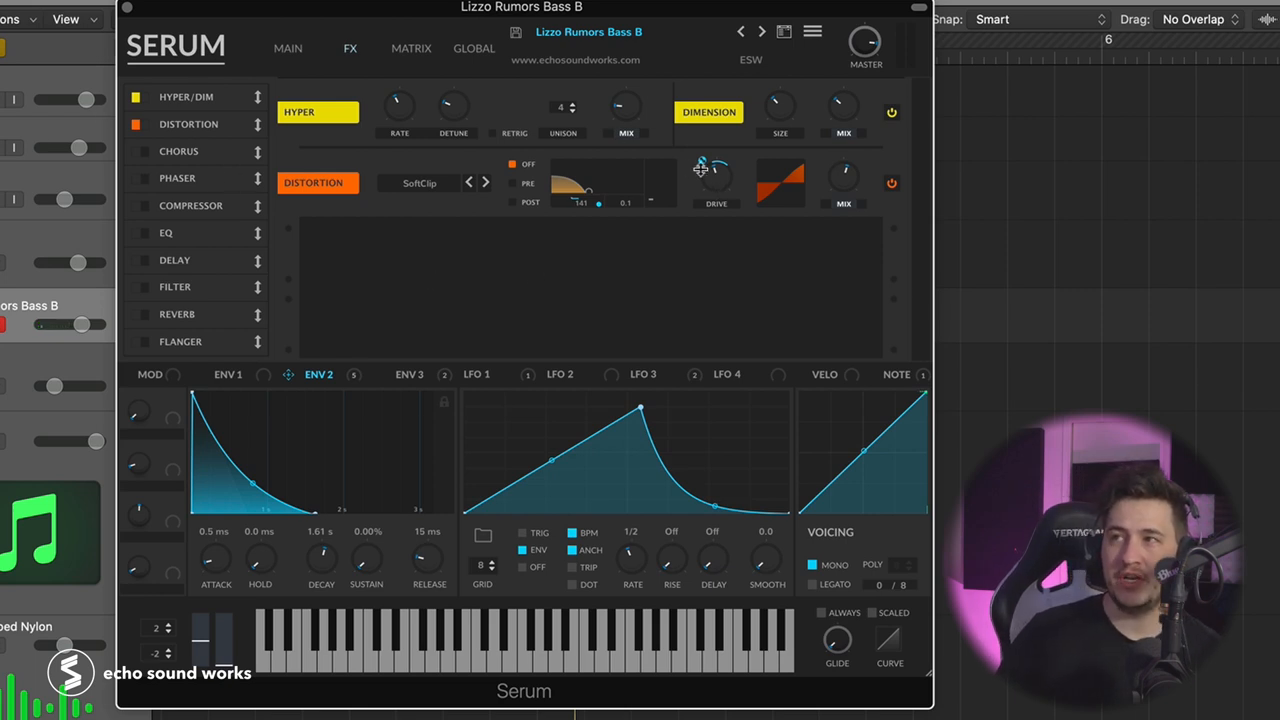
pyautogui.moveTo(716, 176); pyautogui.dragTo(704, 180)
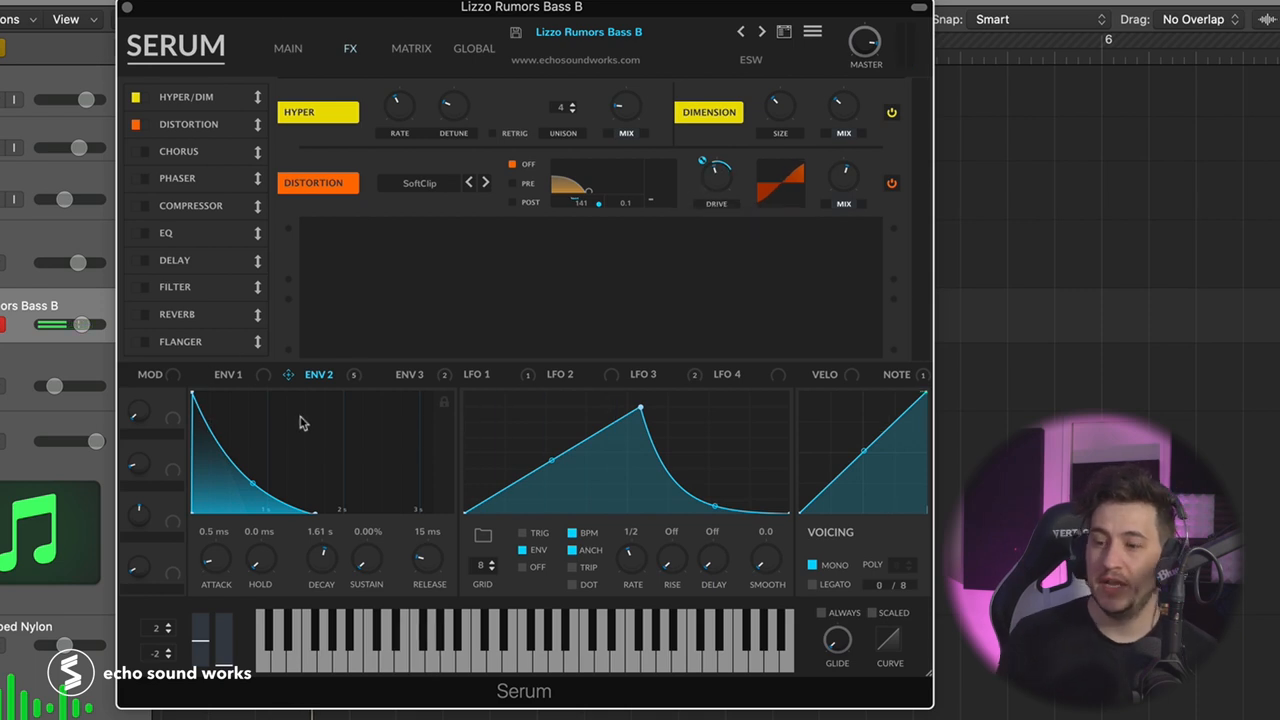
pyautogui.moveTo(156, 162)
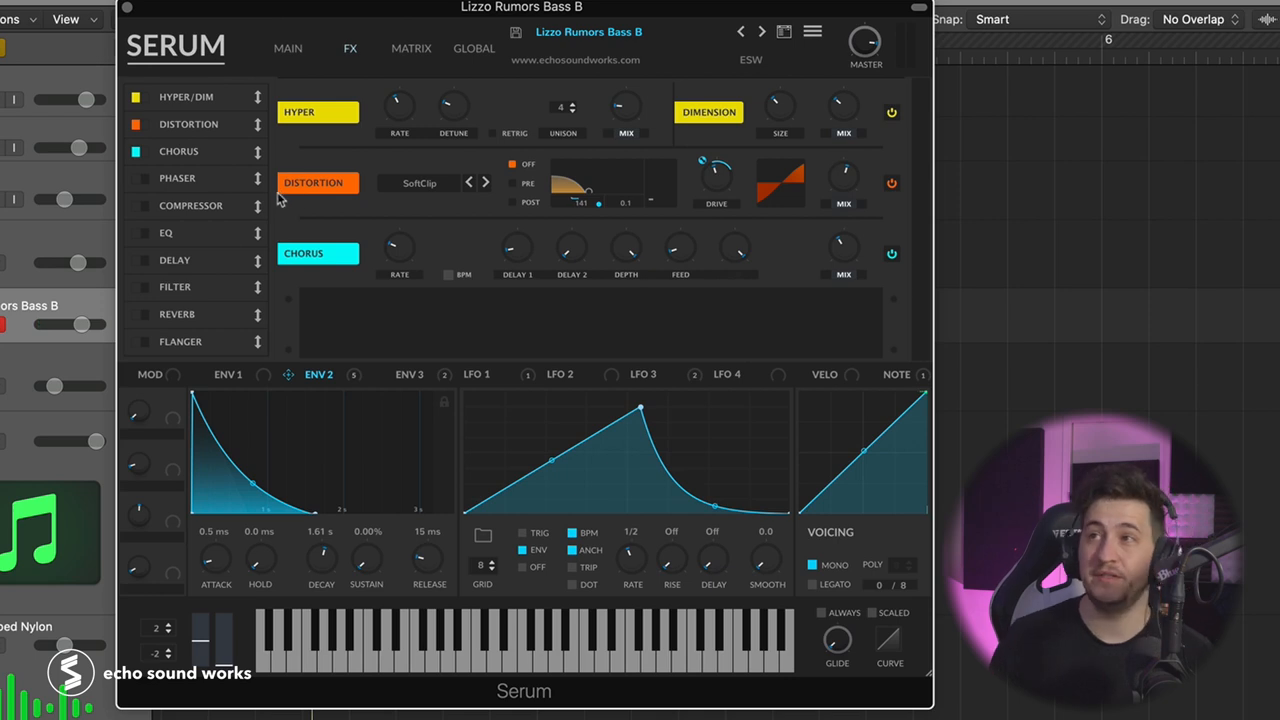
# Enable Chorus with its Mix set, then Phaser, Compressor and EQ after the distortion
pyautogui.click(866, 56)
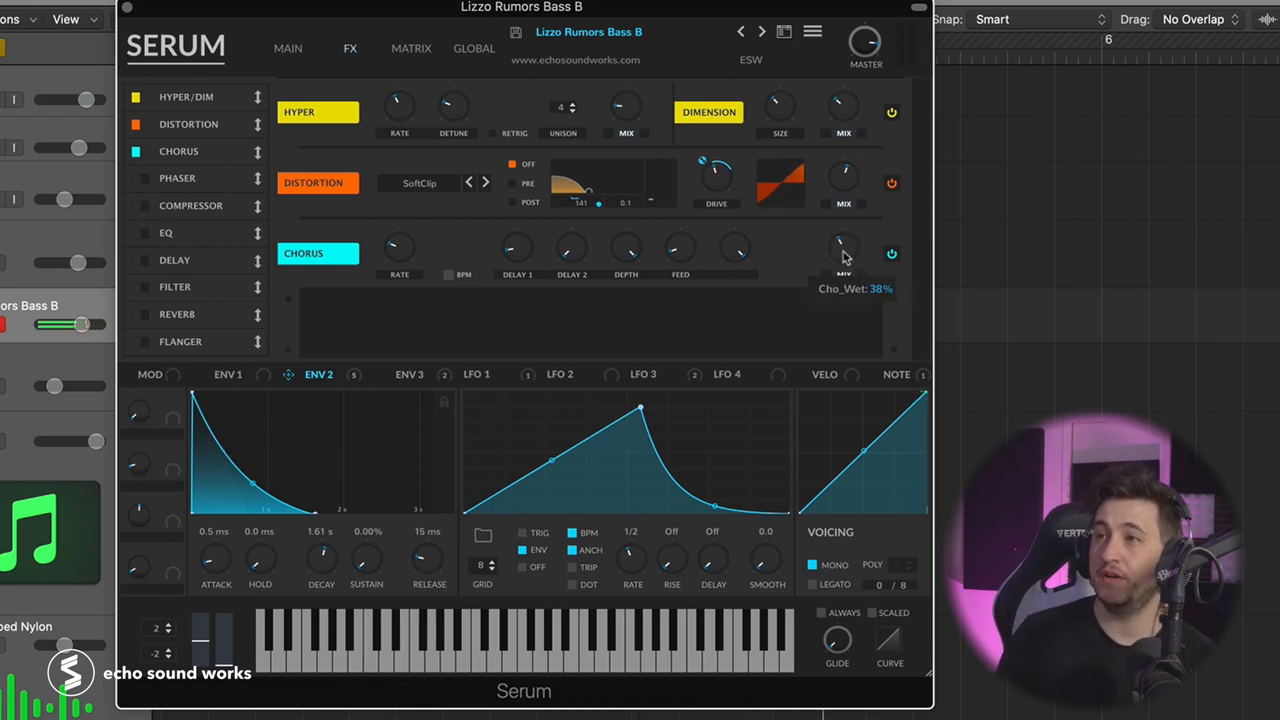
pyautogui.moveTo(424, 288)
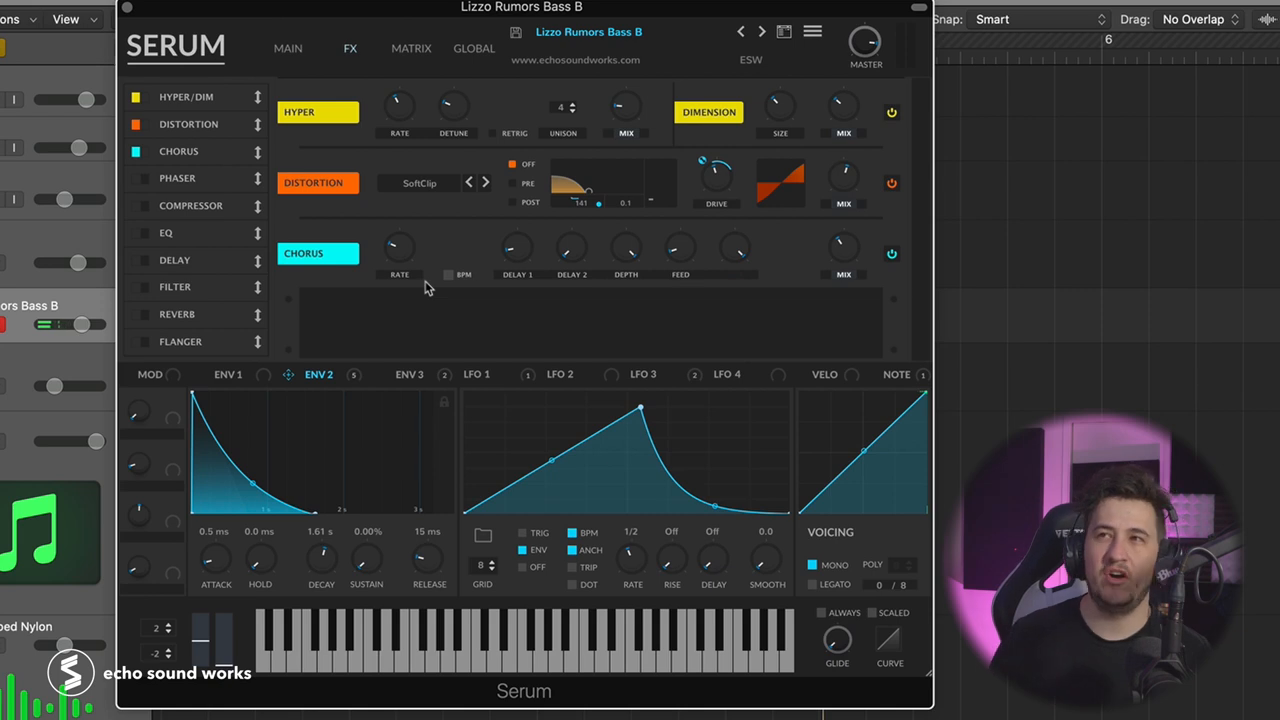
pyautogui.click(142, 178)
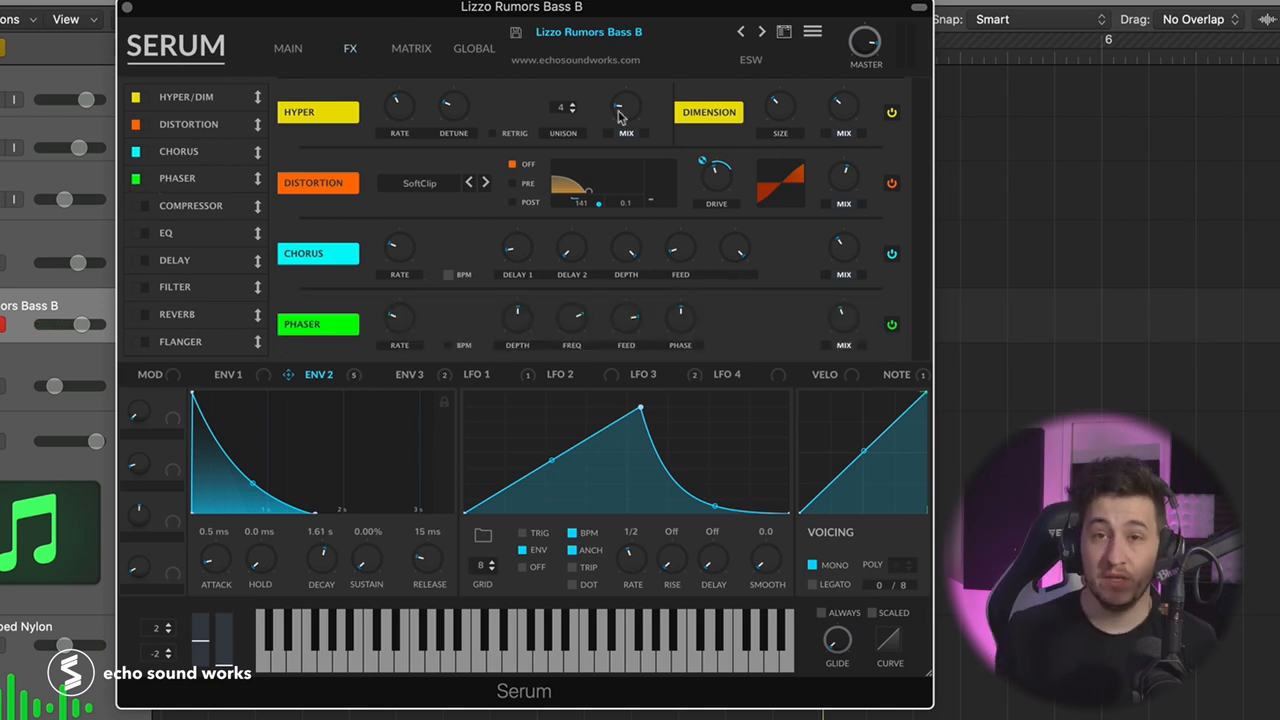
pyautogui.moveTo(624, 108)
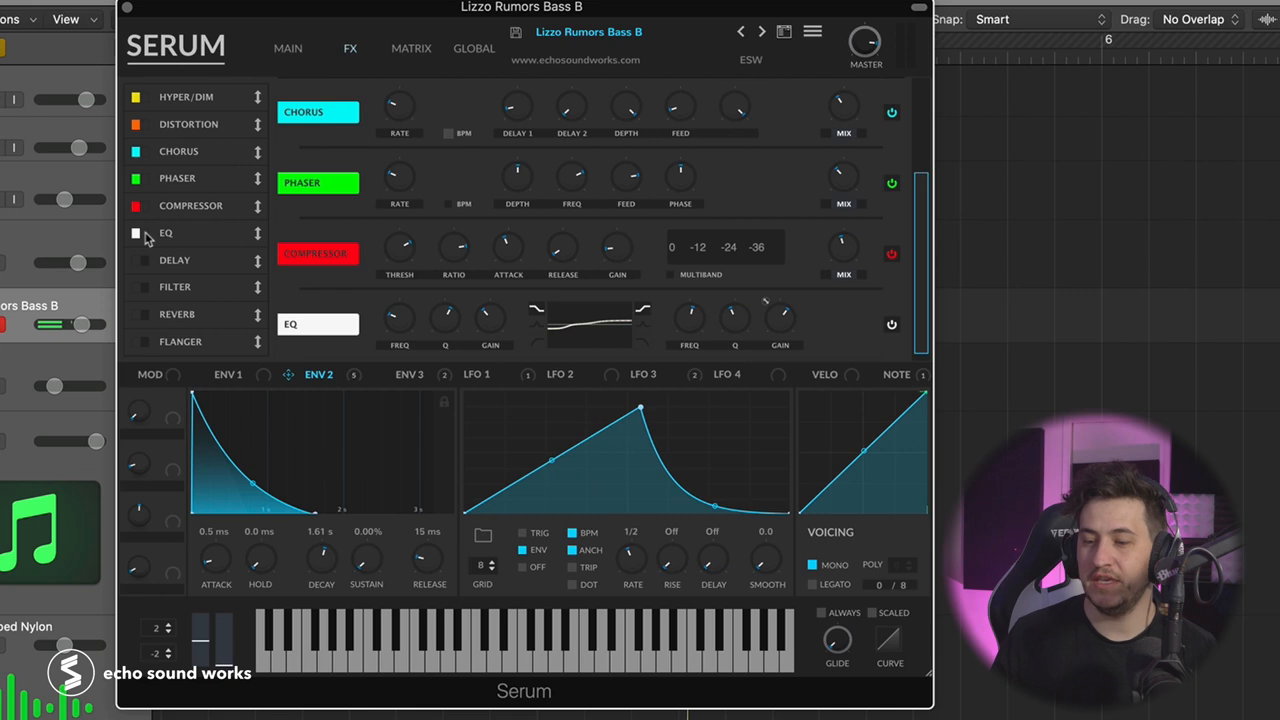
pyautogui.moveTo(302, 252)
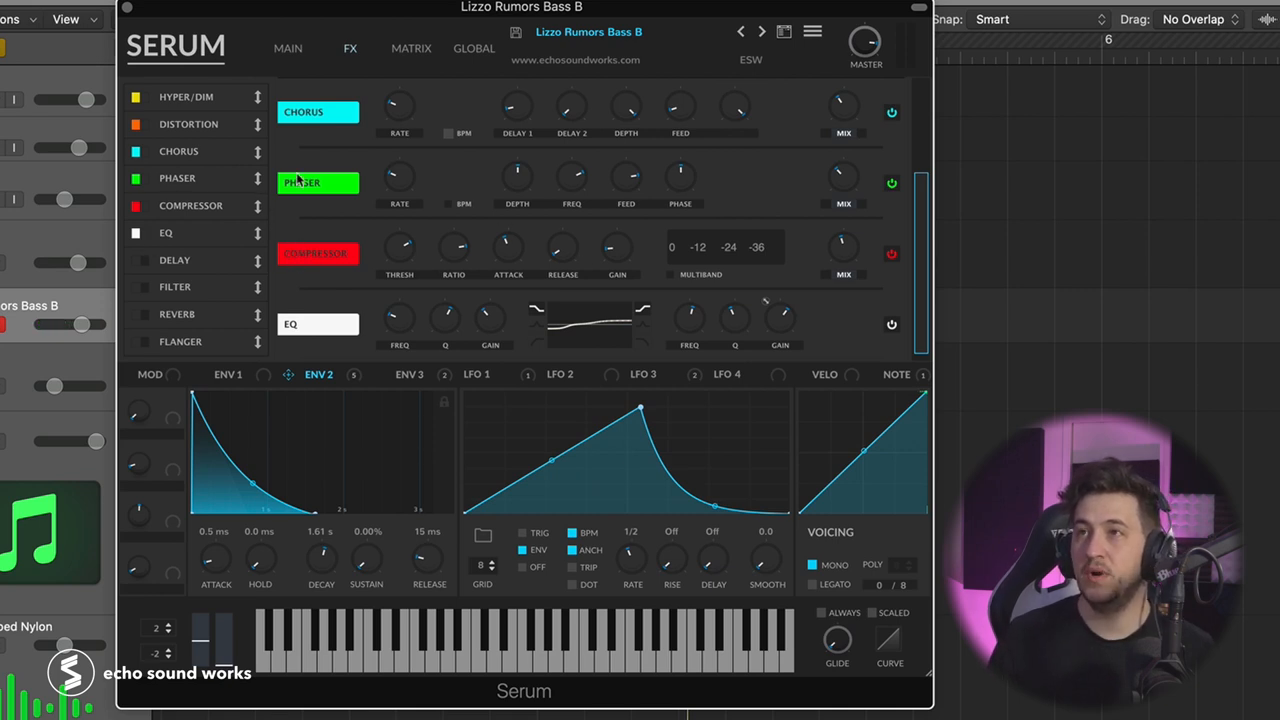
pyautogui.click(288, 48)
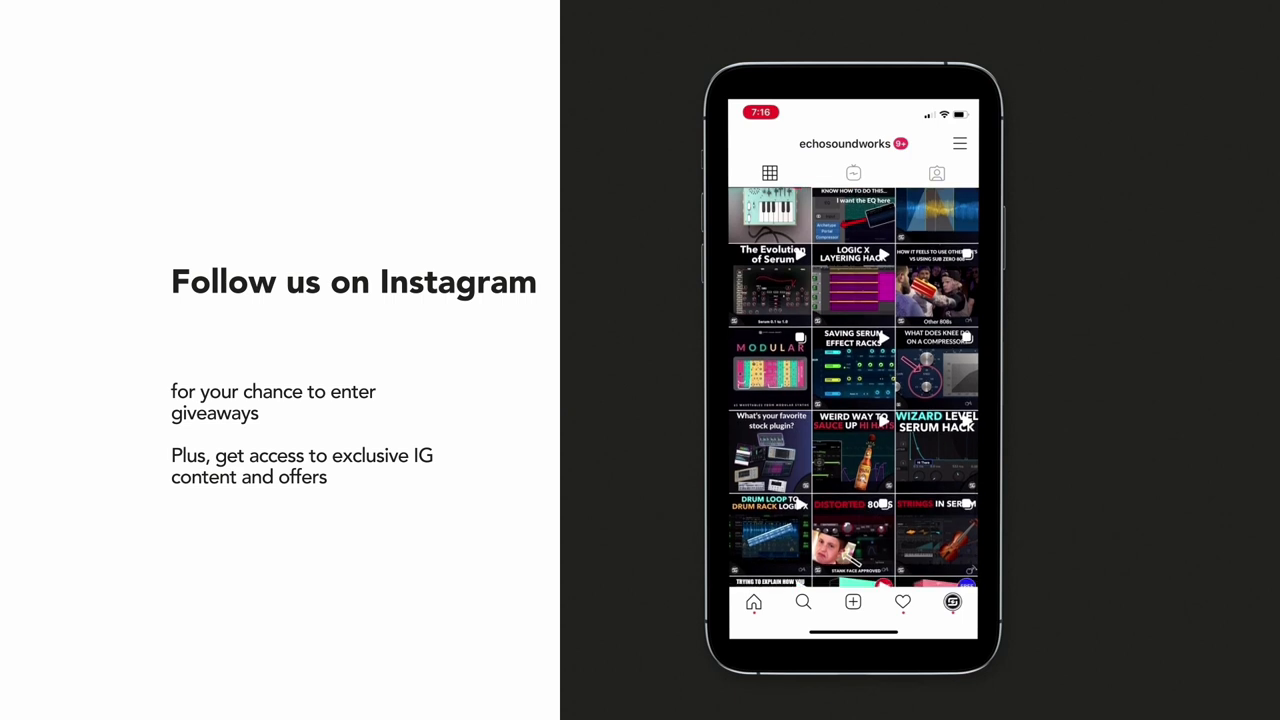
# Scroll the echosoundworks Instagram outro card to more posts
pyautogui.scroll(-3)
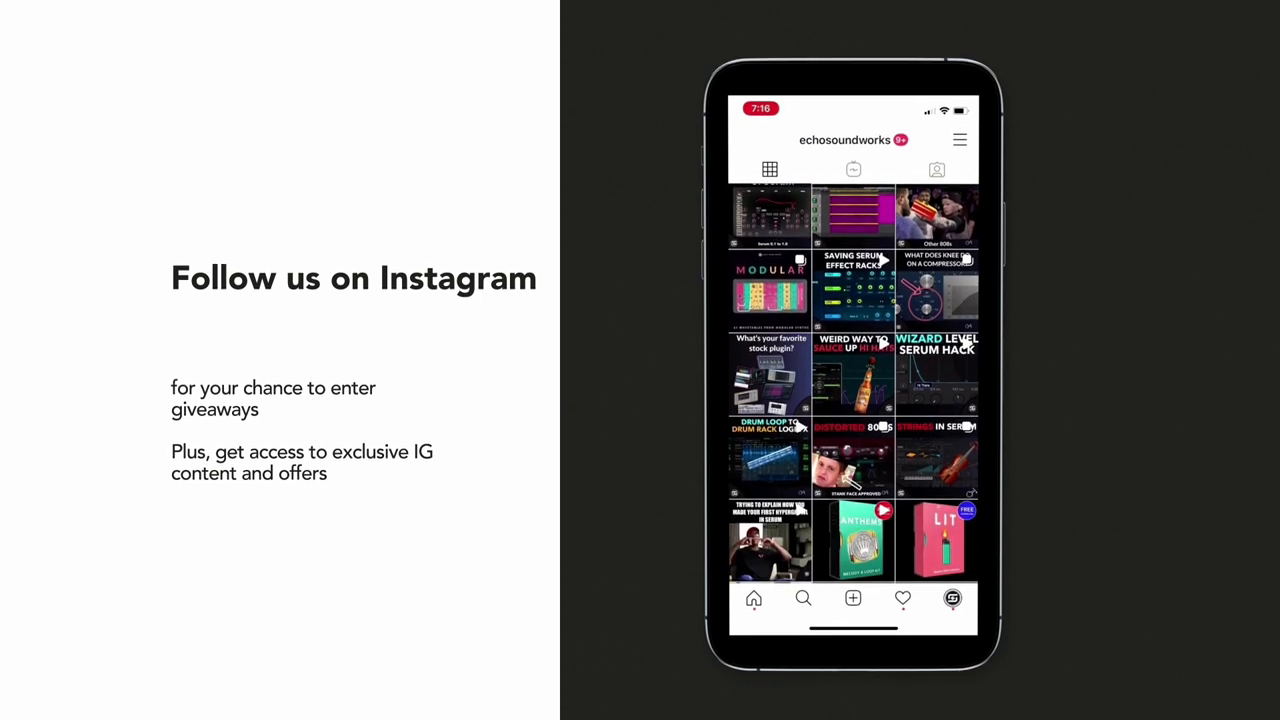